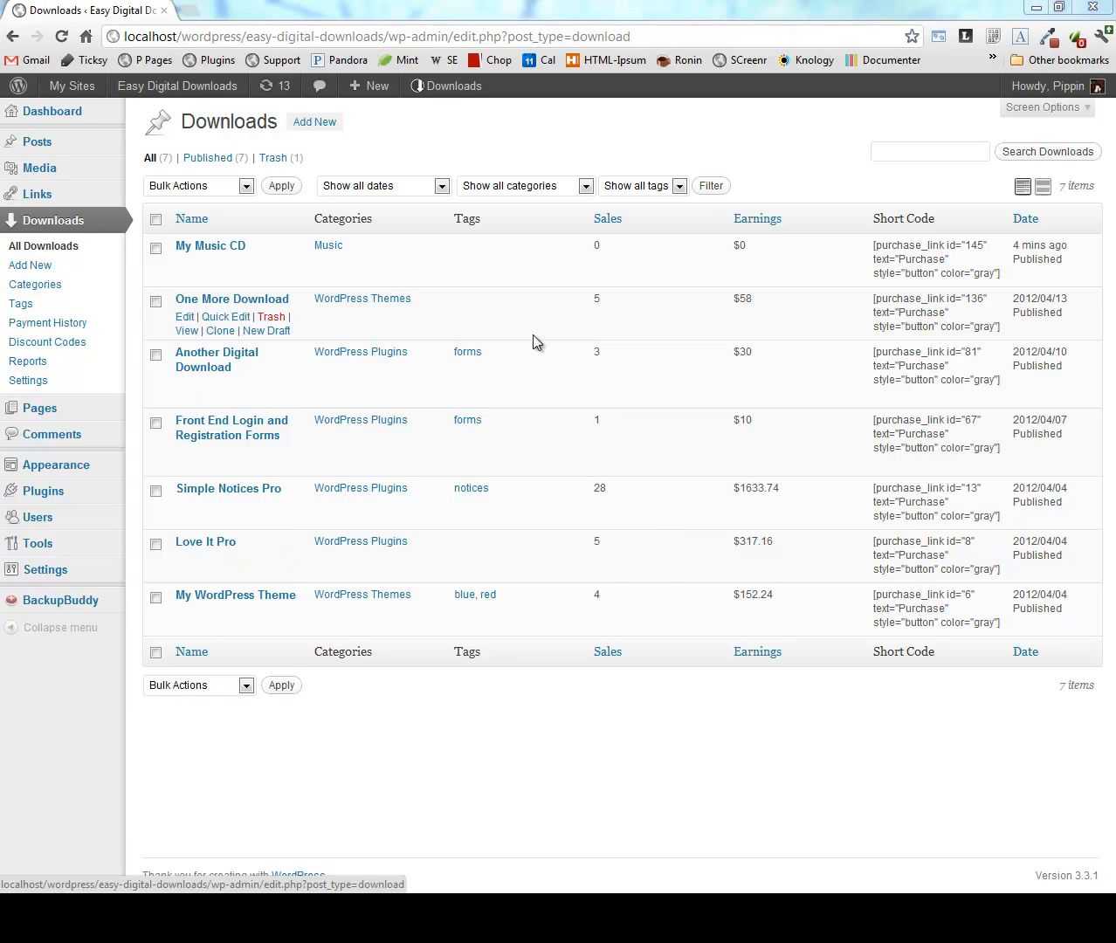
mouse_move(327, 437)
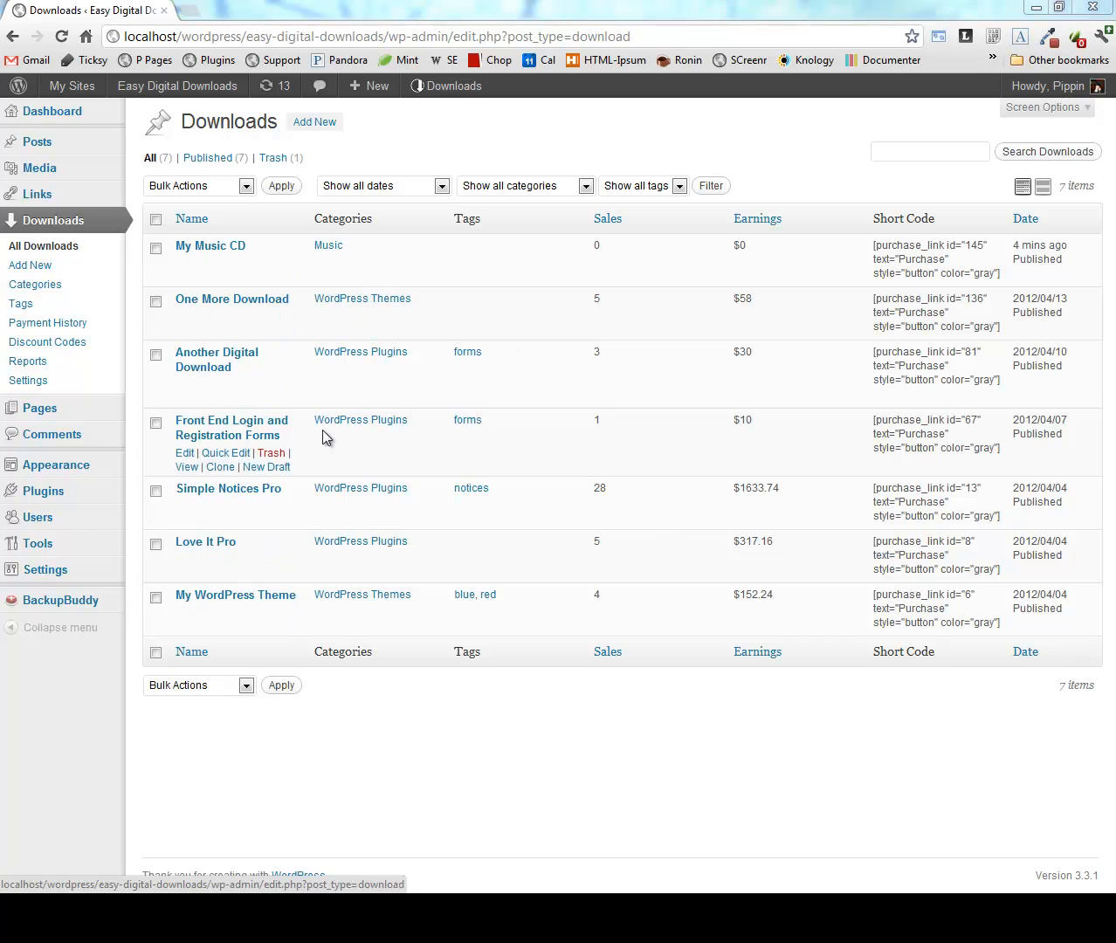
Review My Music CD's download configuration and attached Album file, then view its public page.
left_click(210, 246)
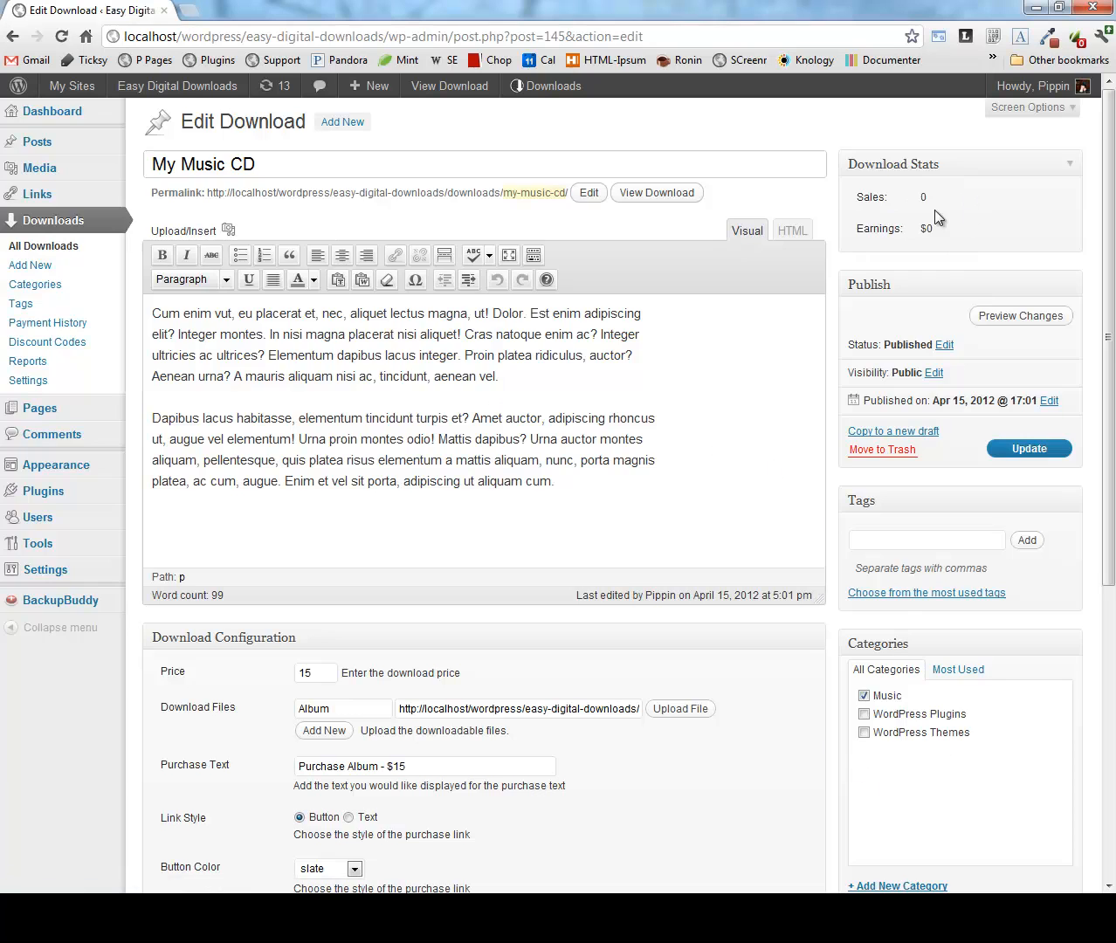
scroll("down", 3)
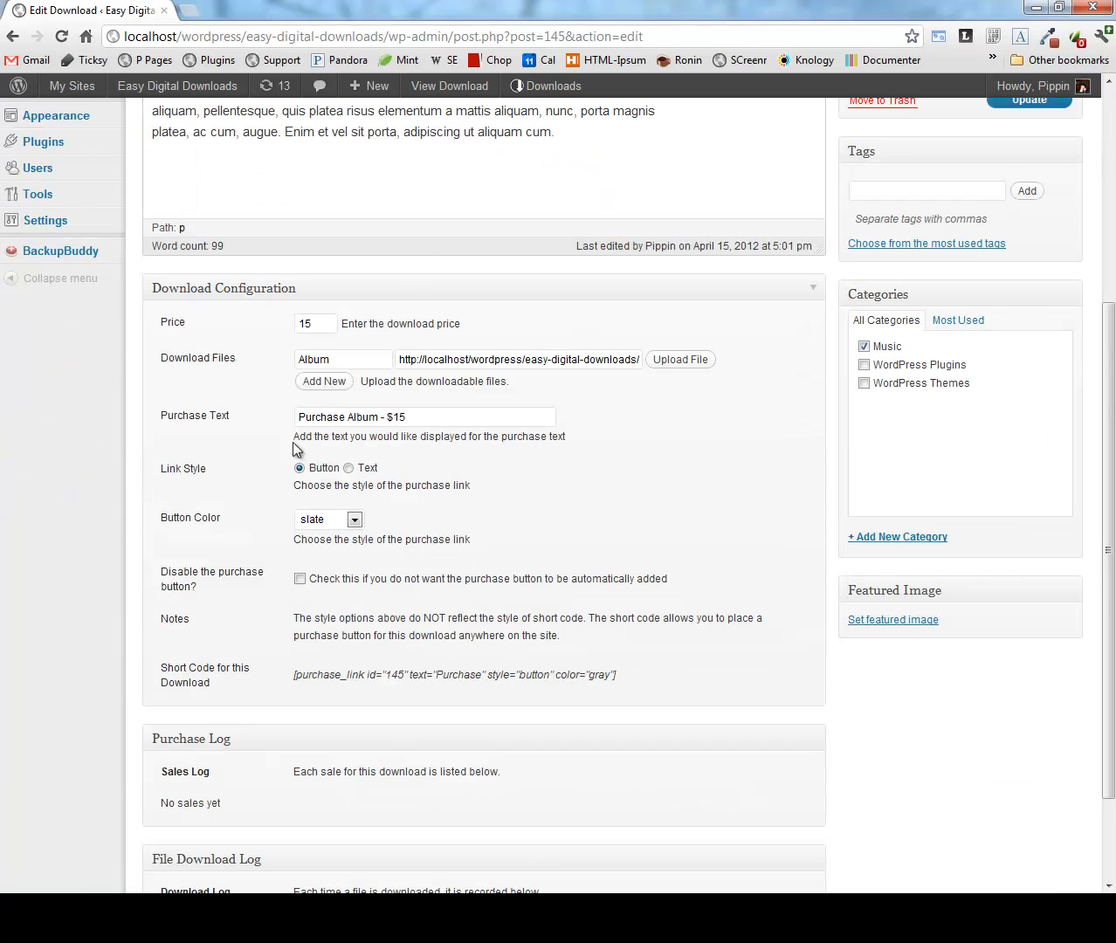
left_click(343, 359)
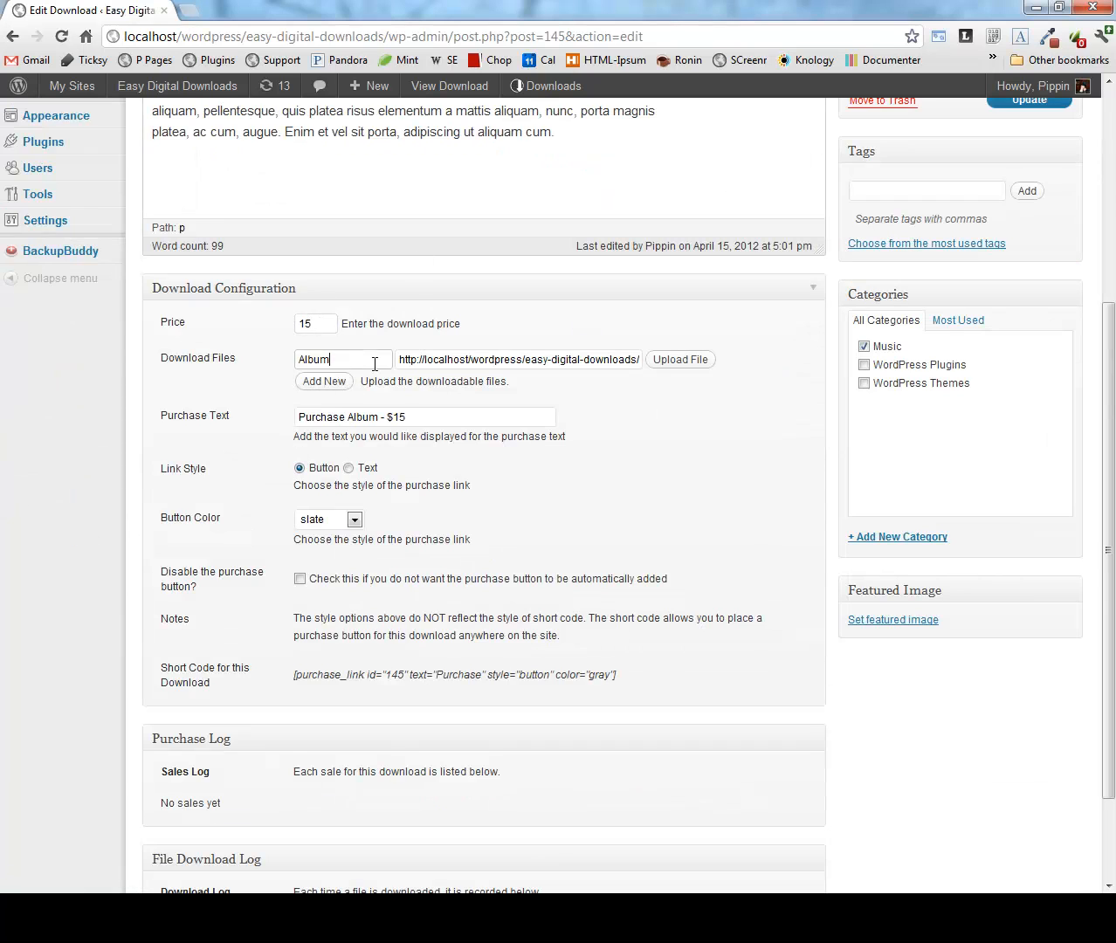
scroll("up", 3)
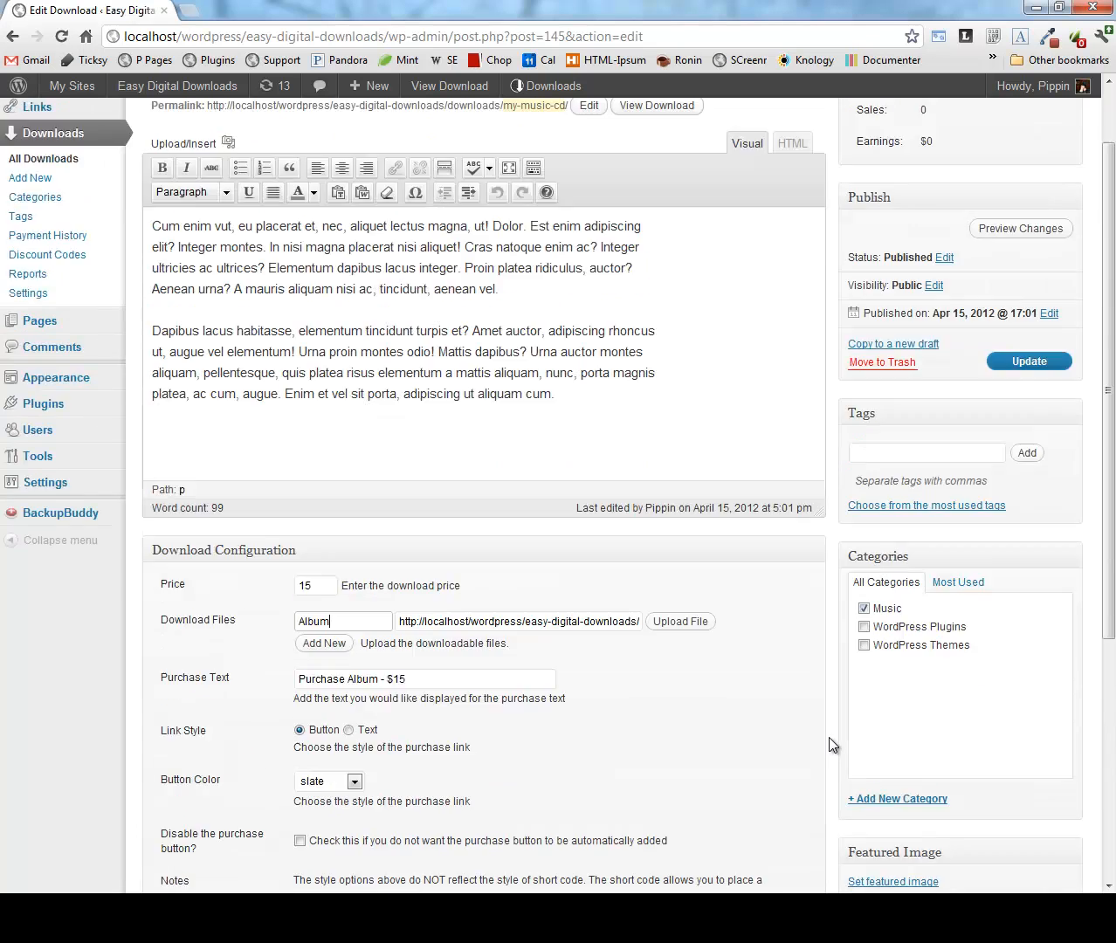
left_click(657, 106)
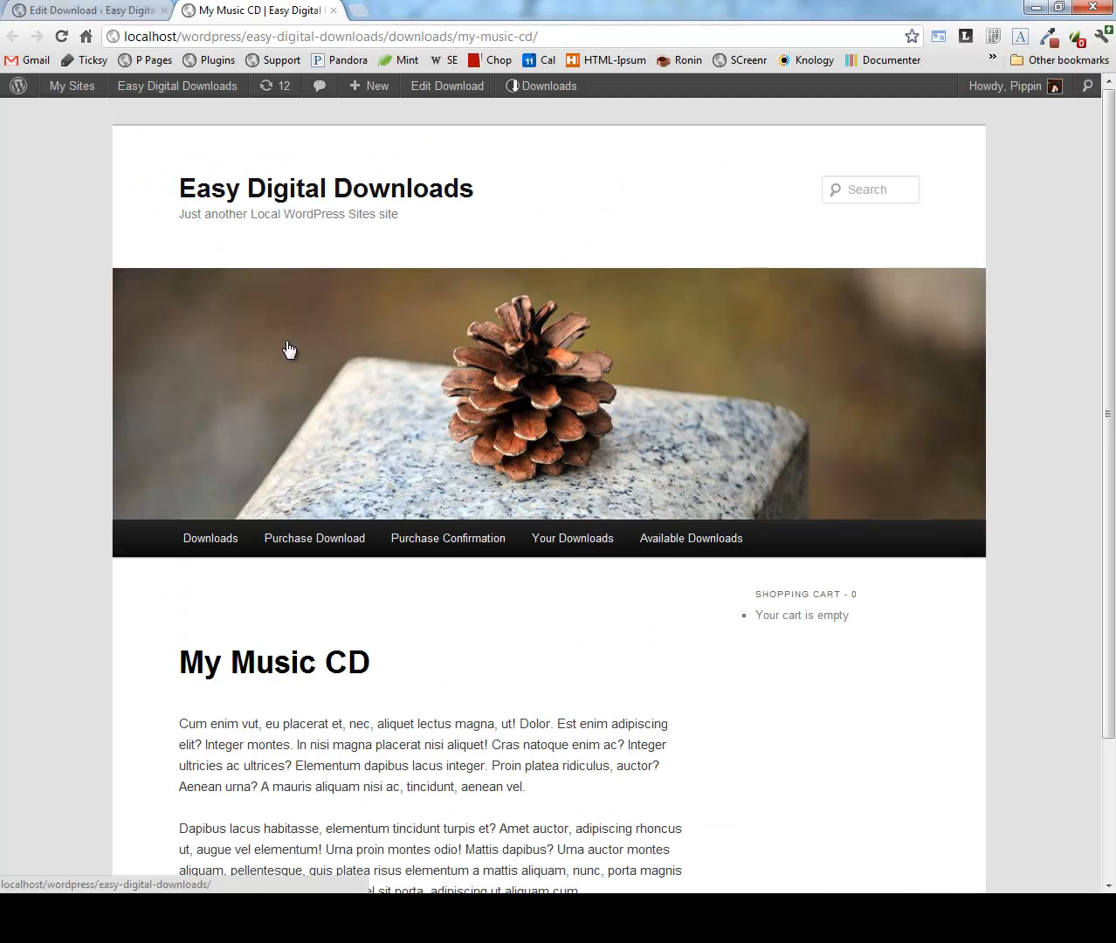
Add My Music CD to the cart via the Purchase Album - $15 button.
scroll("down", 3)
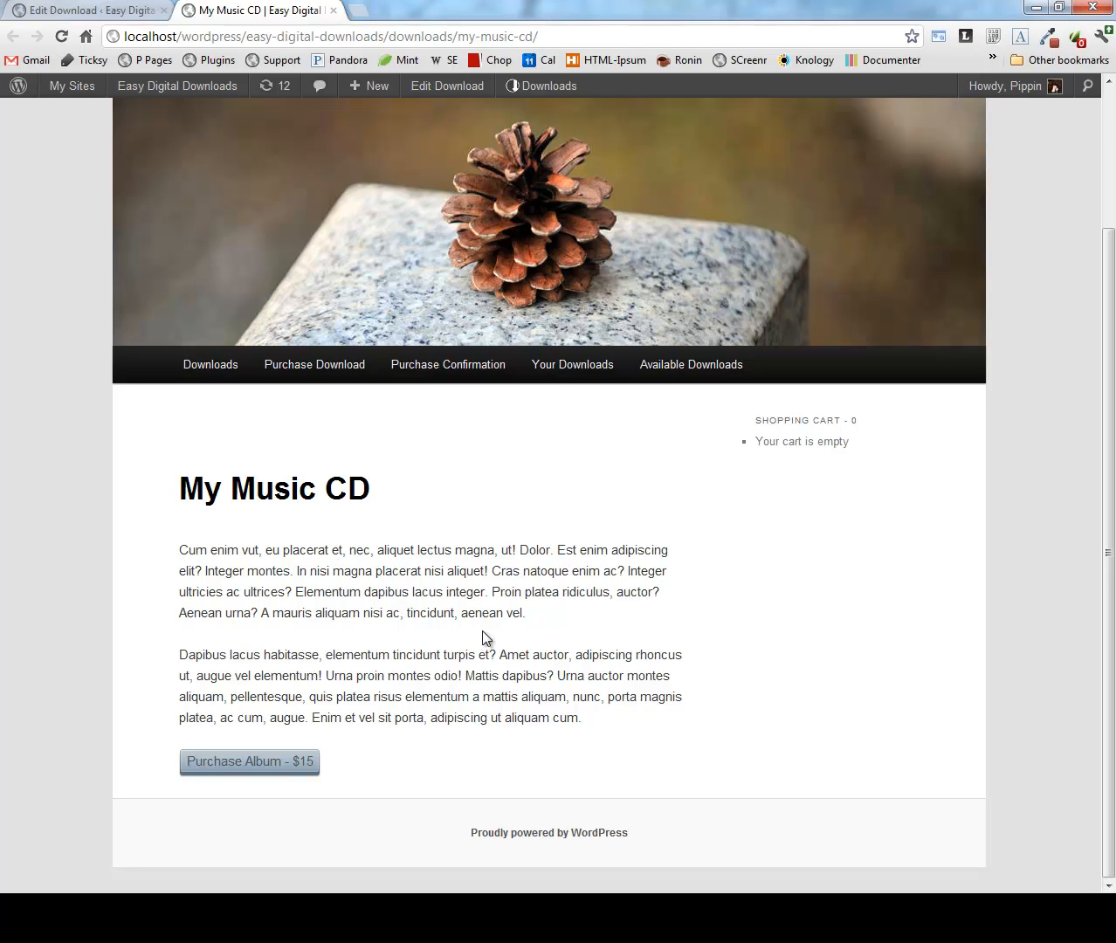
mouse_move(540, 626)
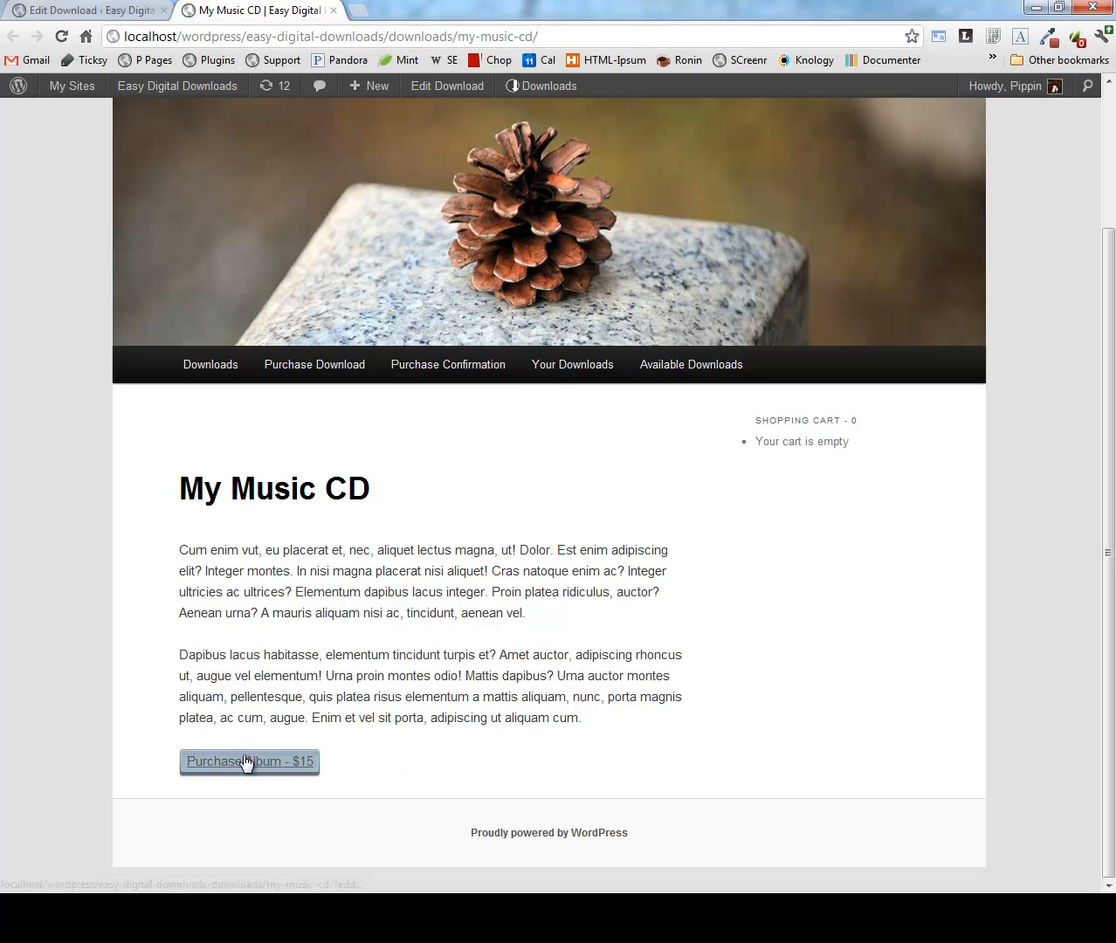
left_click(249, 762)
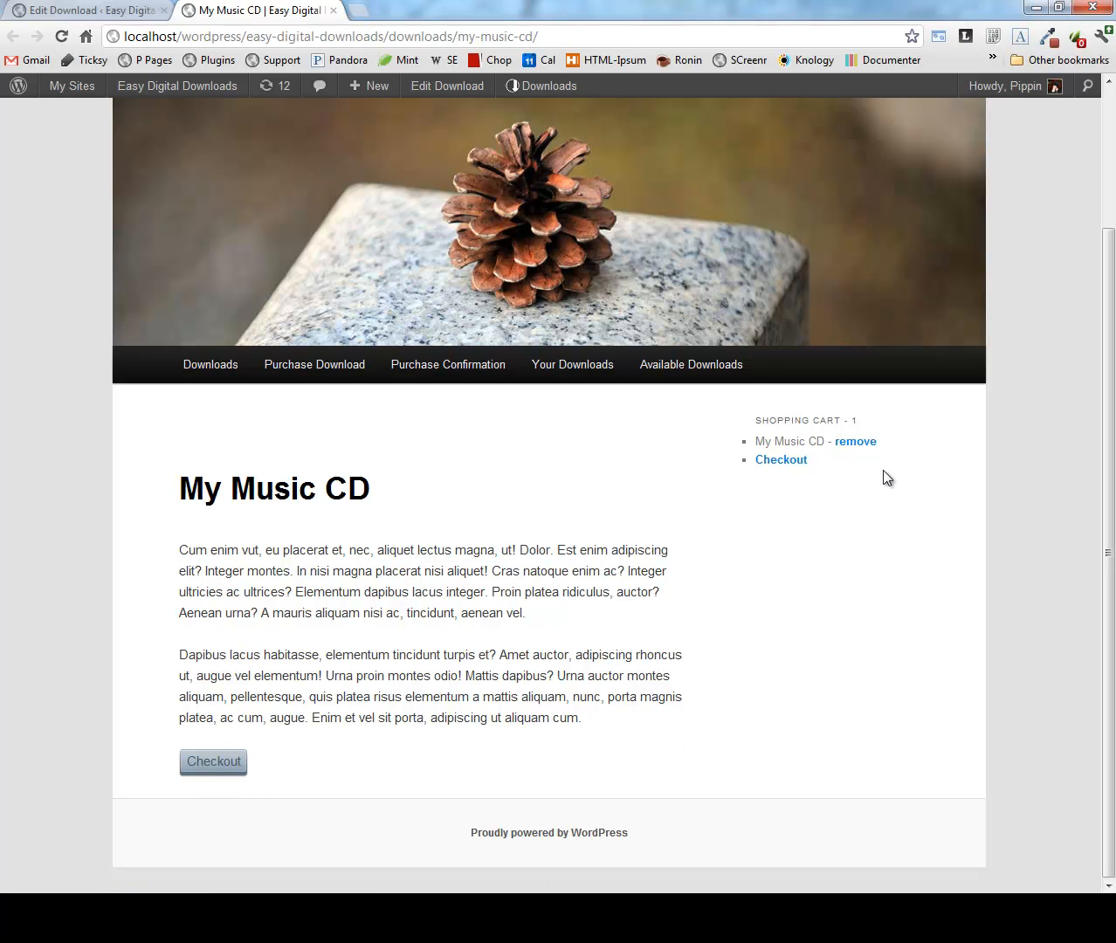
mouse_move(786, 478)
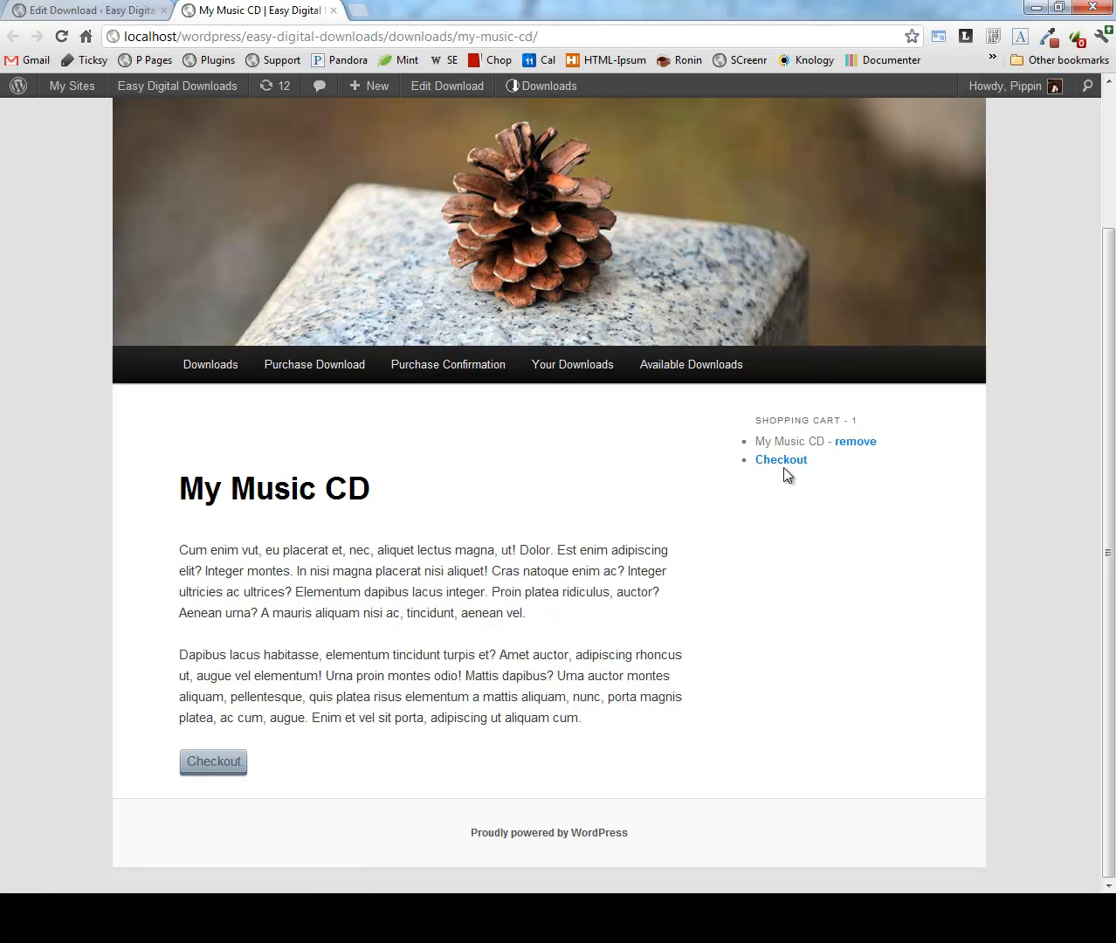
Proceed to checkout for My Music CD and select Manual Payment.
left_click(779, 459)
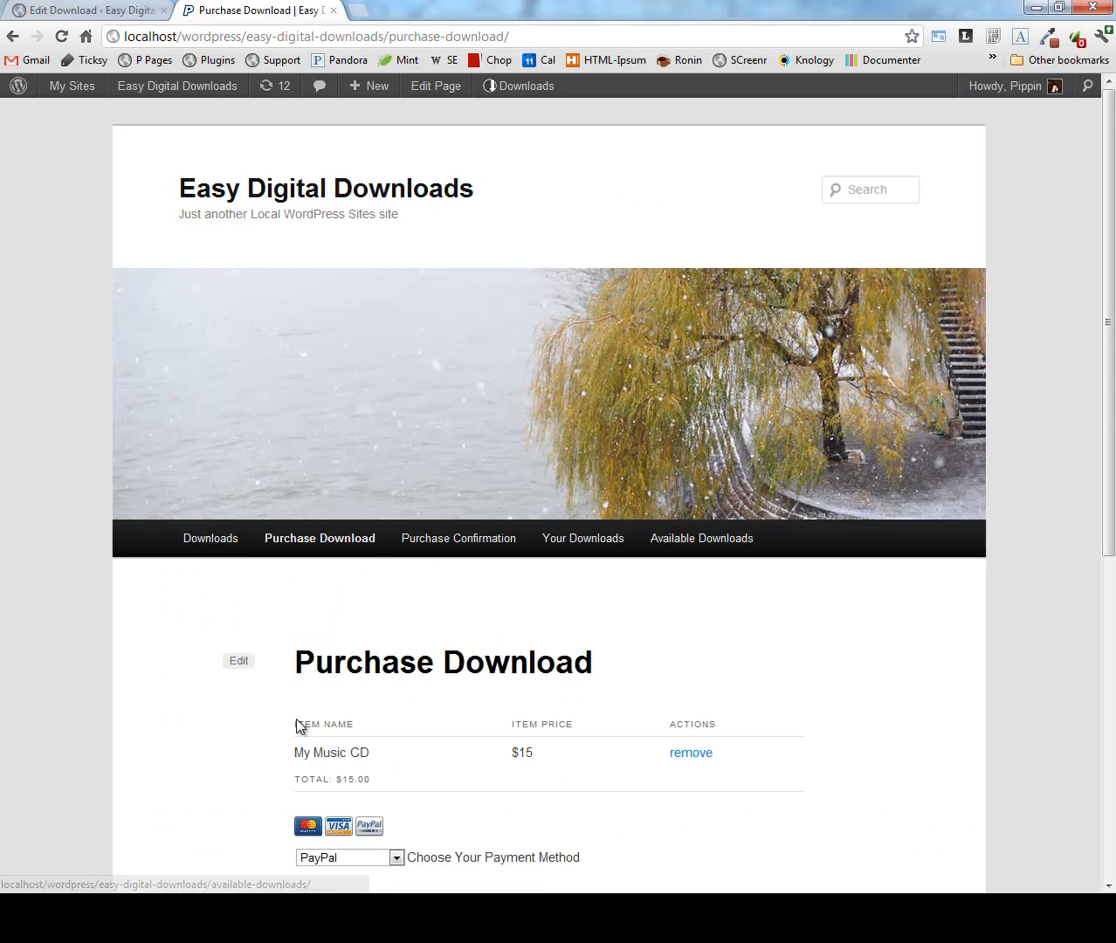
scroll("down", 3)
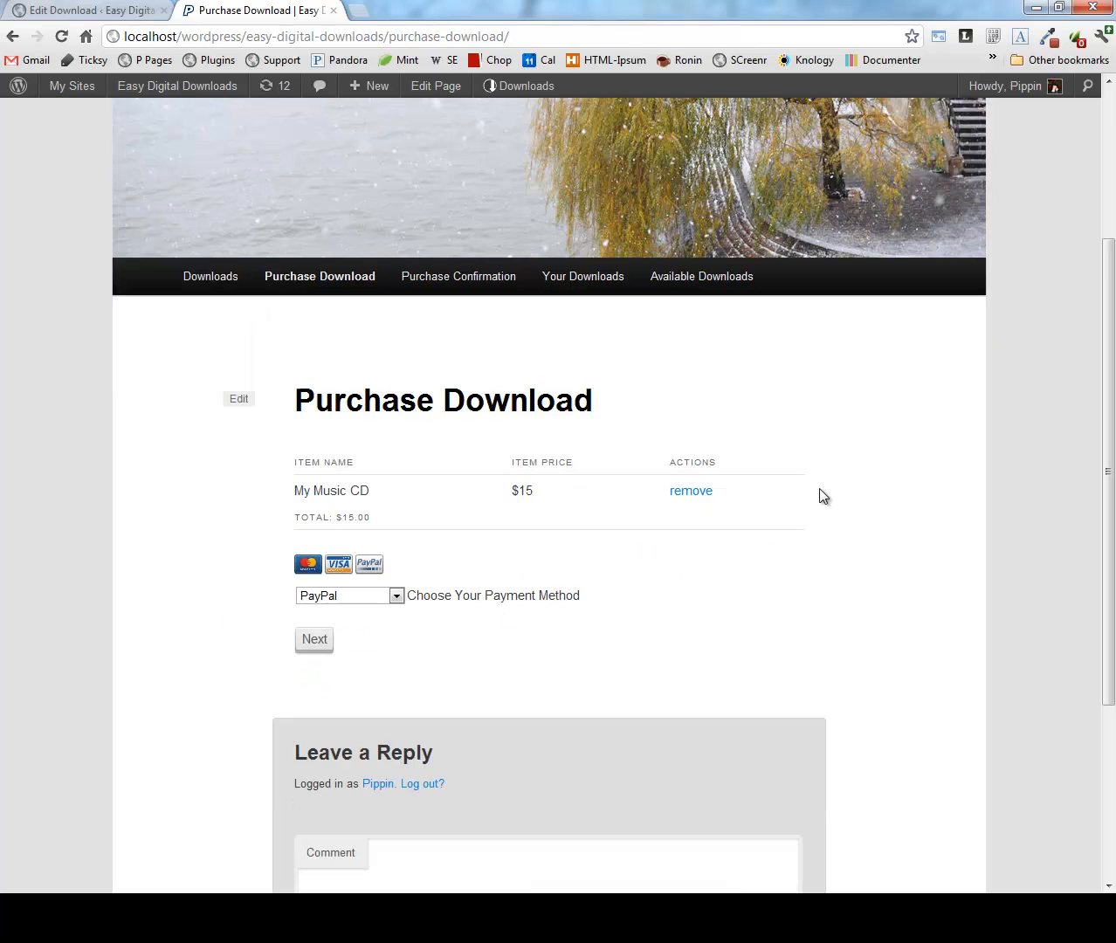
mouse_move(829, 495)
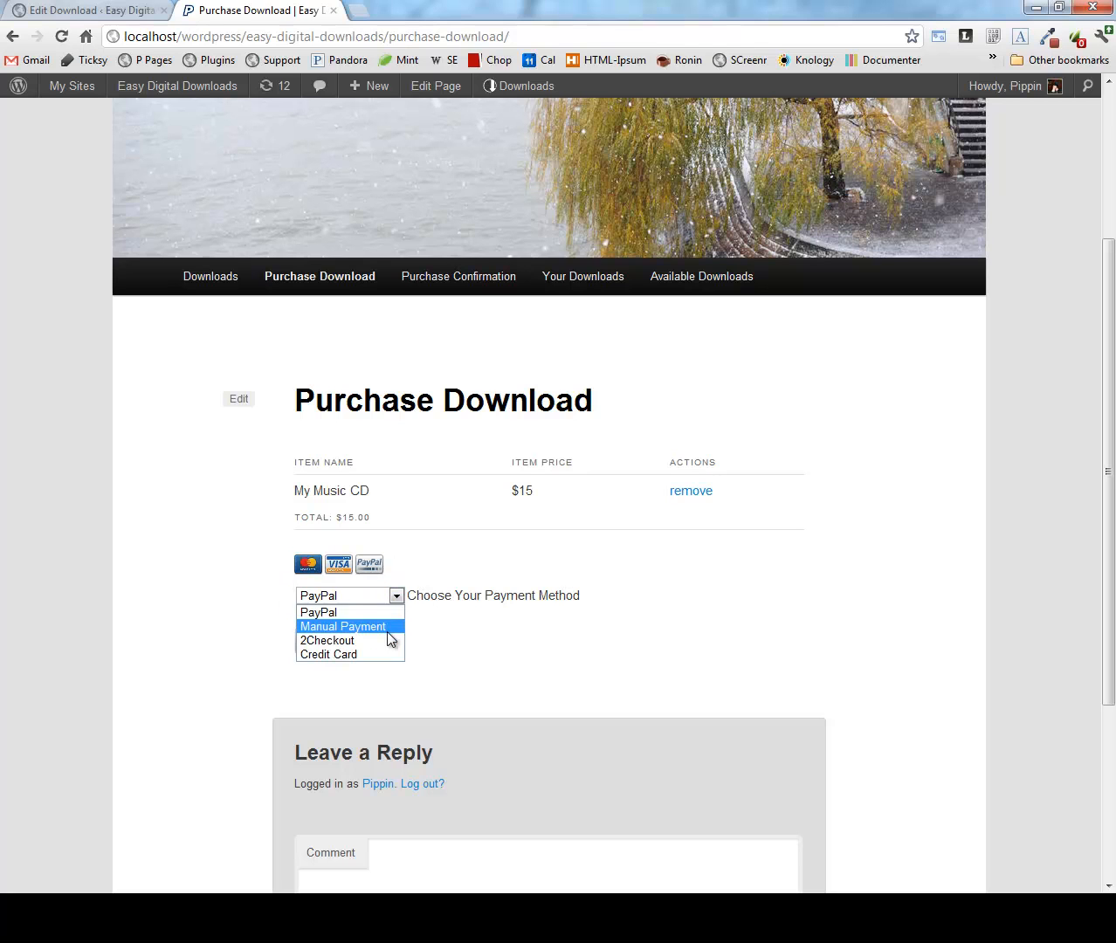
mouse_move(390, 646)
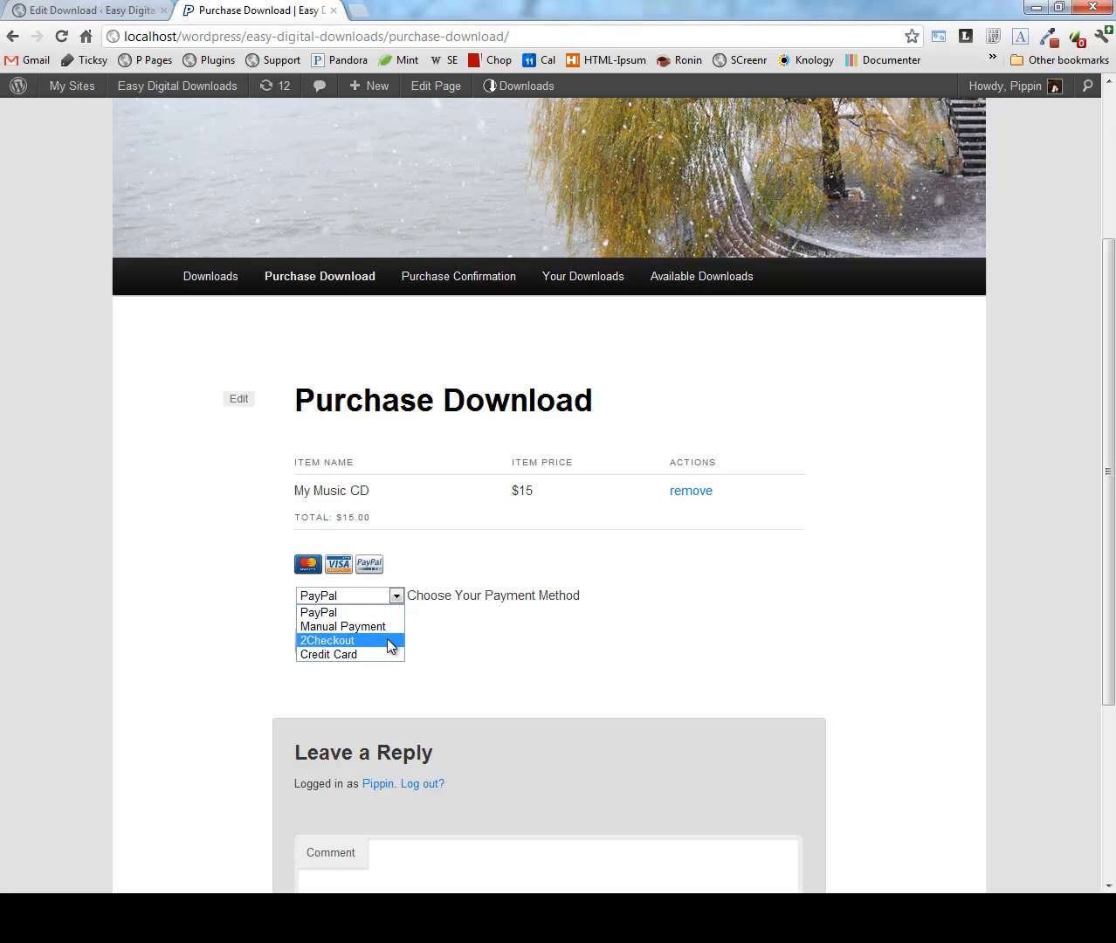
mouse_move(395, 659)
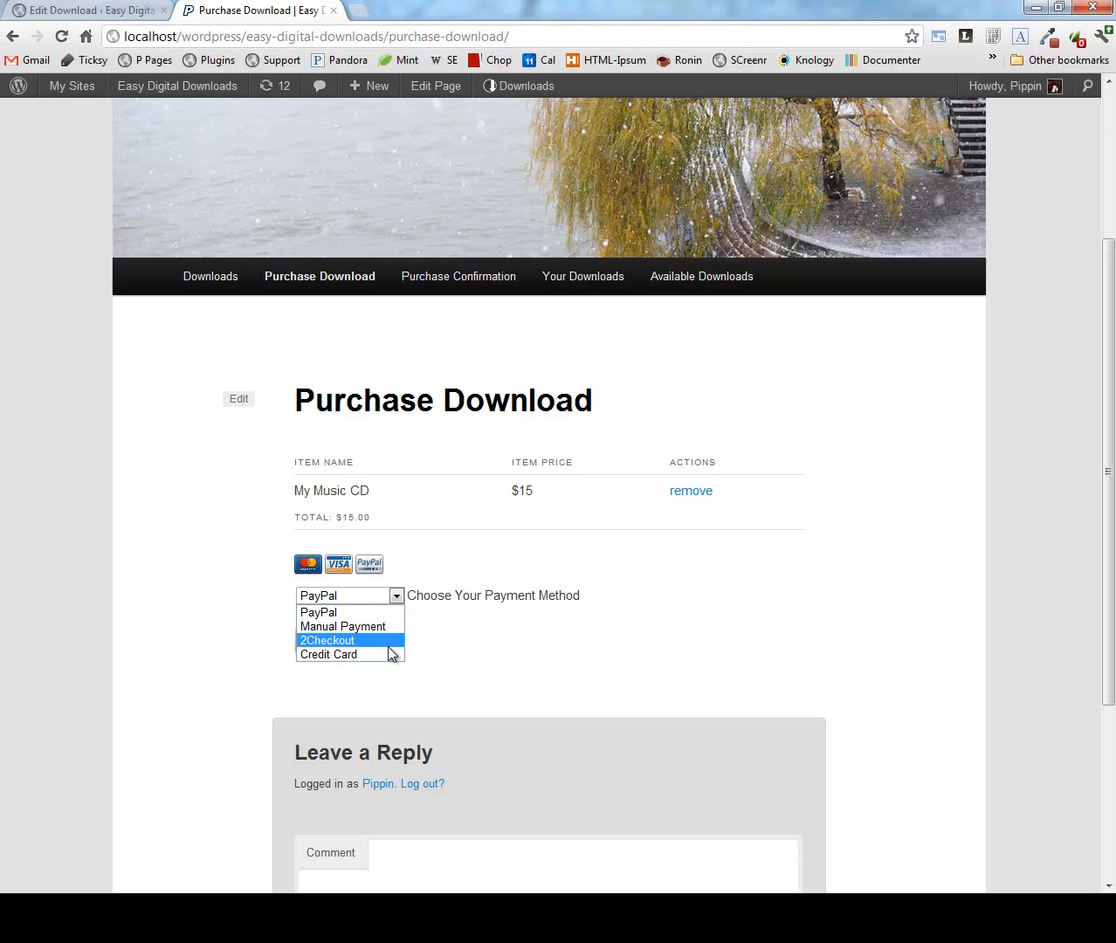
mouse_move(376, 658)
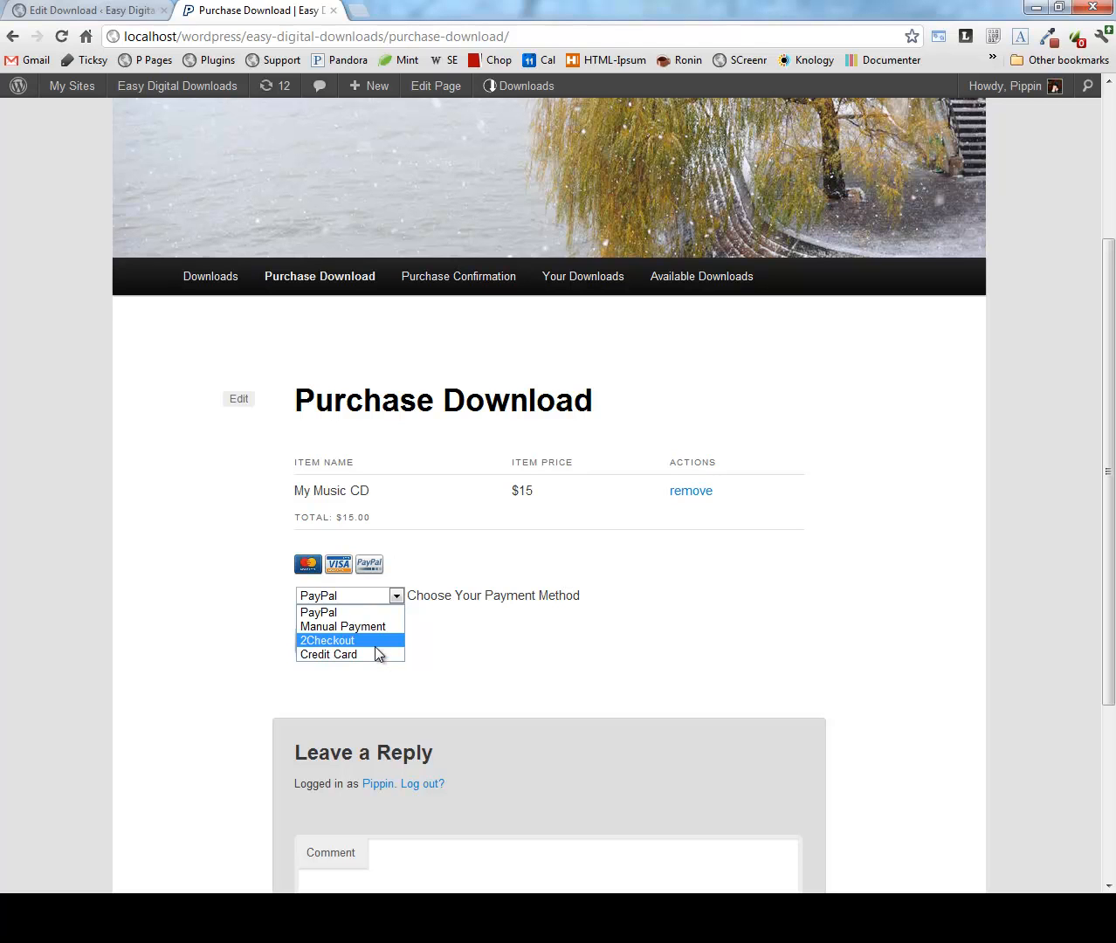
mouse_move(374, 631)
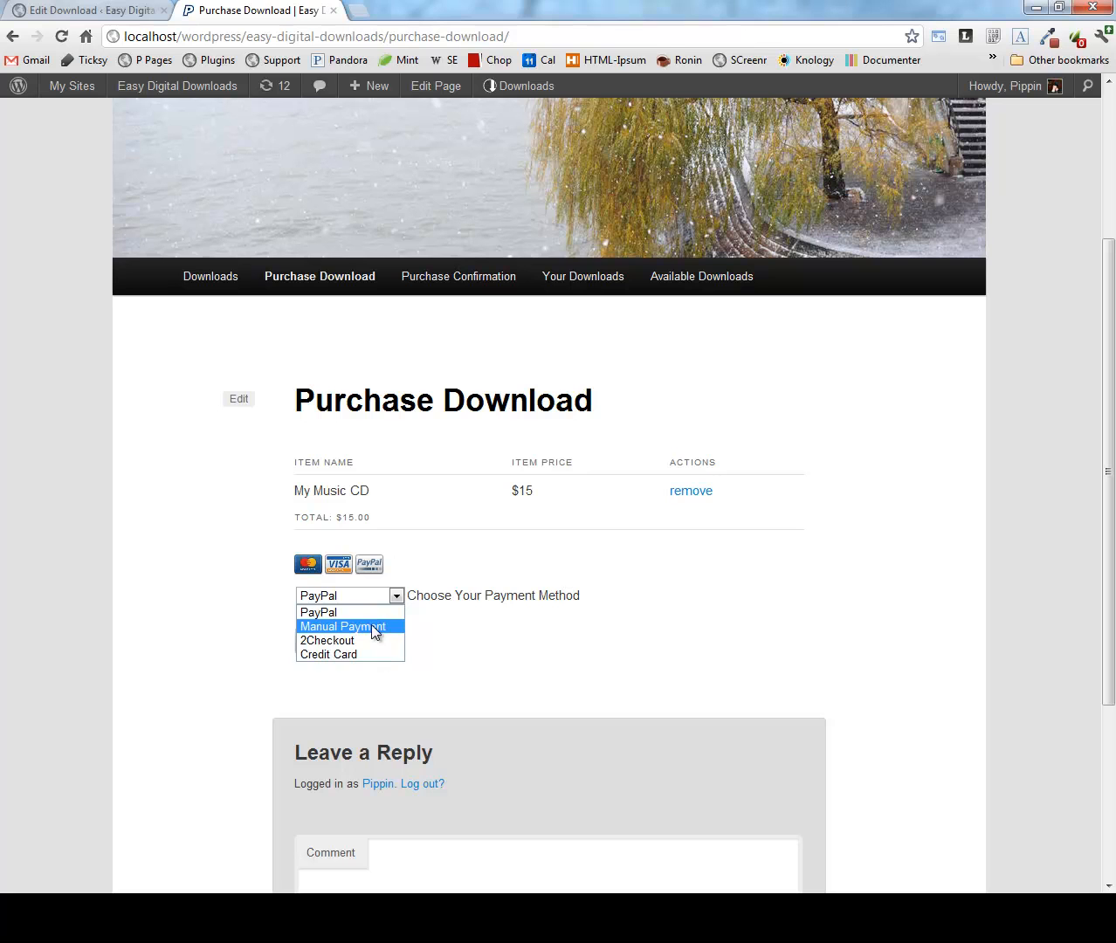
left_click(343, 626)
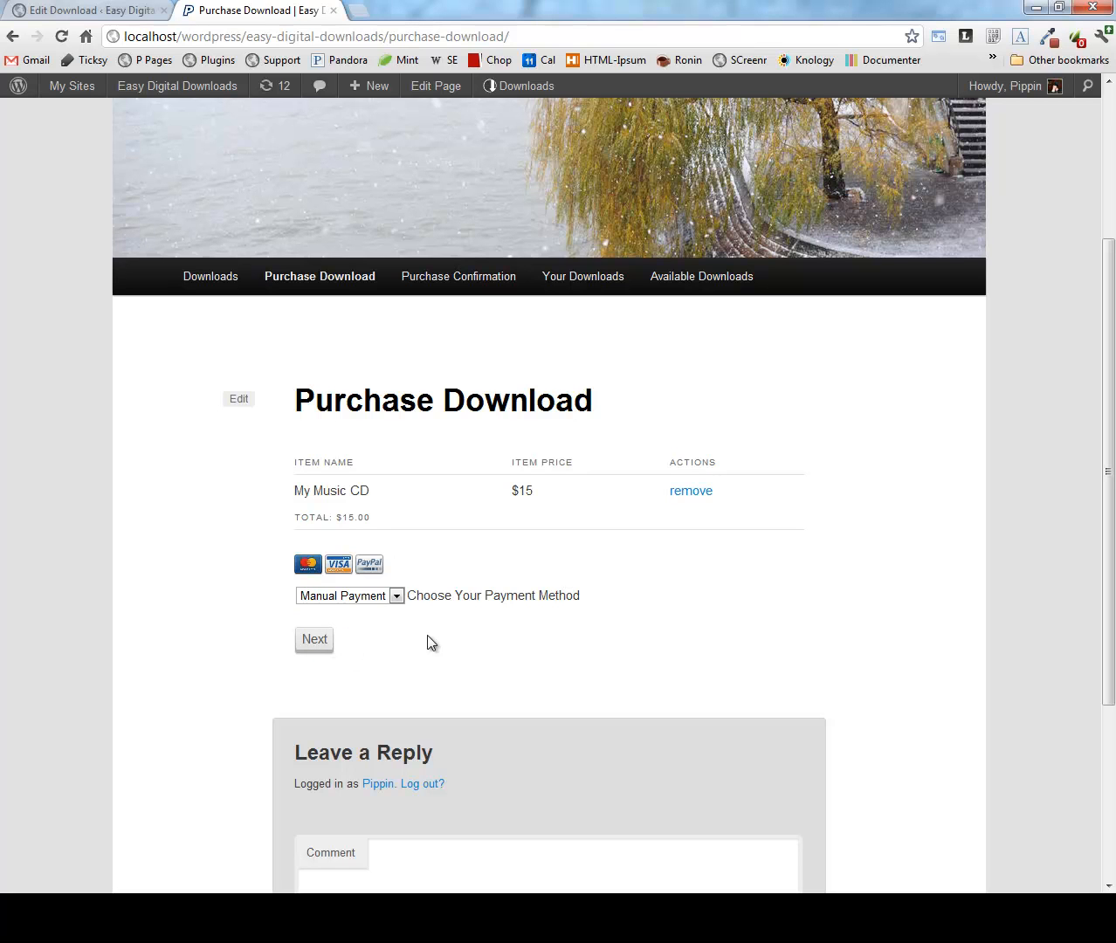
Fill in the buyer's email and last name and submit the My Music CD purchase.
left_click(314, 639)
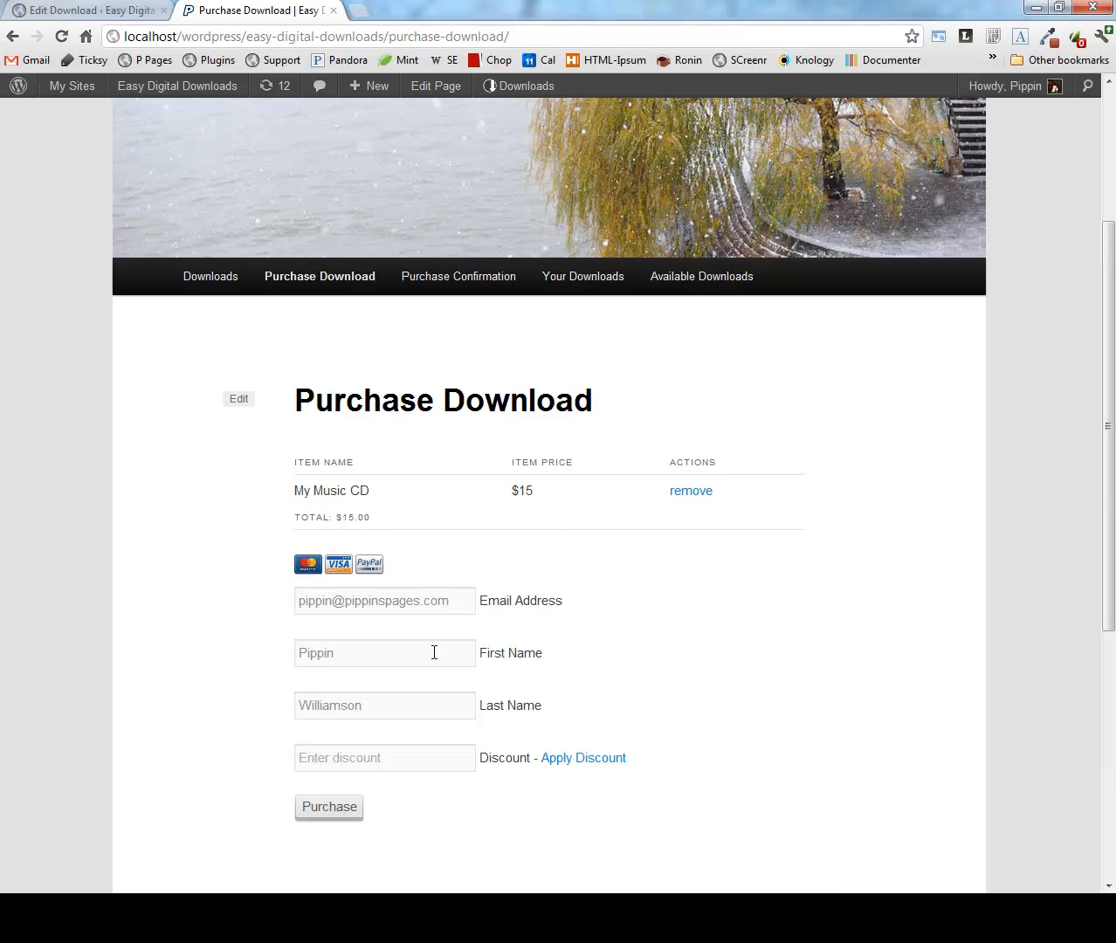
scroll("down", 3)
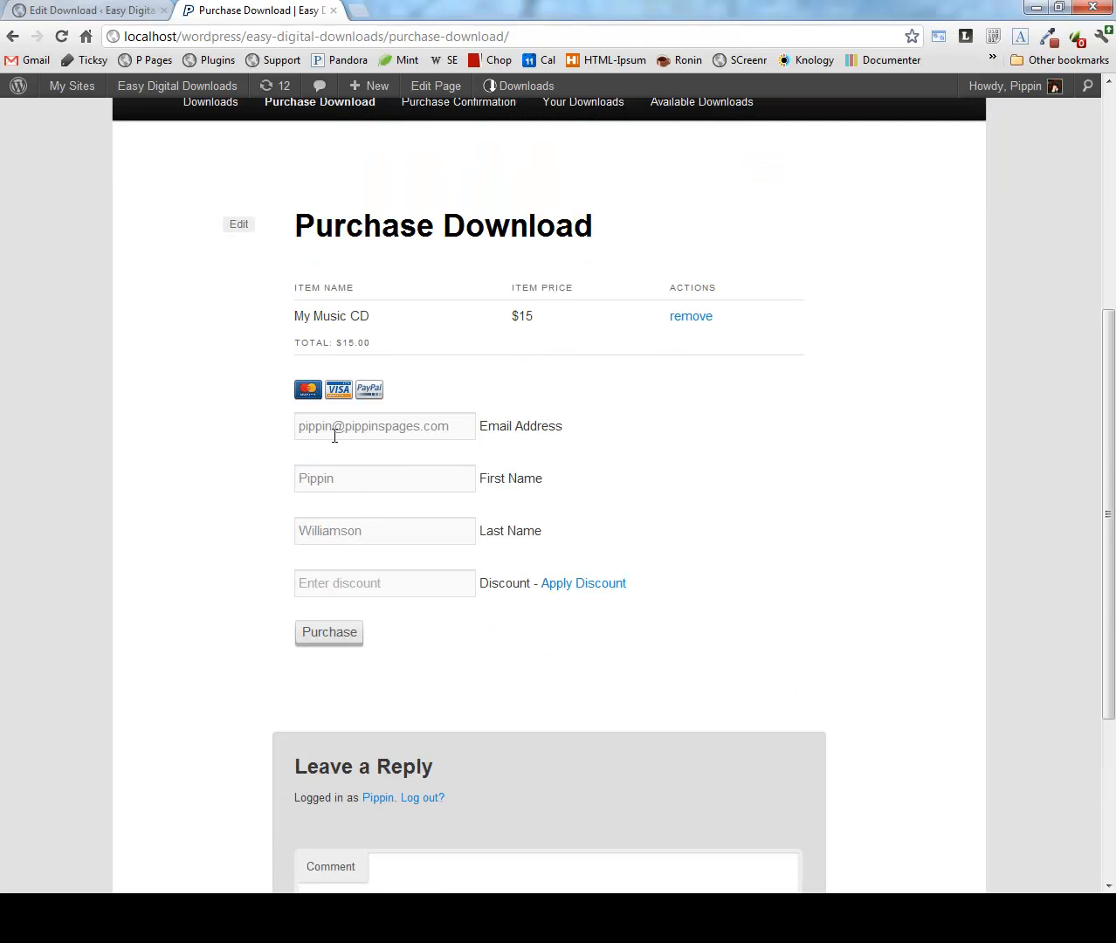
mouse_move(450, 442)
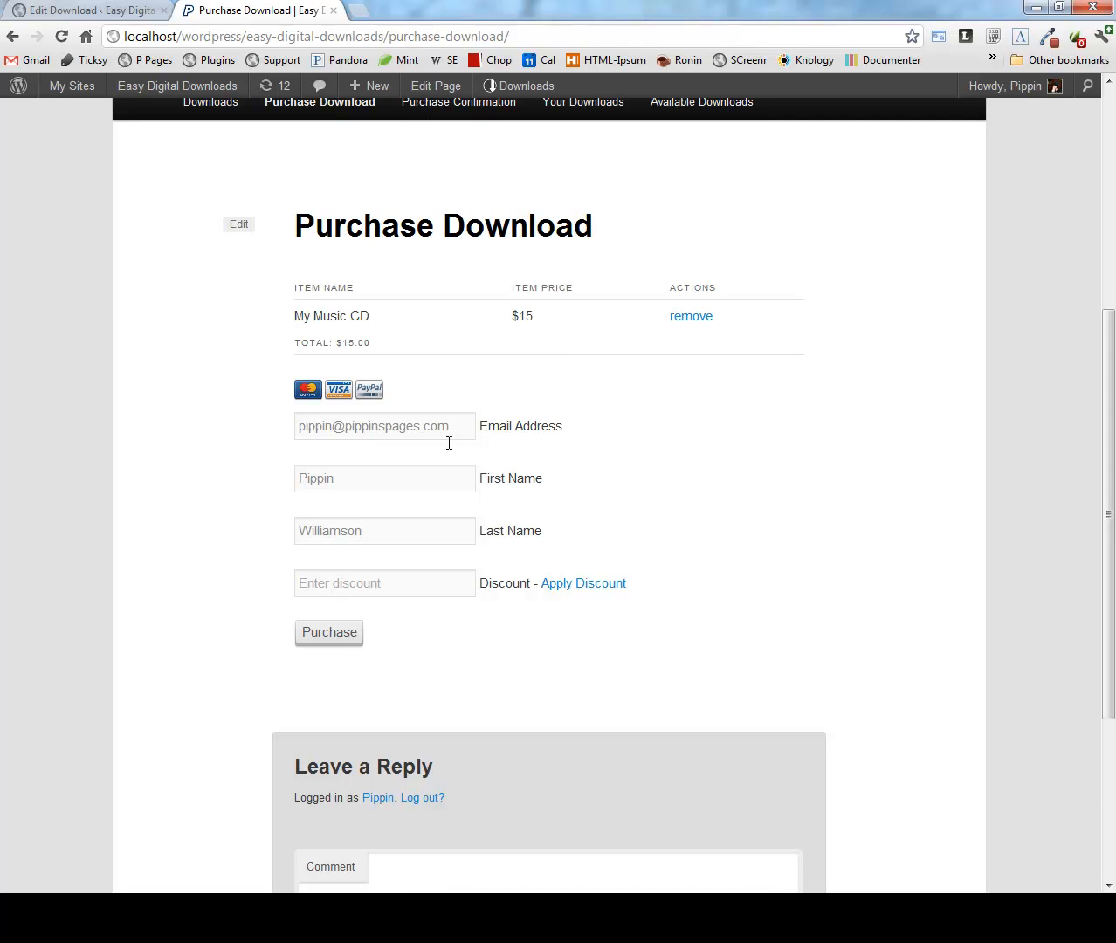
left_click(384, 427)
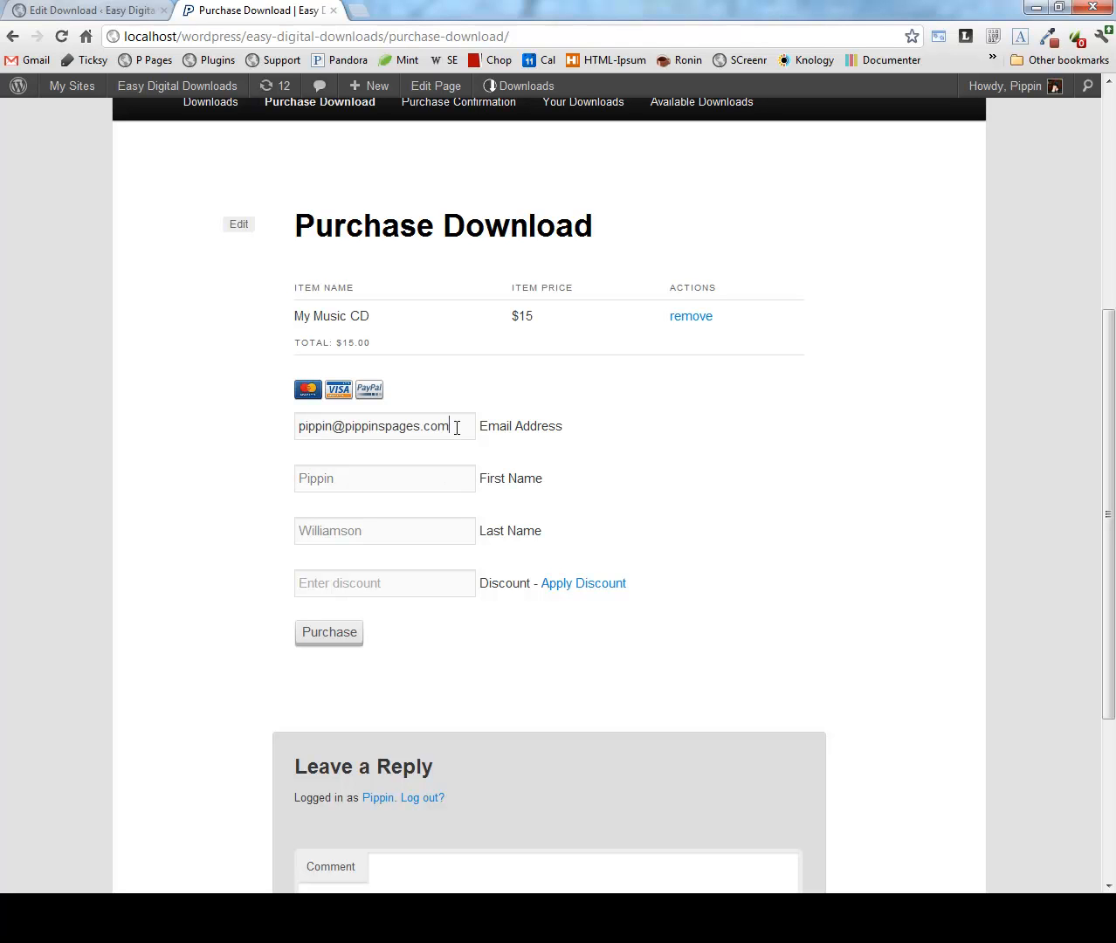
left_click(385, 531)
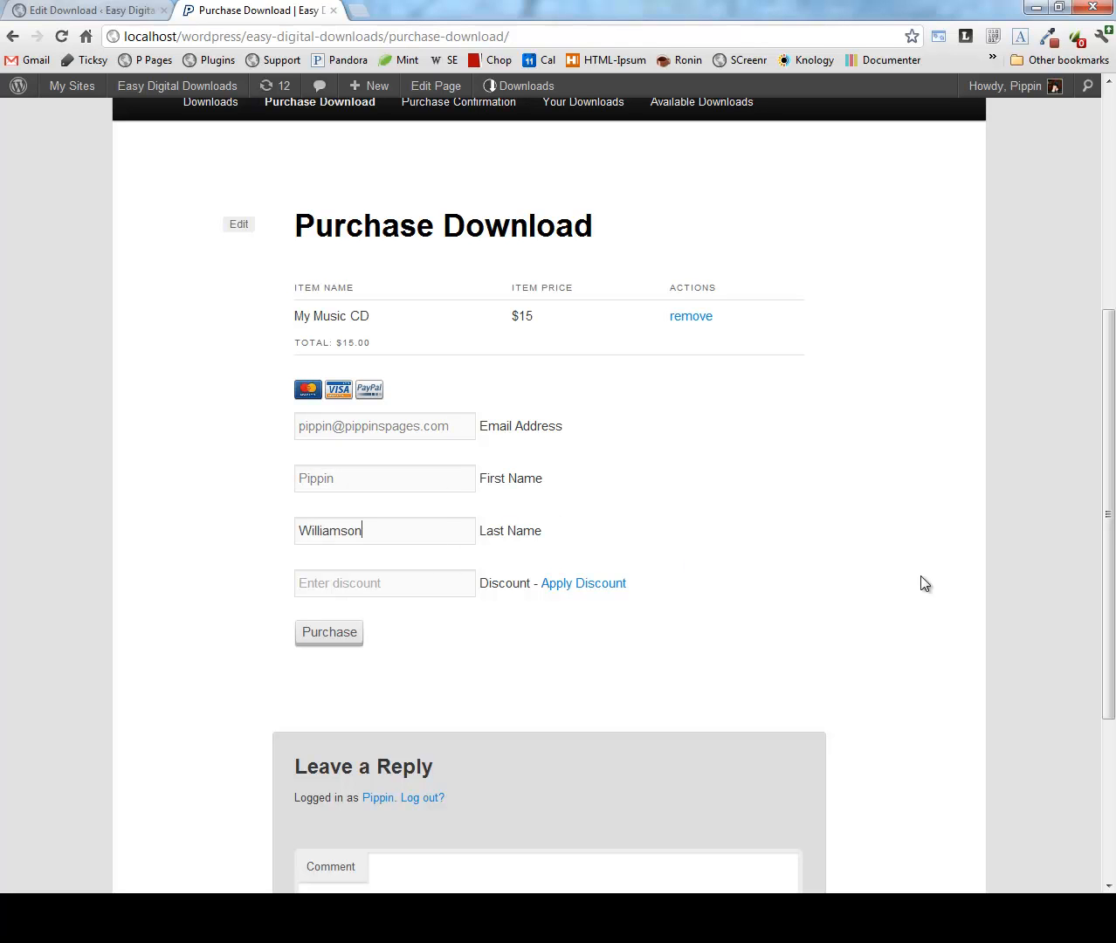
left_click(330, 632)
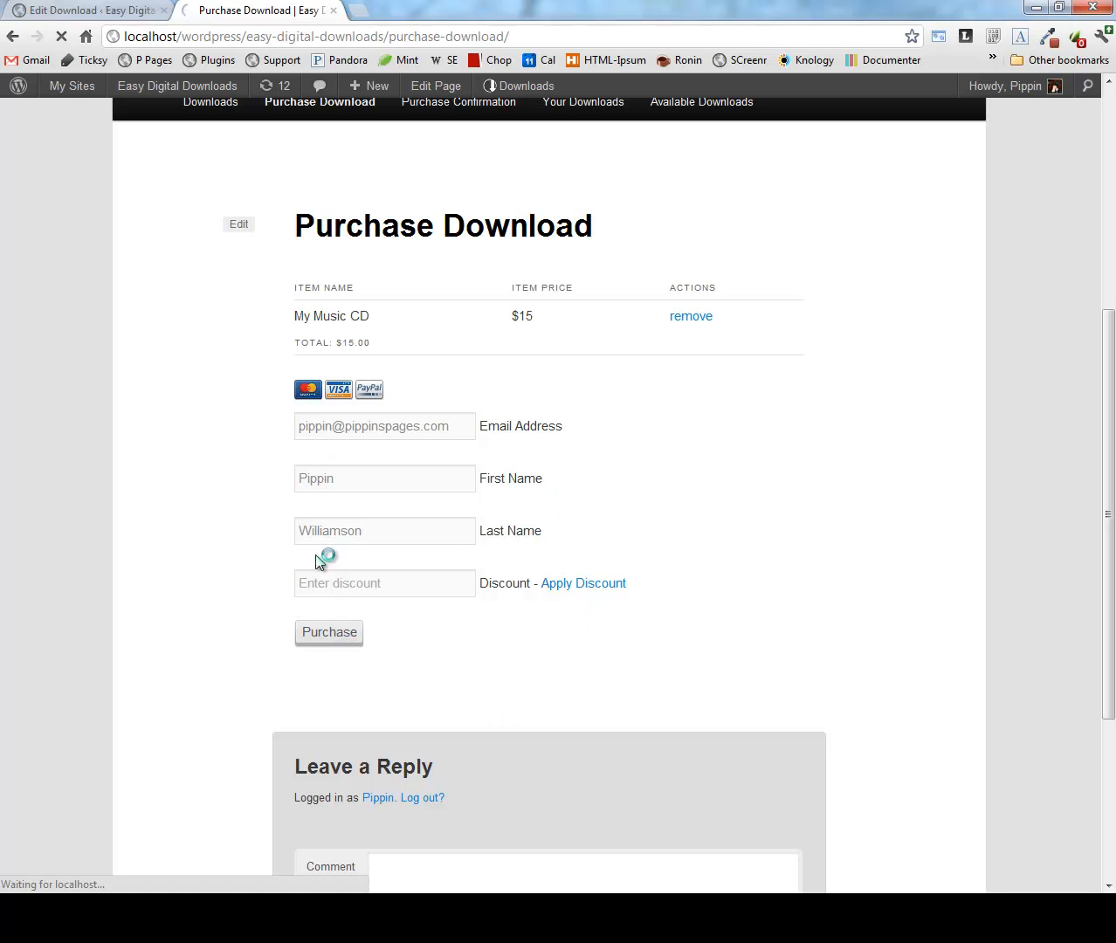
left_click(329, 632)
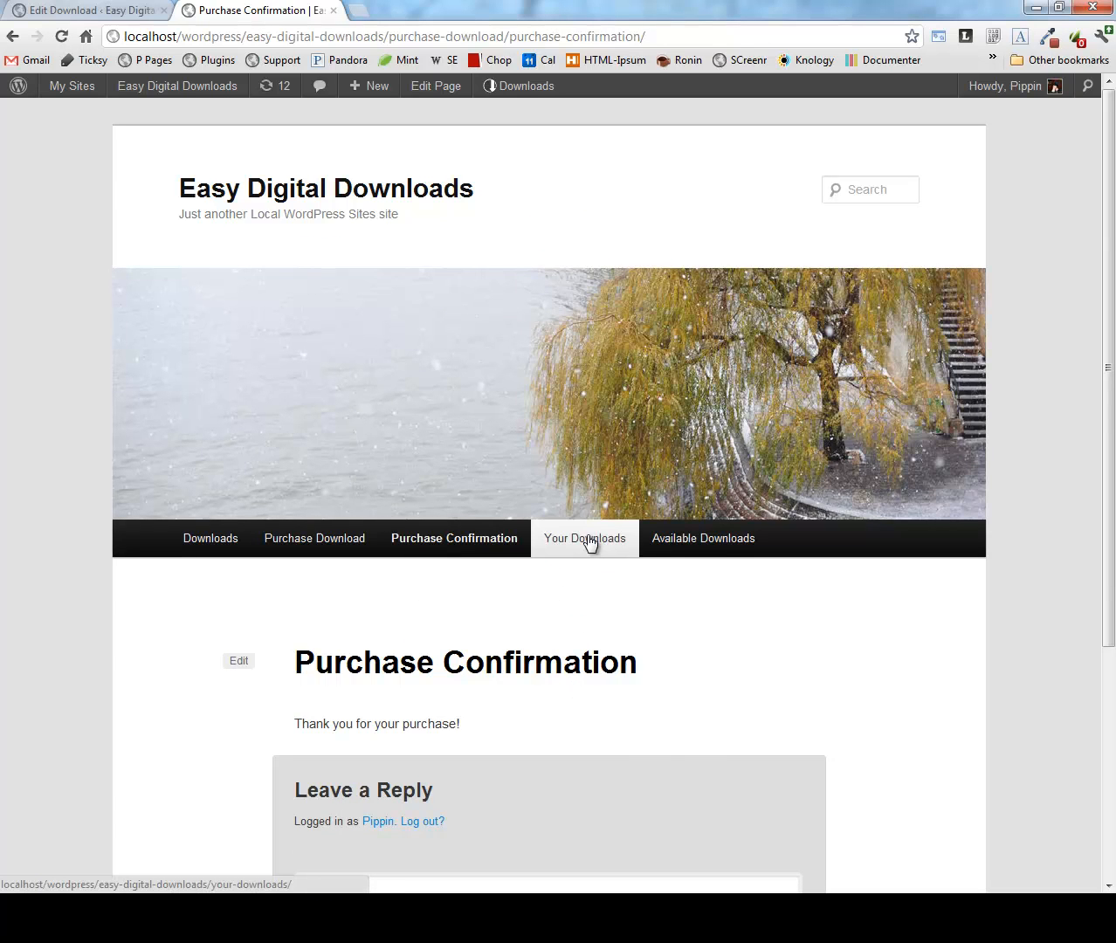
Open Your Downloads listing the Album file, cancelling the file's Save As dialog.
left_click(585, 538)
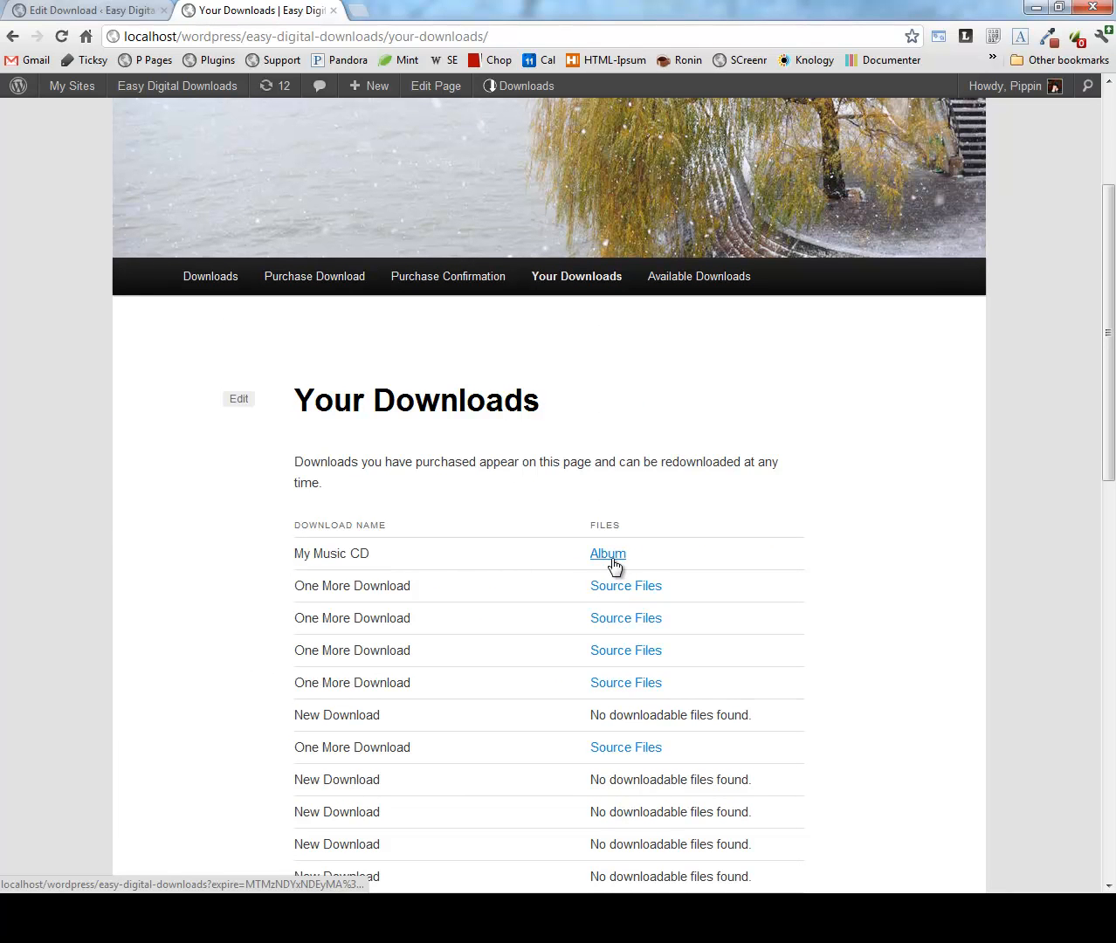
mouse_move(531, 567)
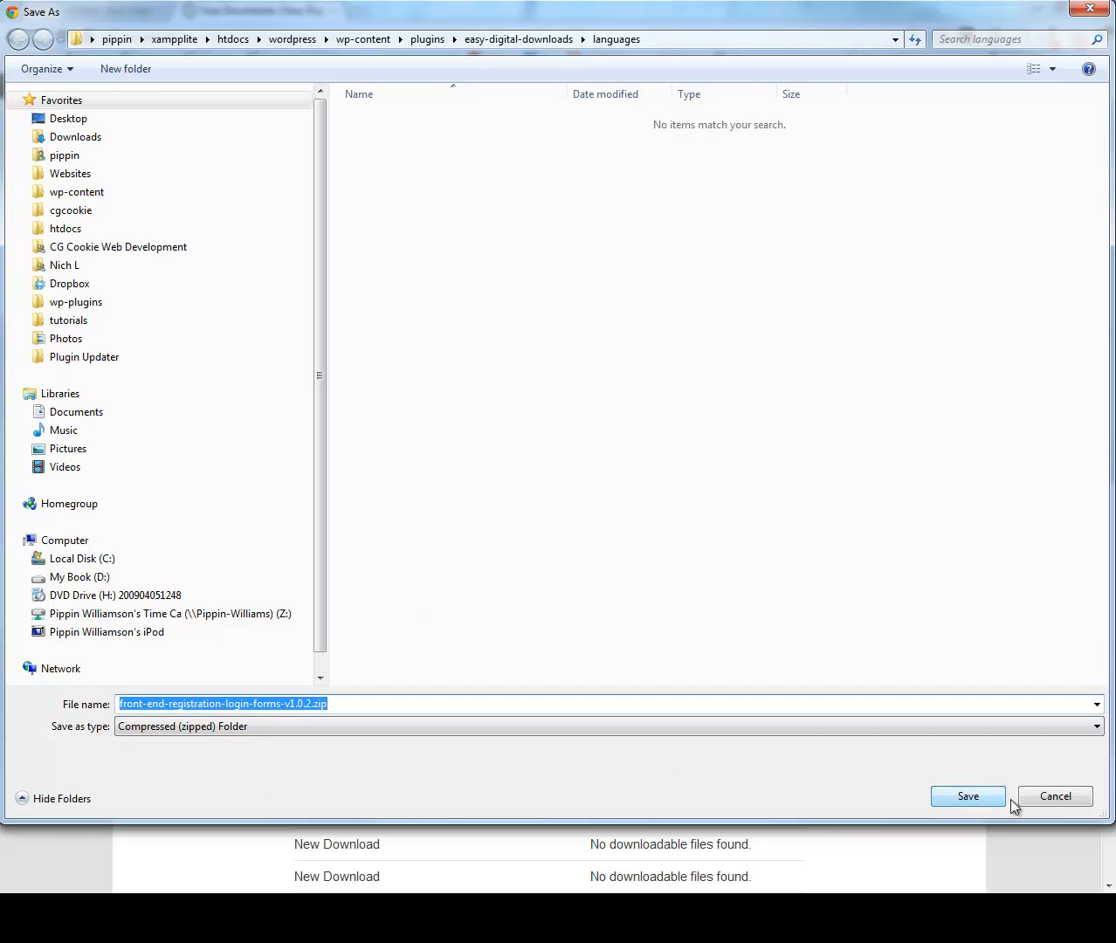
left_click(1055, 795)
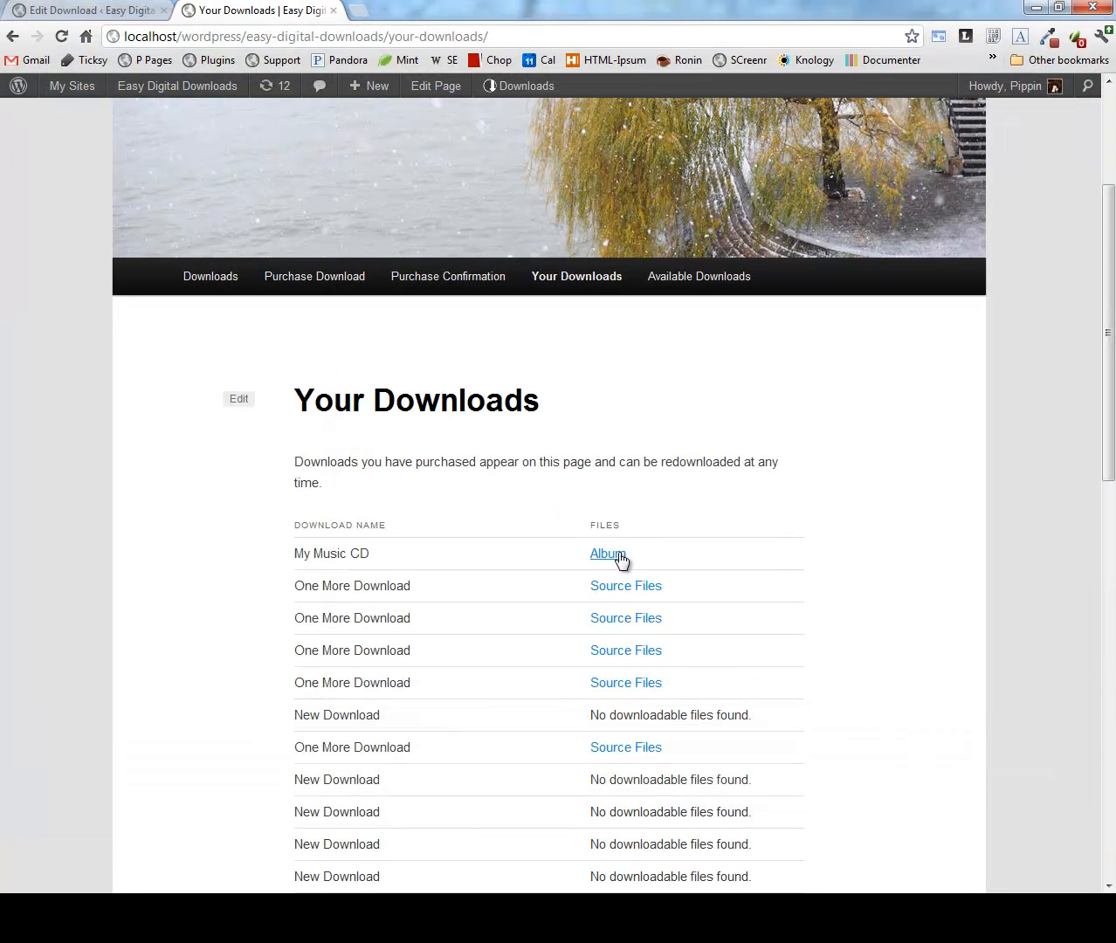
mouse_move(499, 509)
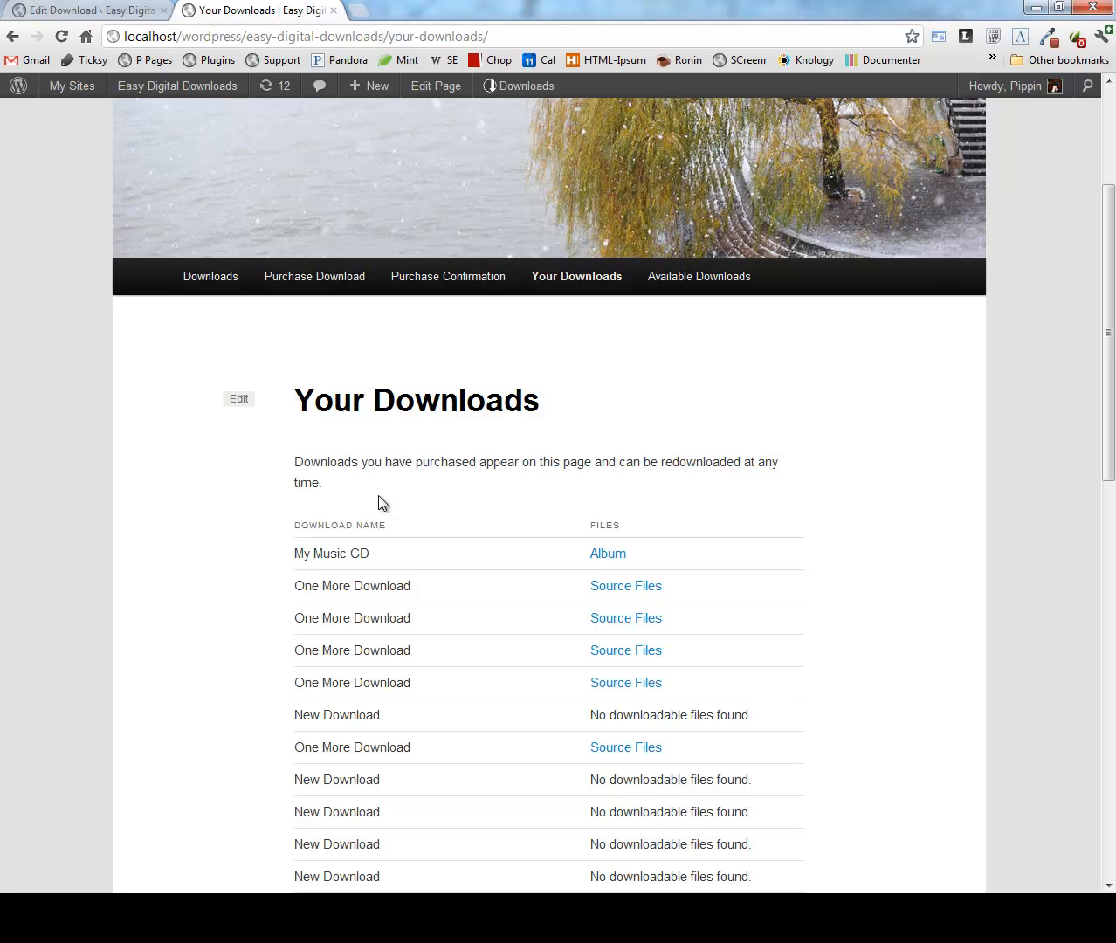
mouse_move(356, 484)
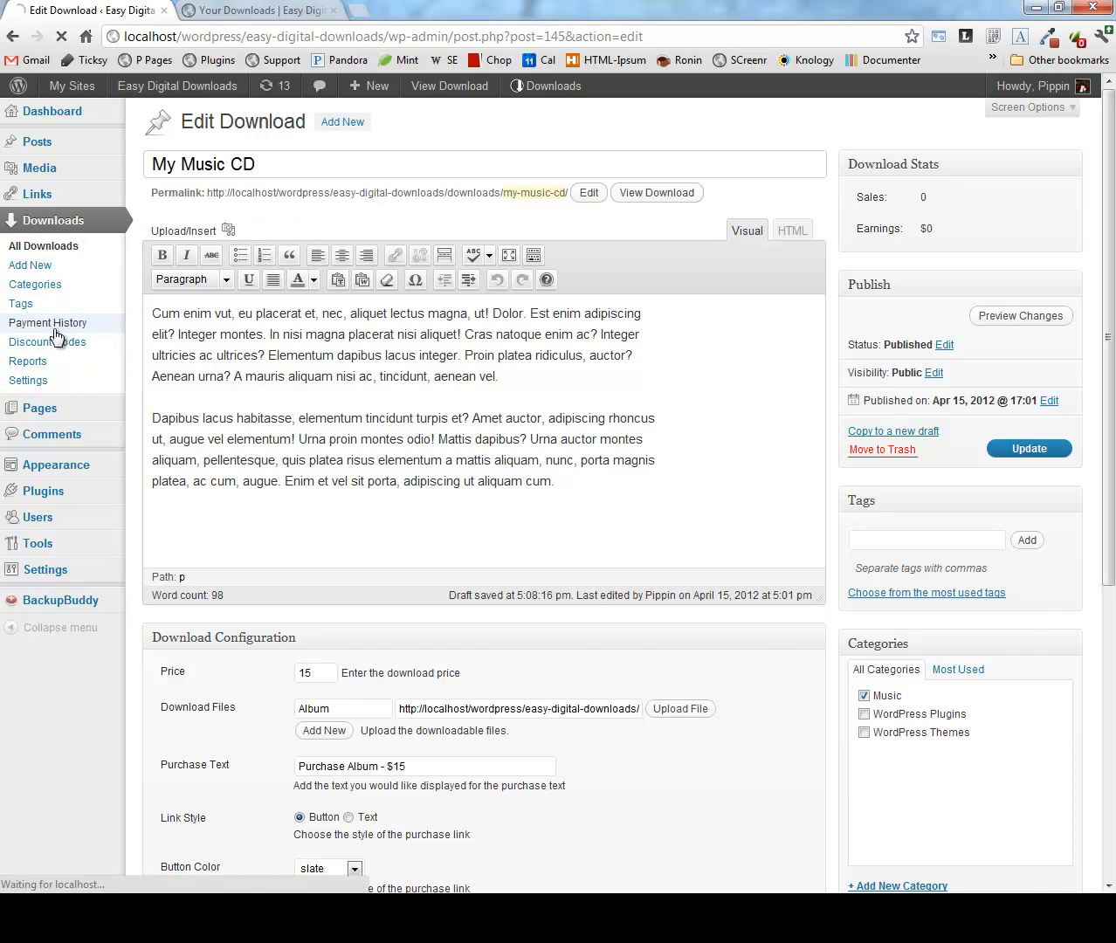
Open Payment History, view details of the $15 order 148, then close them.
left_click(47, 322)
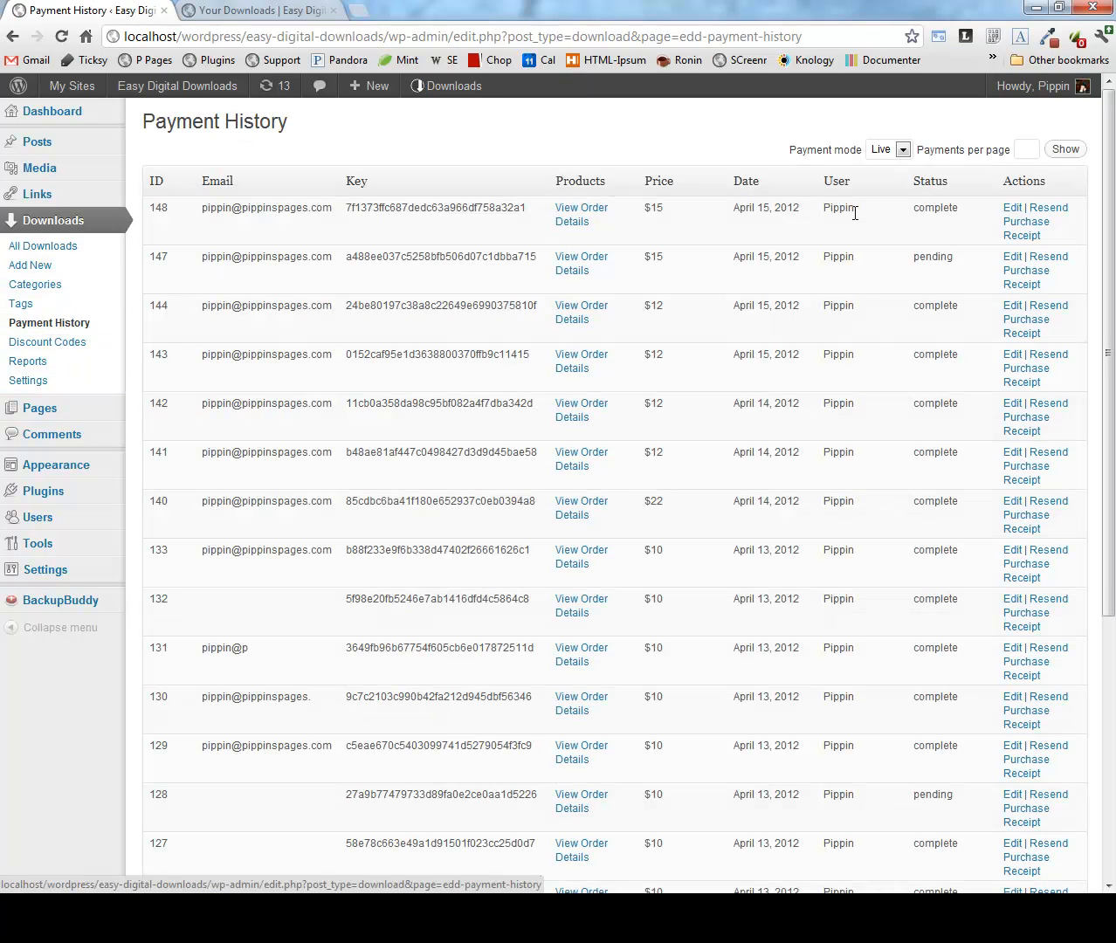
mouse_move(712, 350)
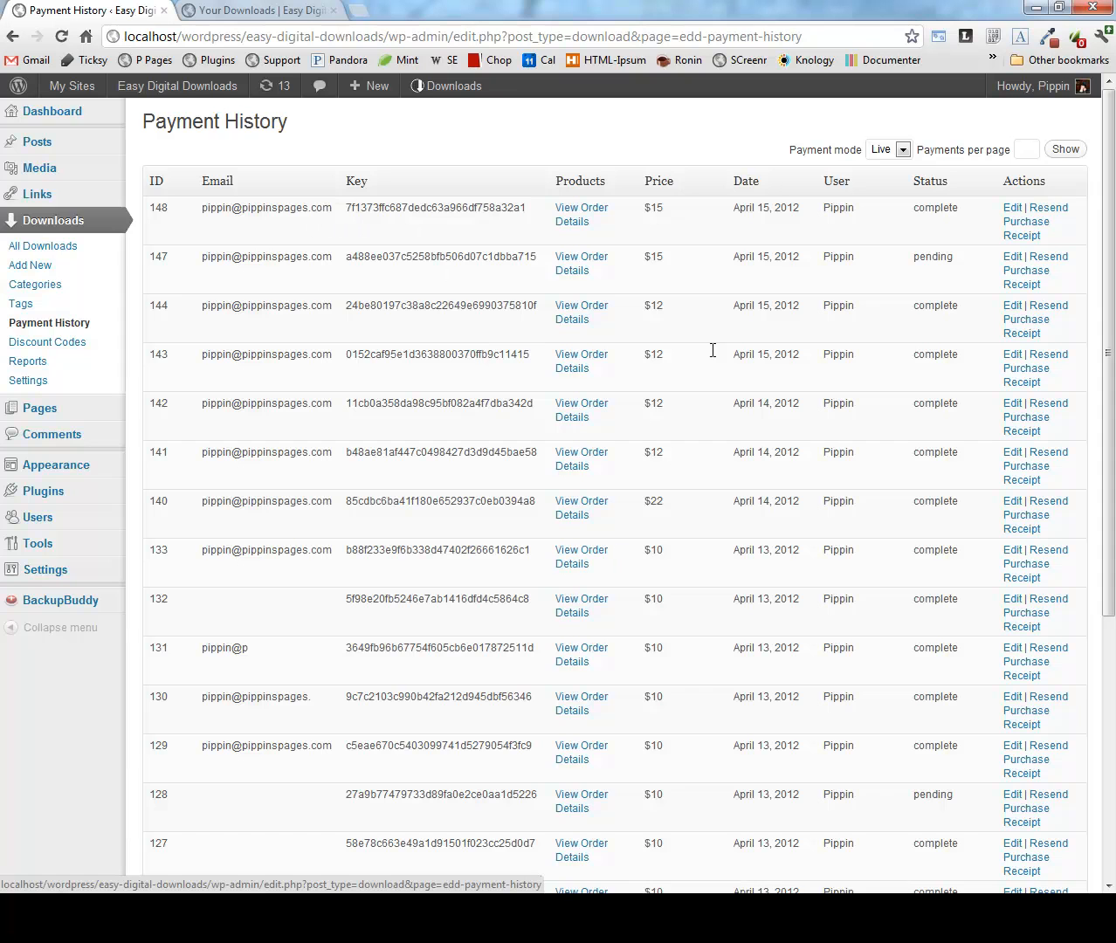
scroll("down", 3)
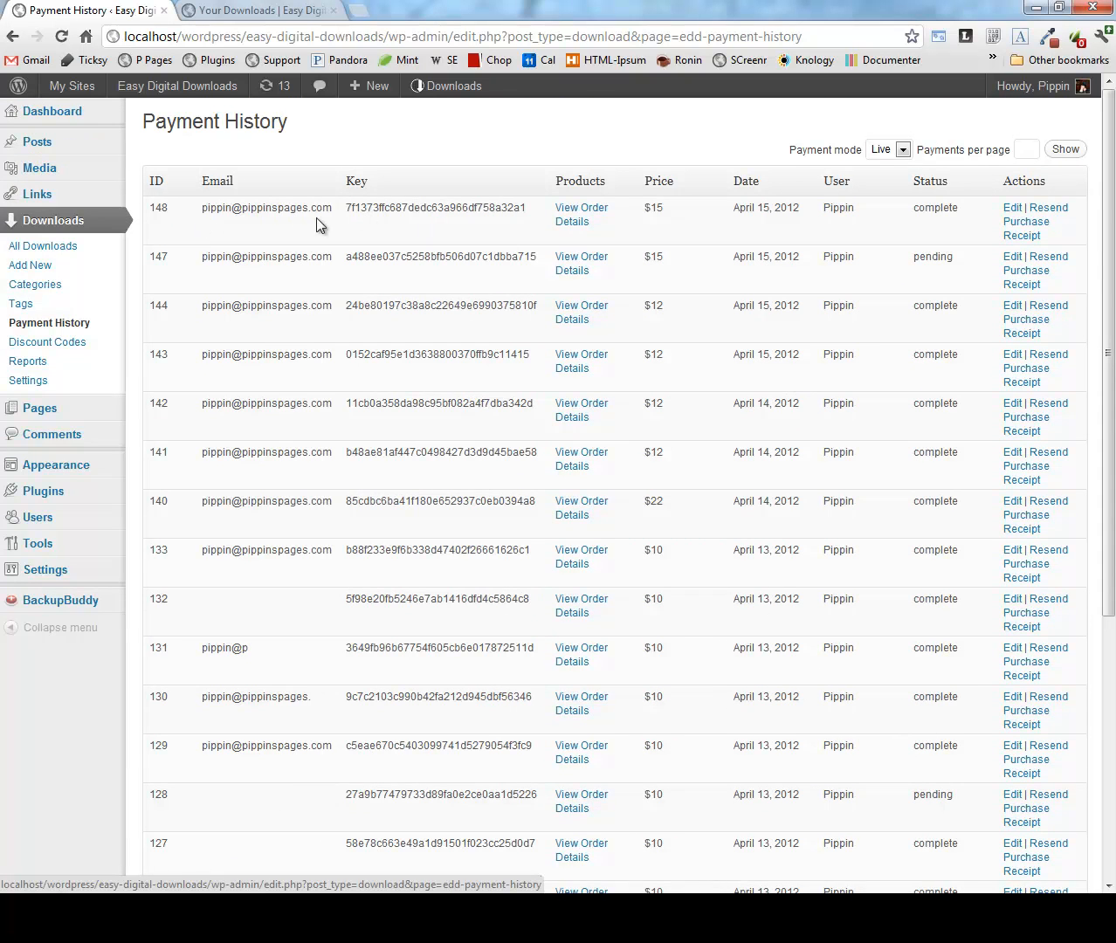
mouse_move(576, 226)
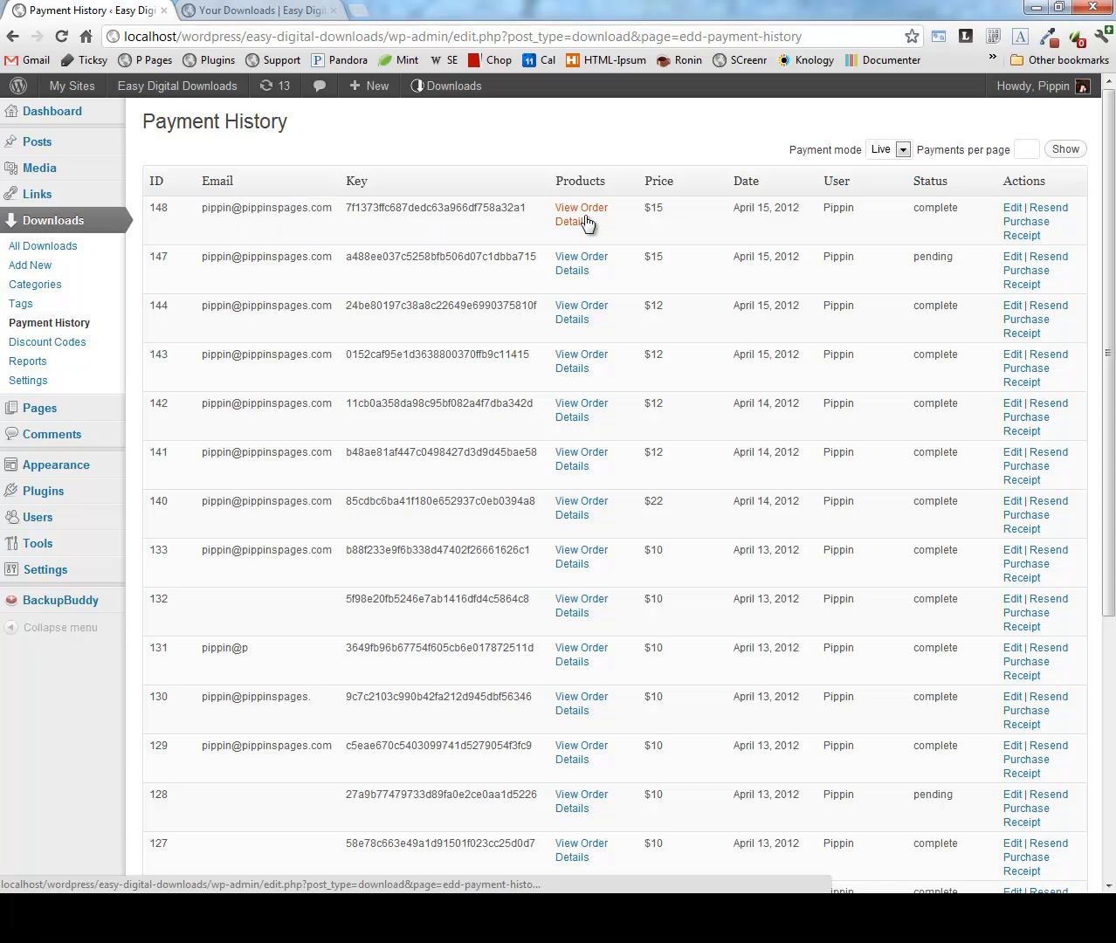
left_click(581, 214)
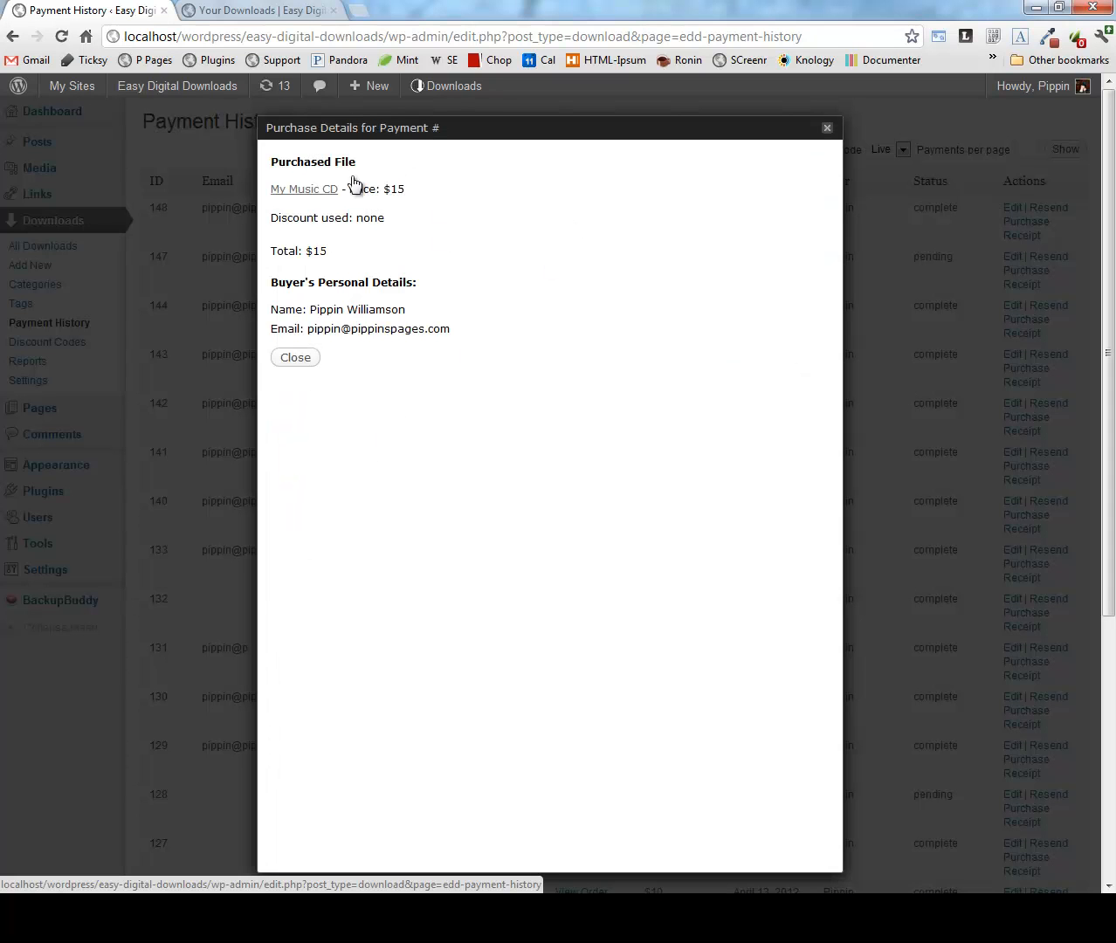
mouse_move(401, 199)
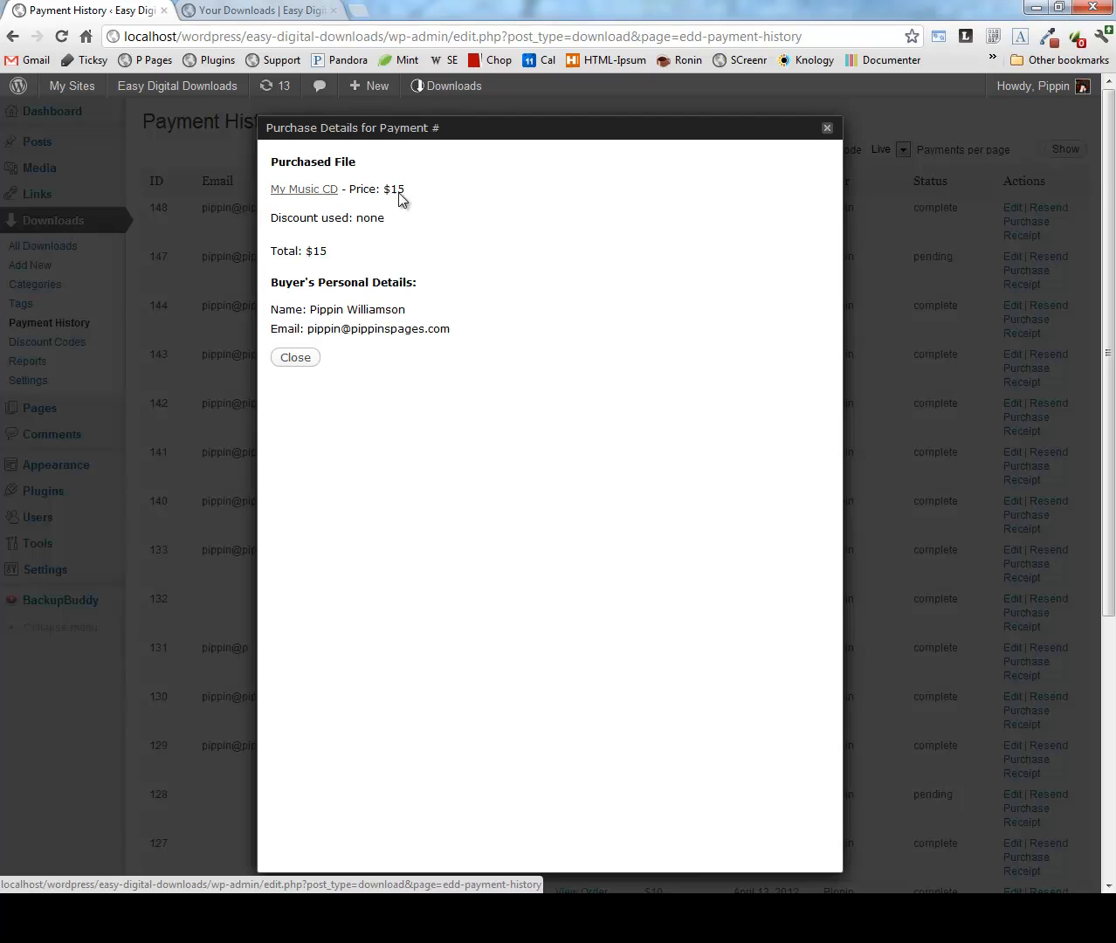
mouse_move(400, 233)
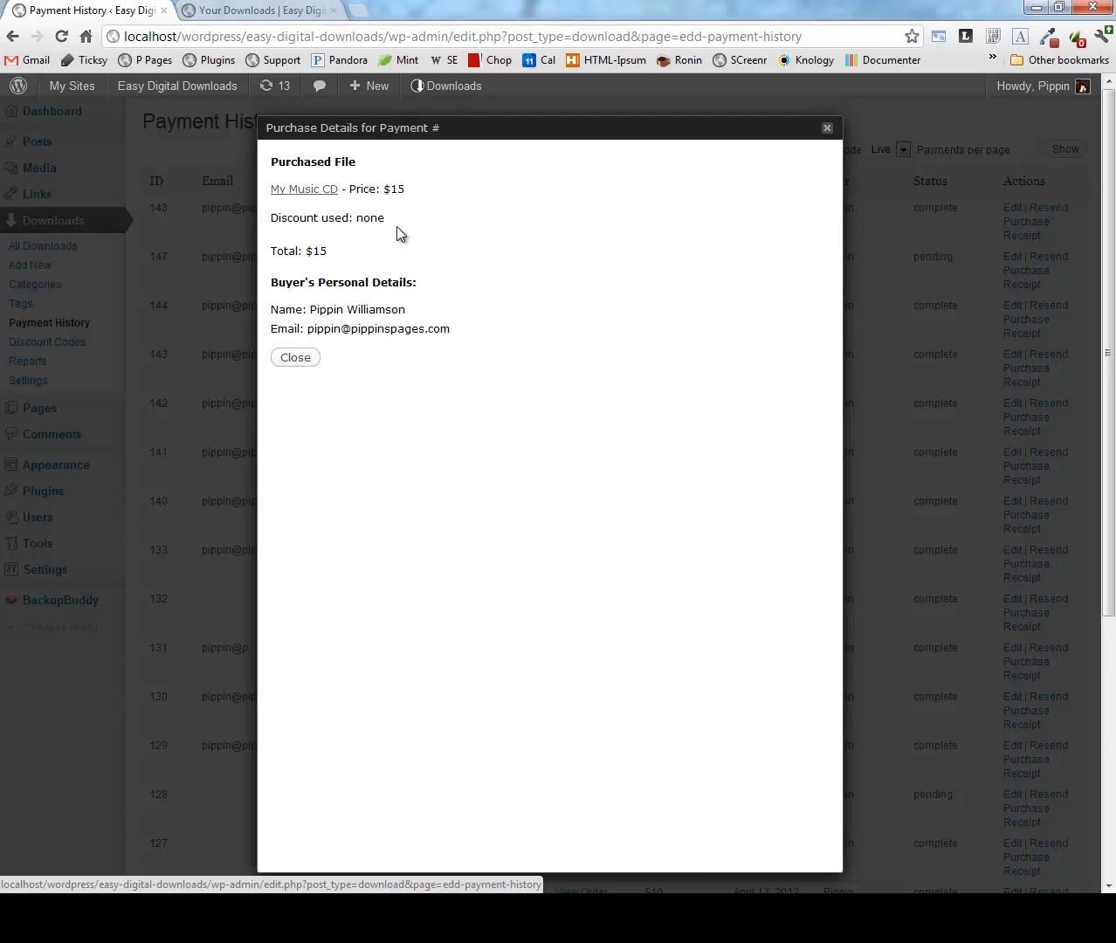
mouse_move(397, 226)
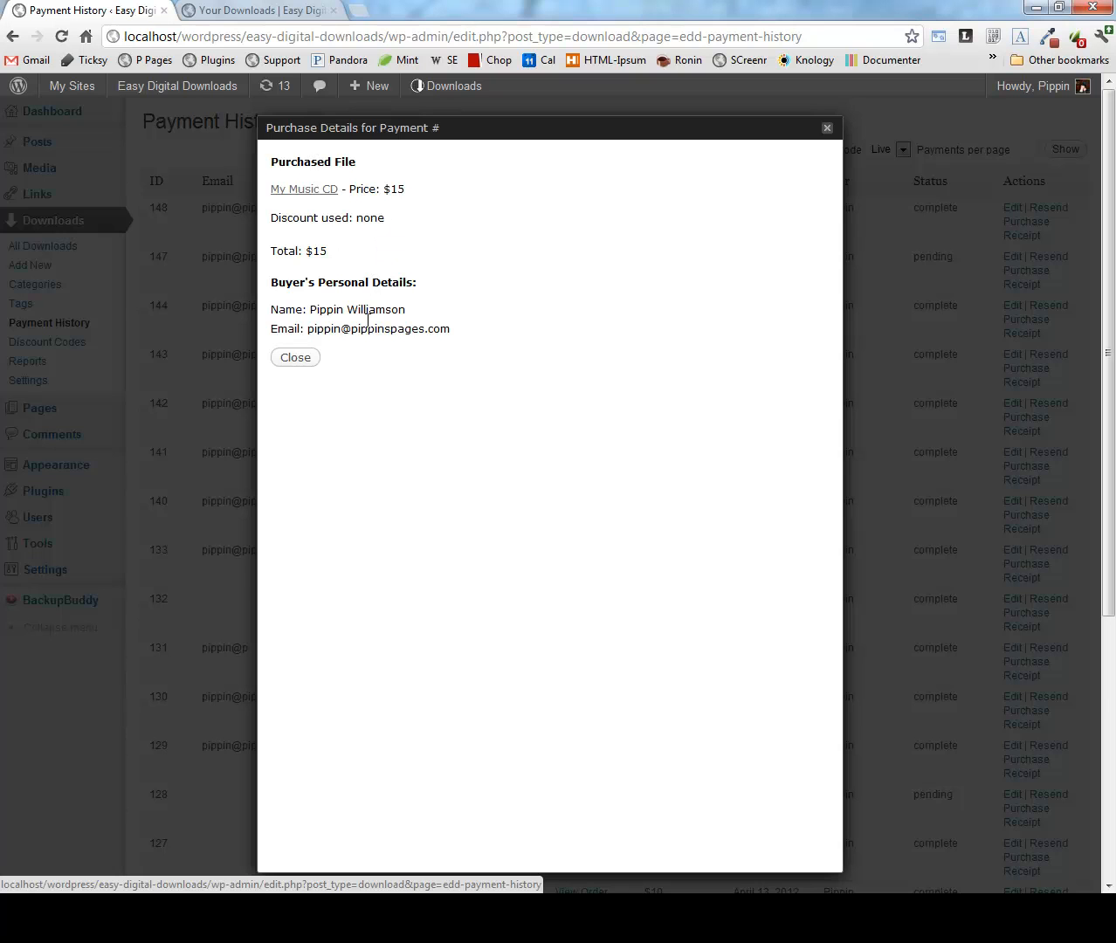
left_click(295, 357)
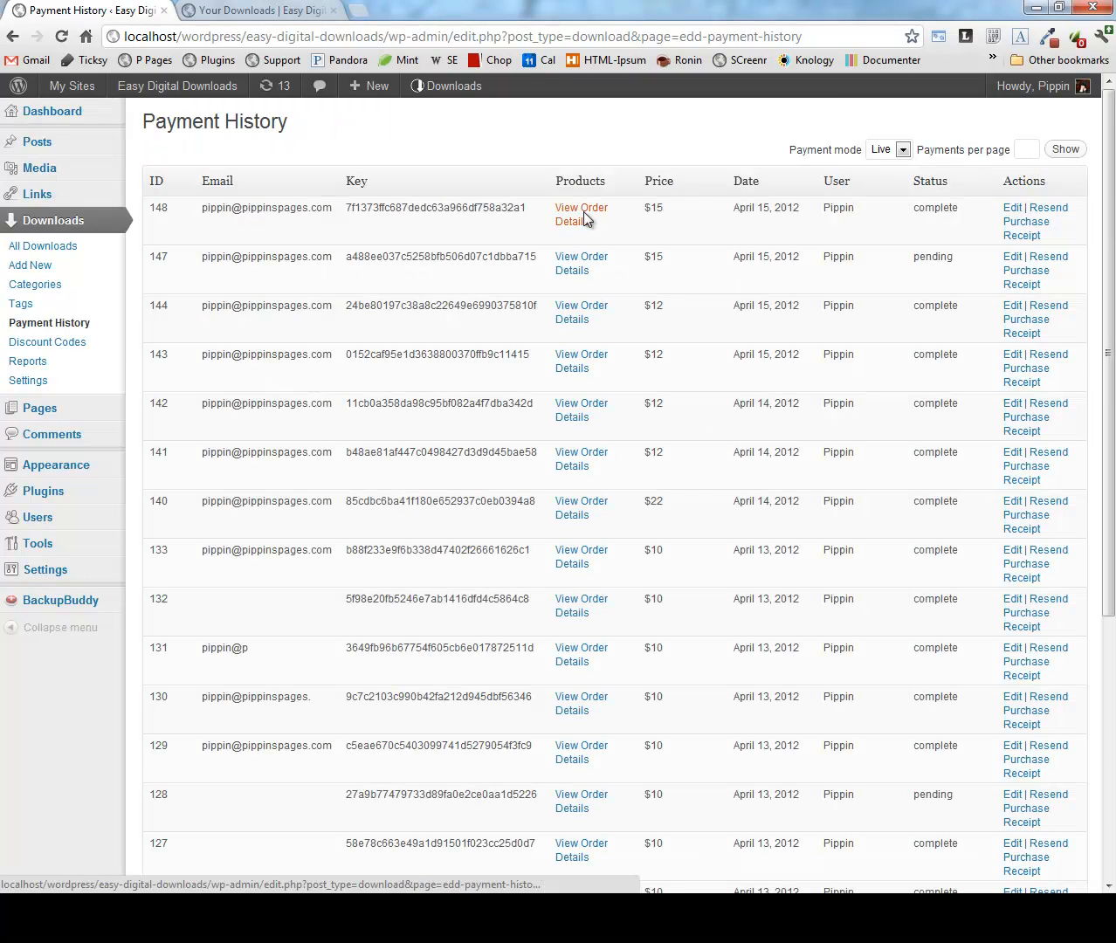
mouse_move(1049, 214)
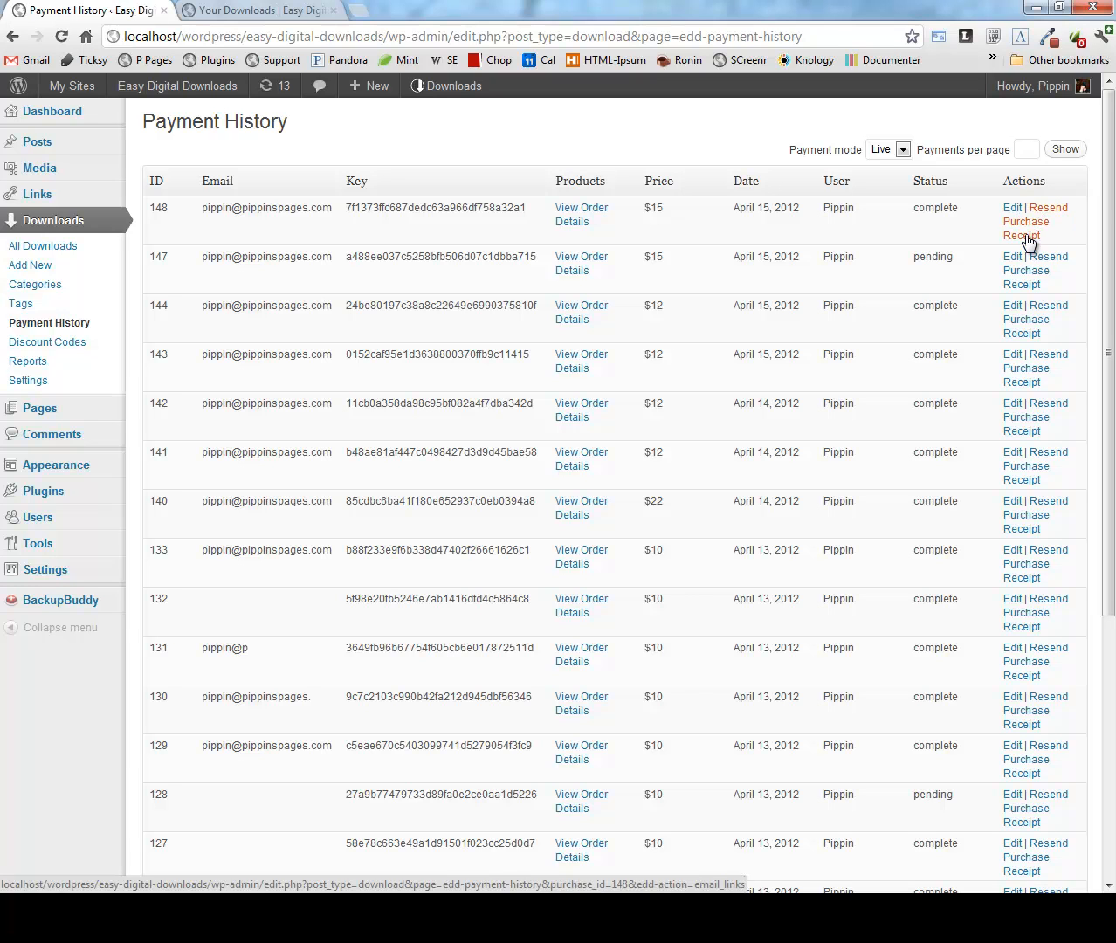
mouse_move(863, 258)
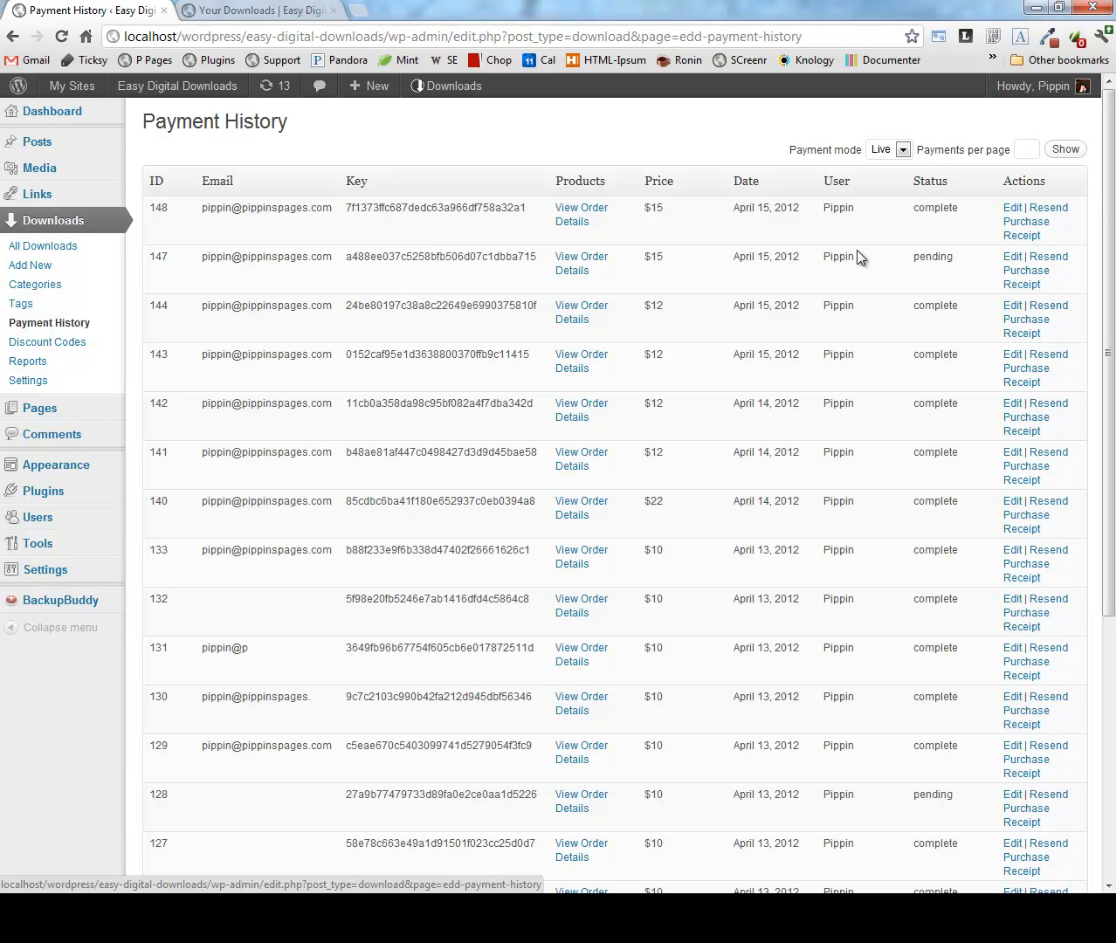
left_click(888, 148)
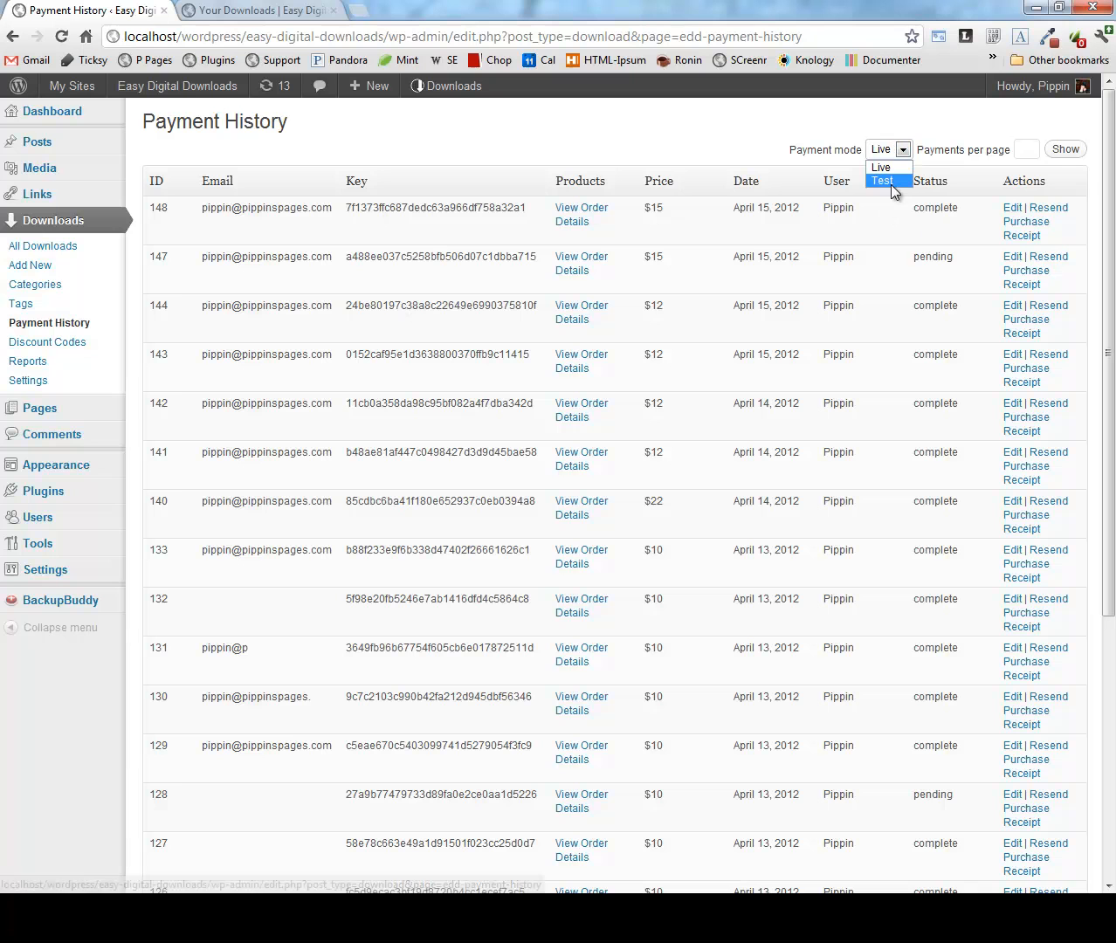
left_click(882, 181)
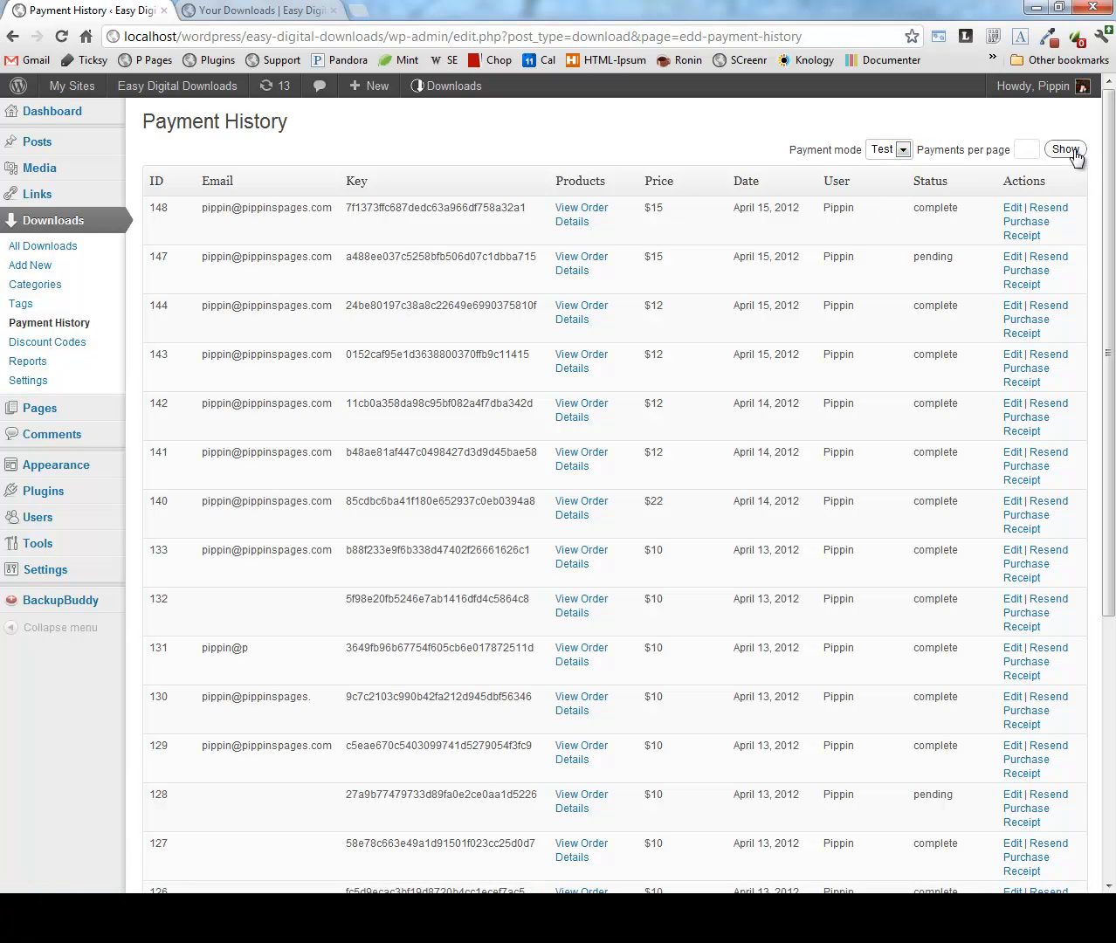
left_click(1064, 149)
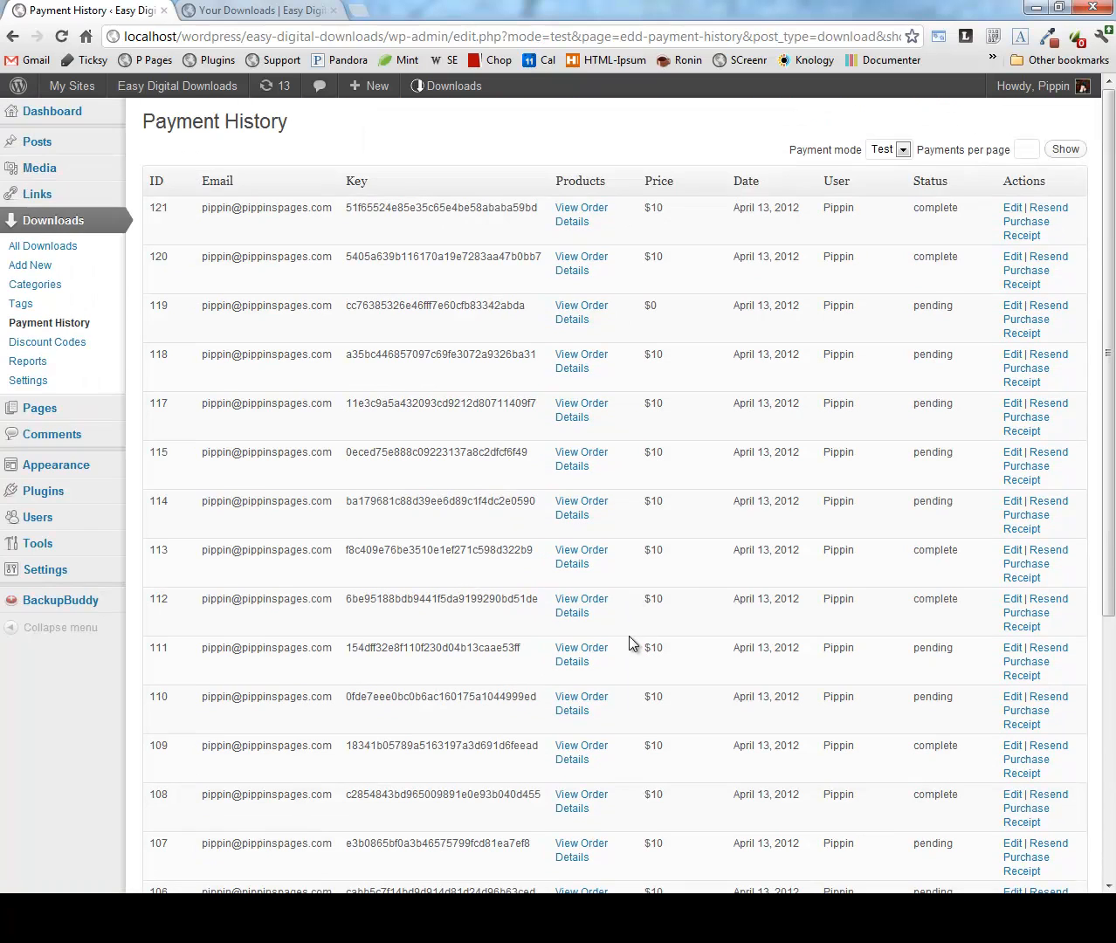
left_click(887, 149)
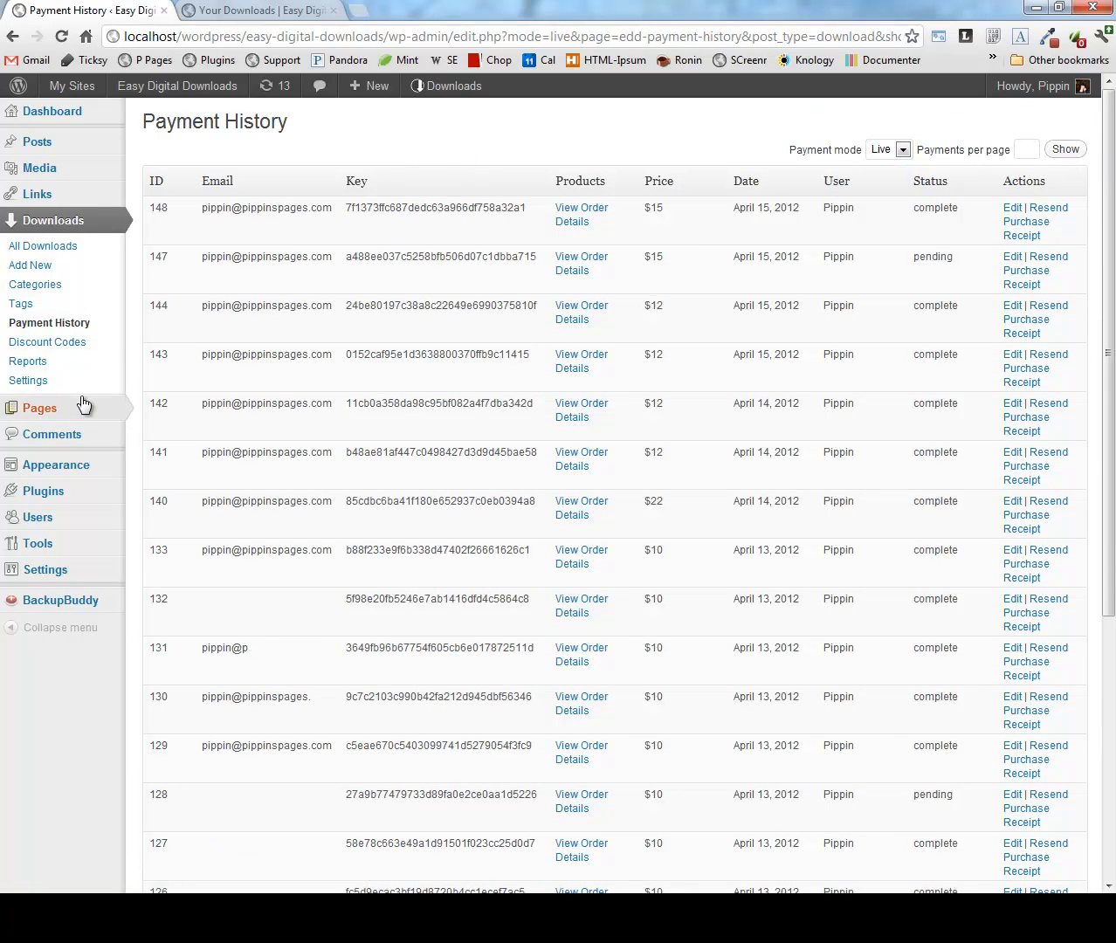
left_click(48, 341)
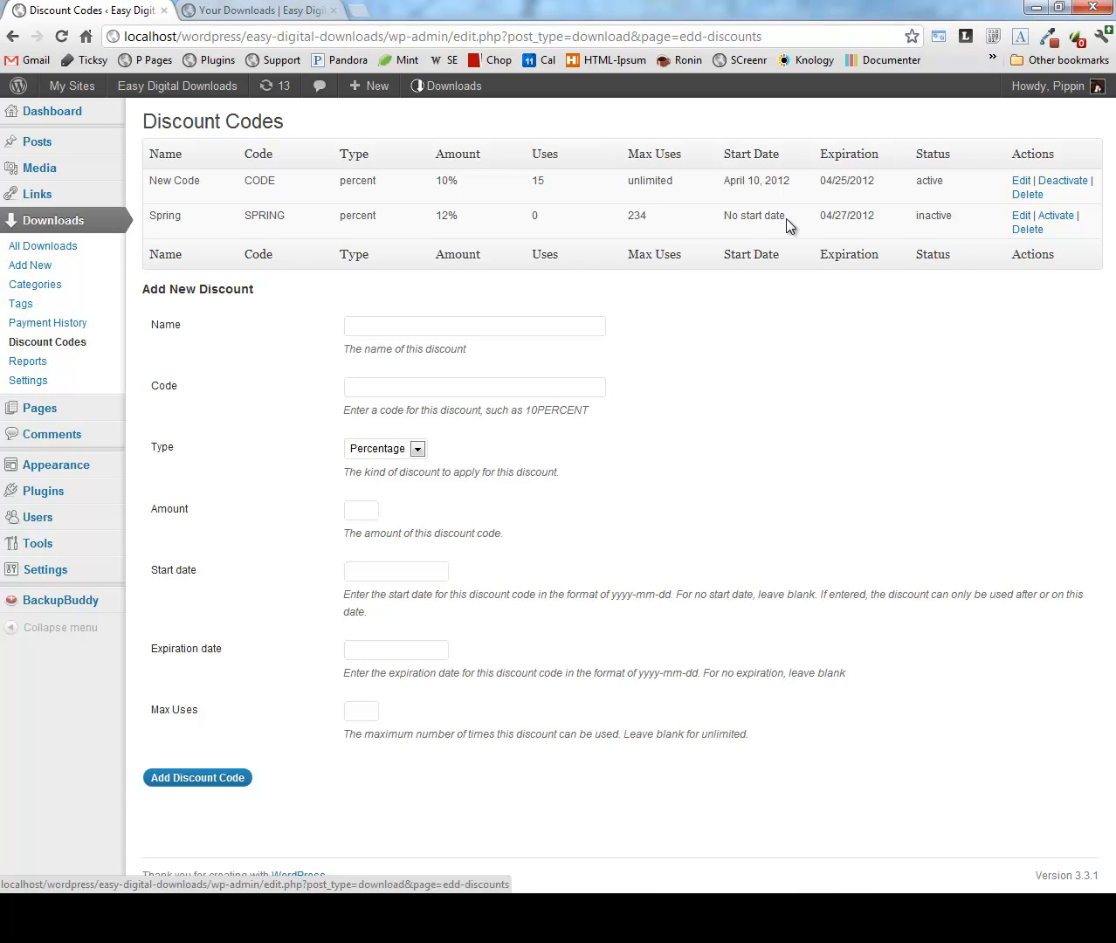
mouse_move(445, 228)
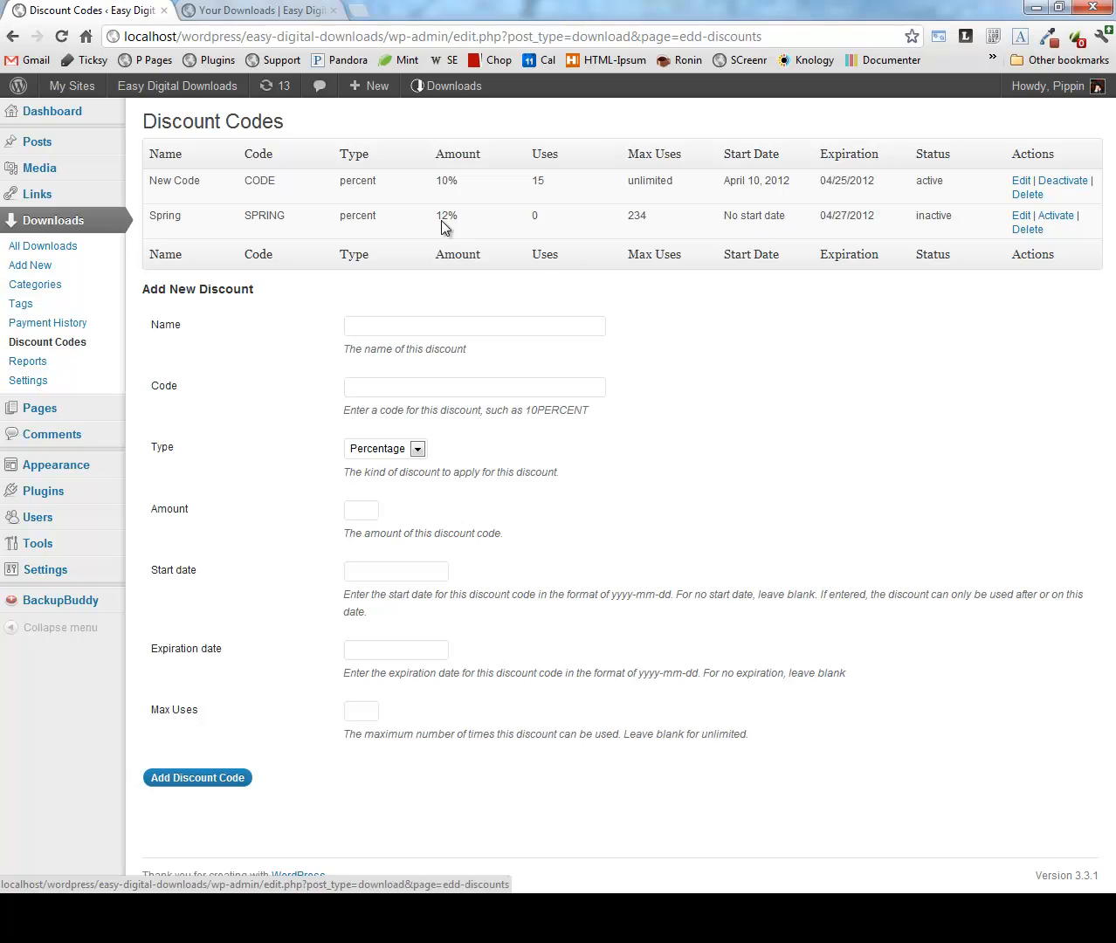
mouse_move(181, 207)
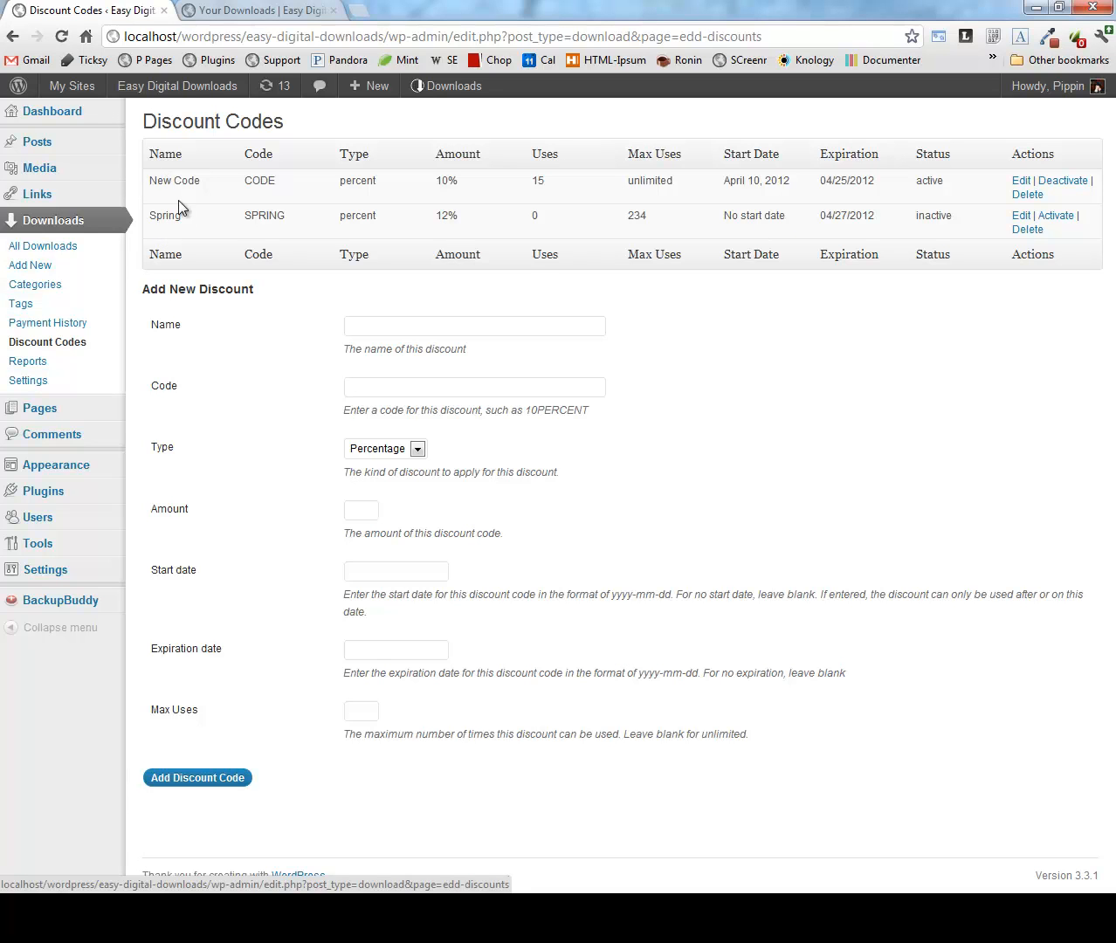
mouse_move(389, 188)
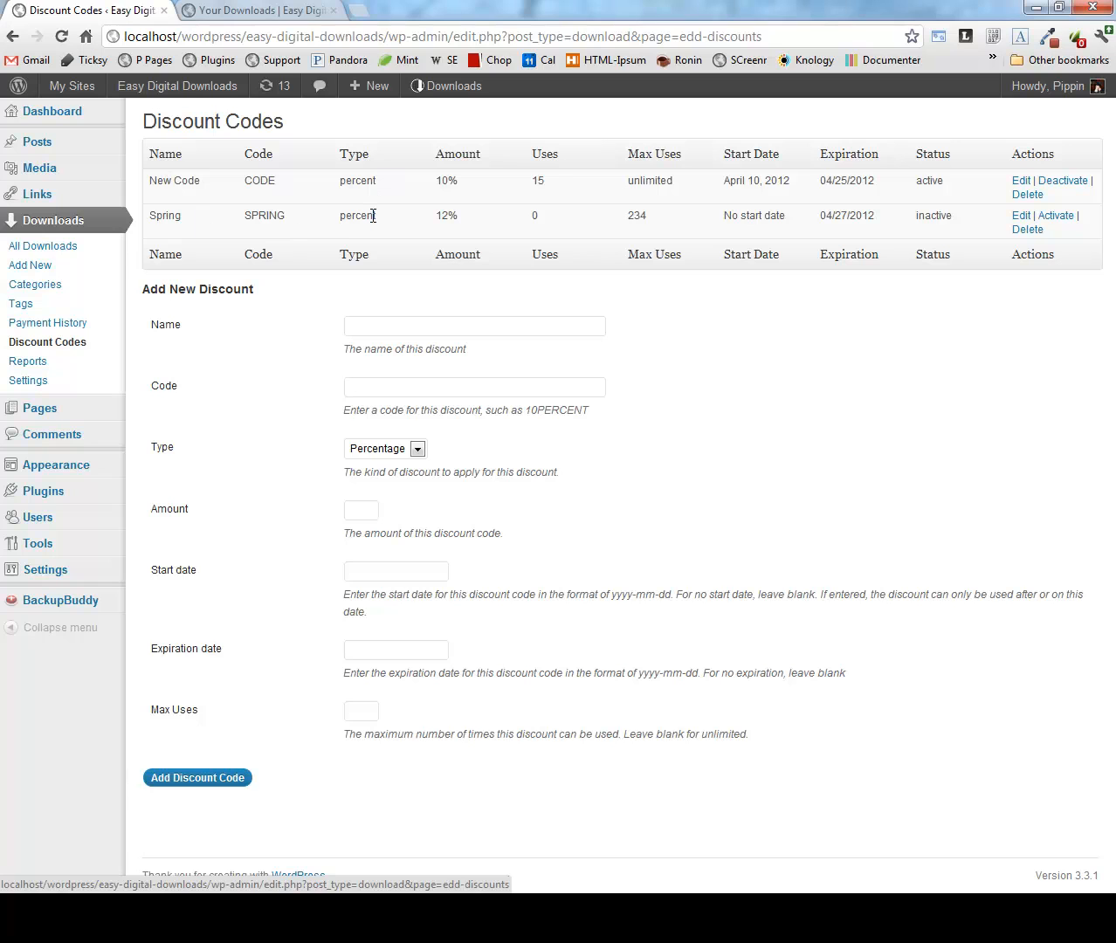
mouse_move(470, 214)
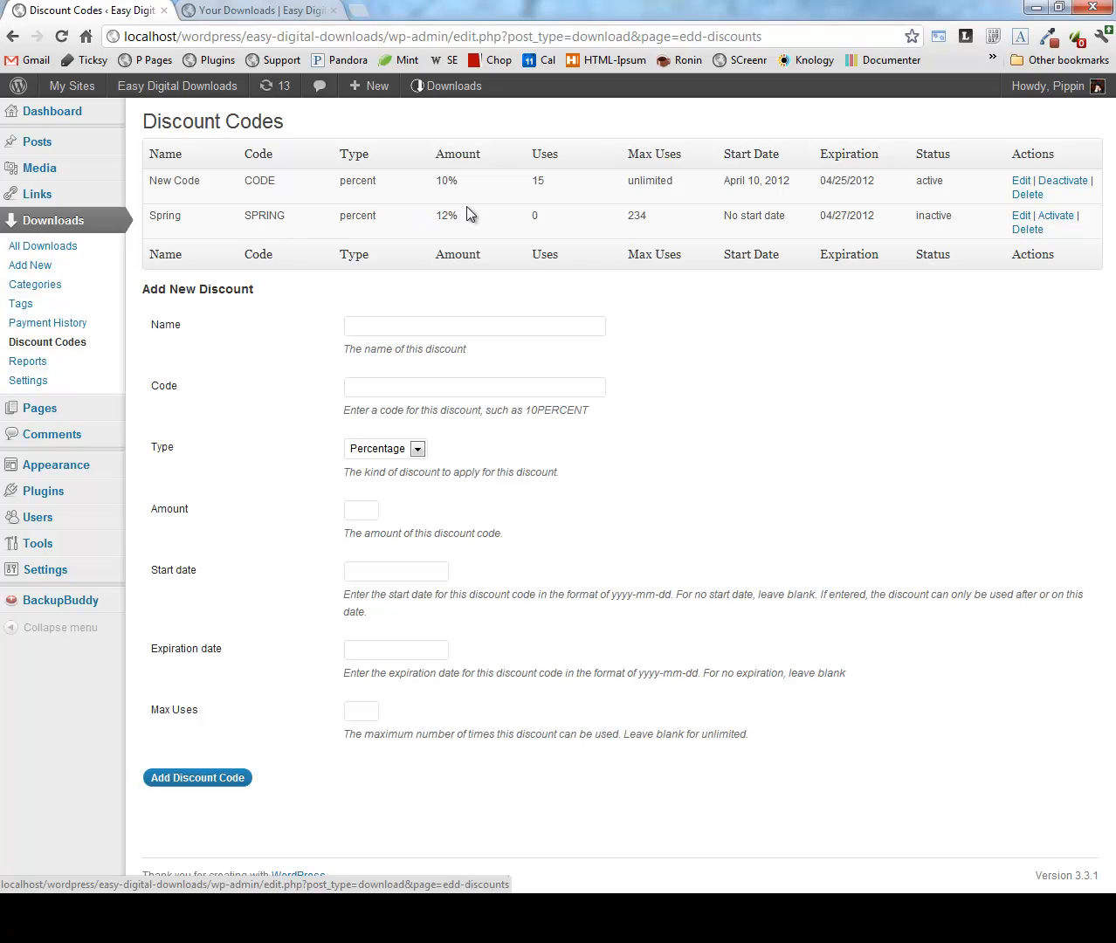
mouse_move(885, 170)
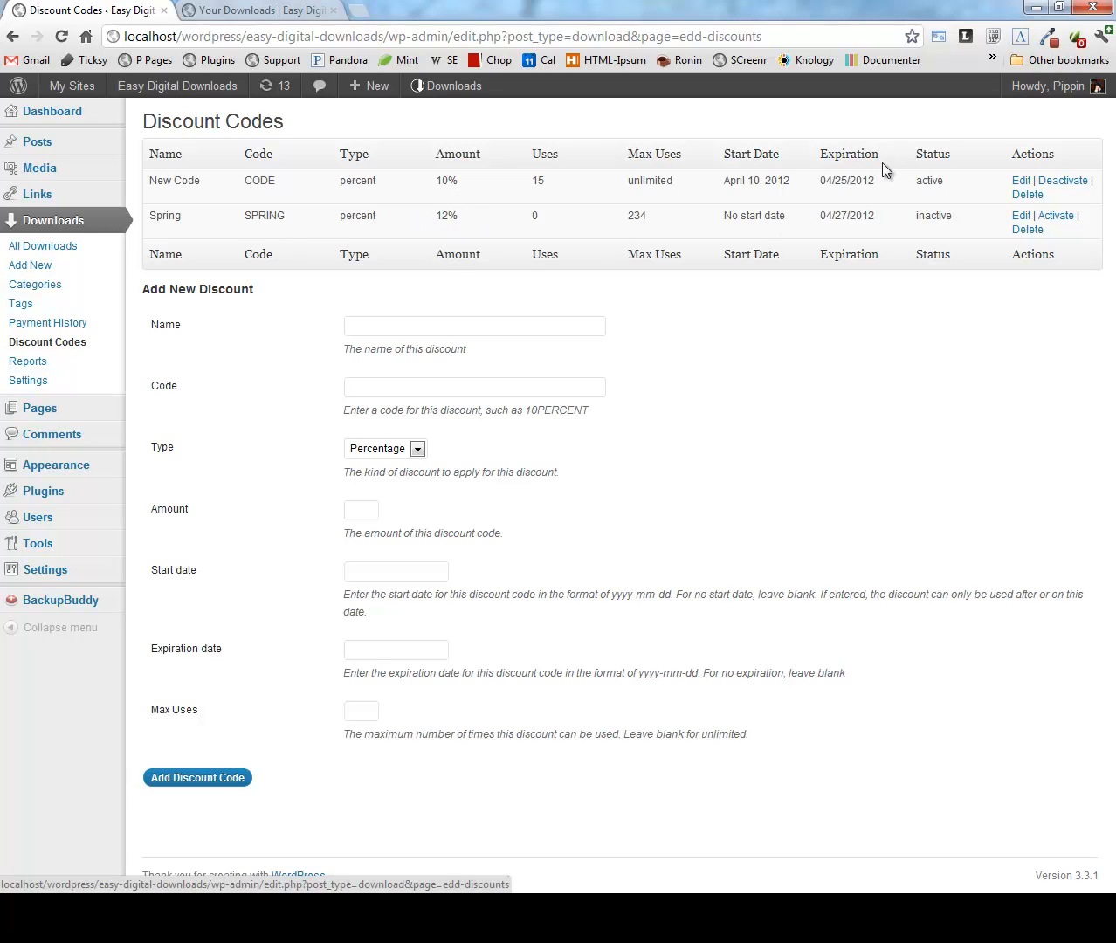
mouse_move(568, 190)
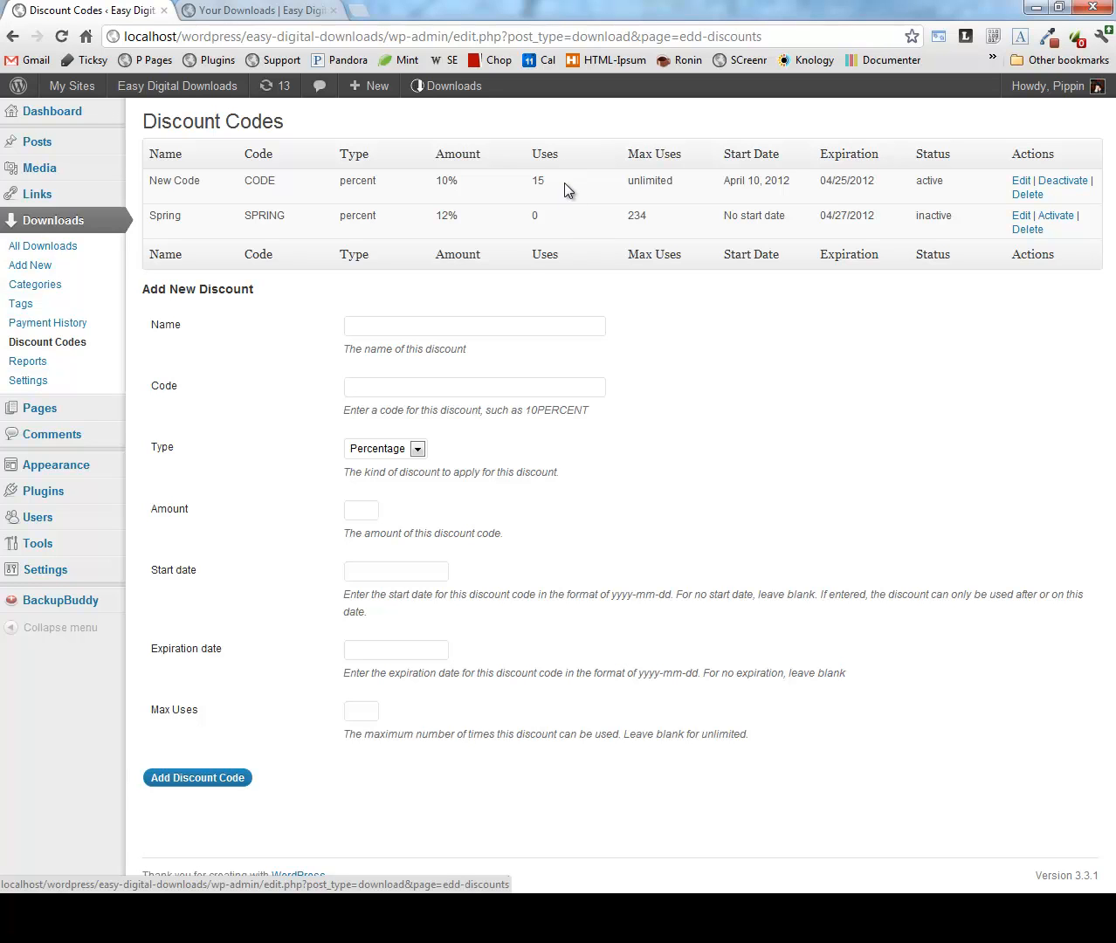
mouse_move(658, 180)
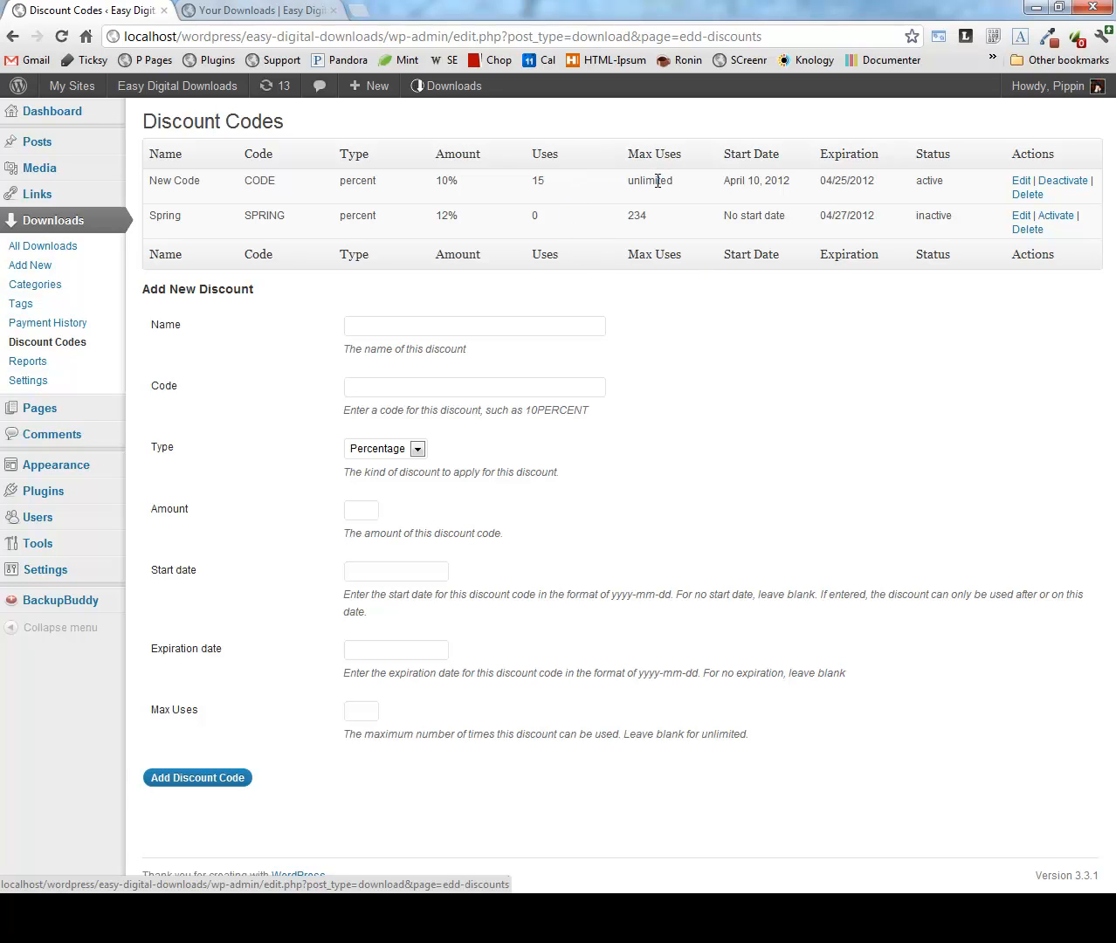
mouse_move(766, 189)
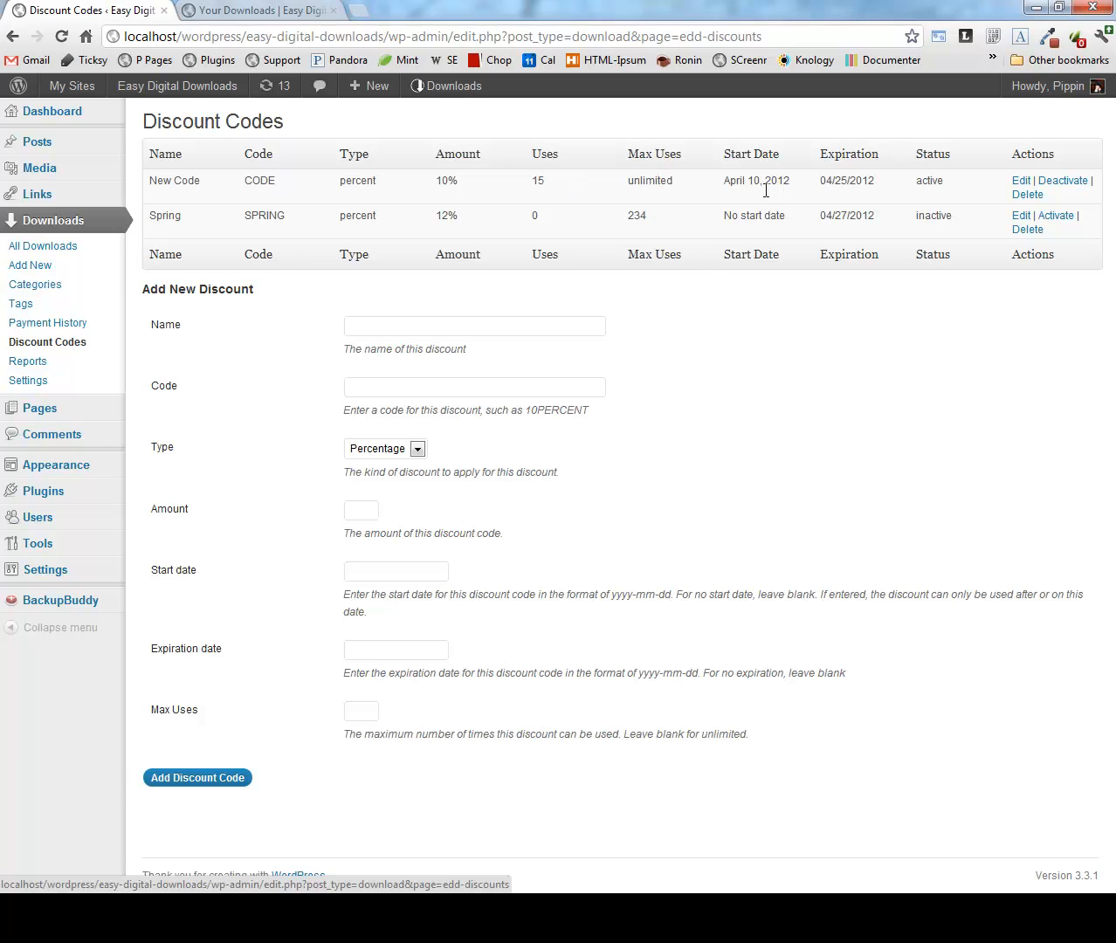
mouse_move(763, 281)
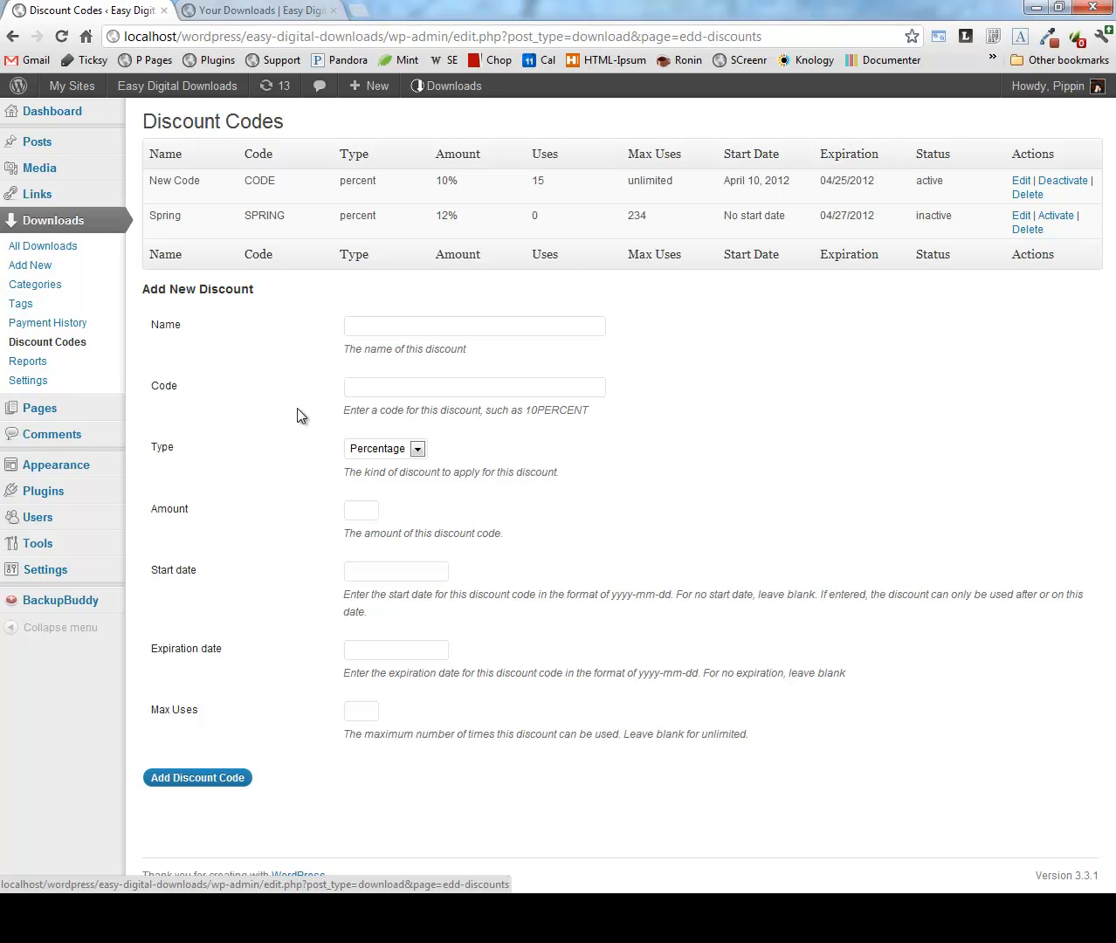
Open the Reports page charting earnings and sales per download and per month.
left_click(27, 360)
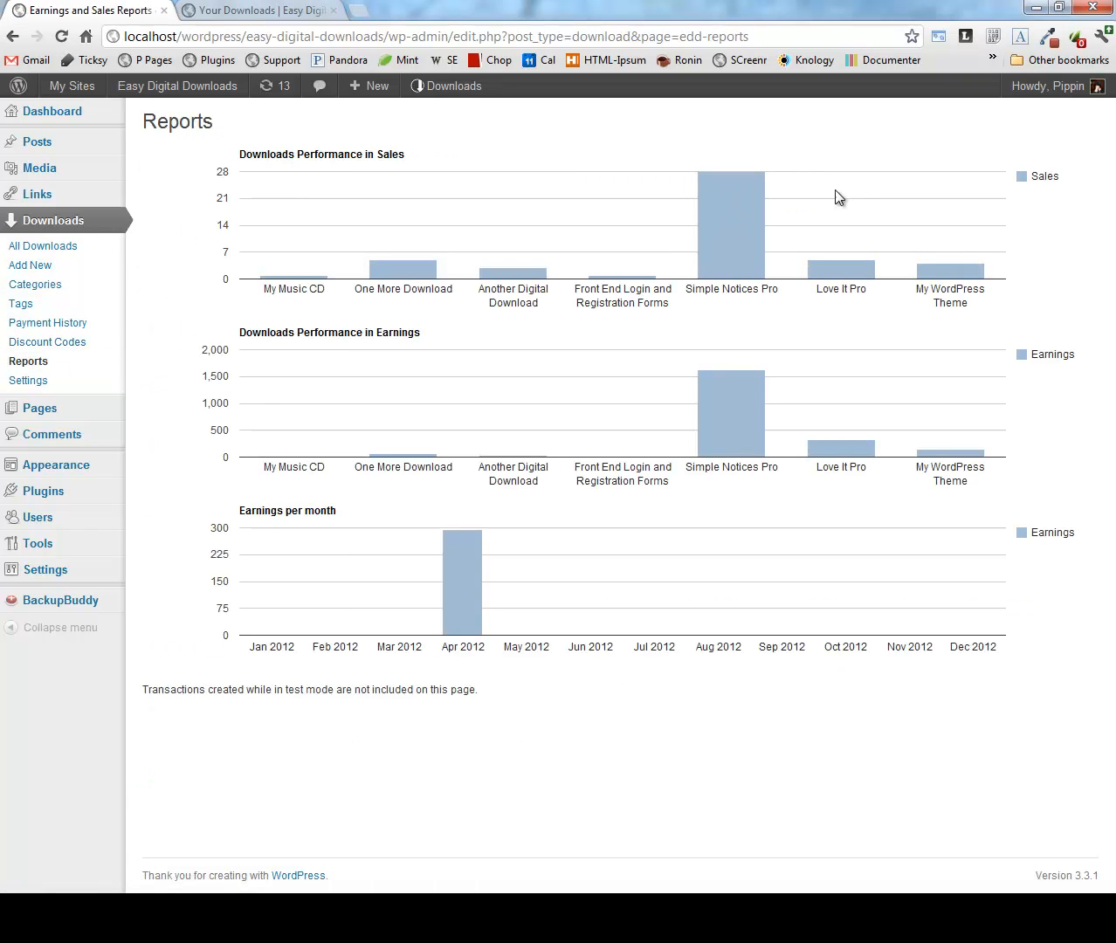
mouse_move(747, 157)
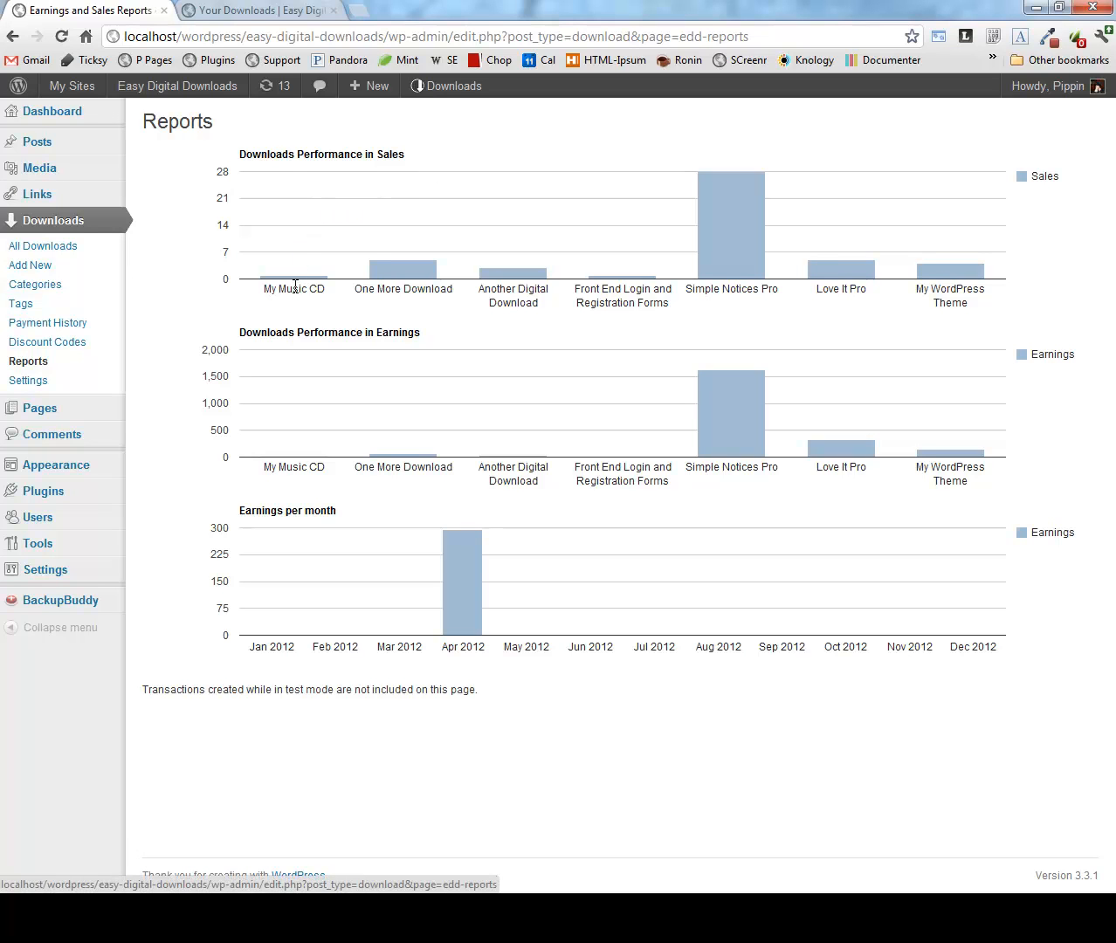
mouse_move(305, 283)
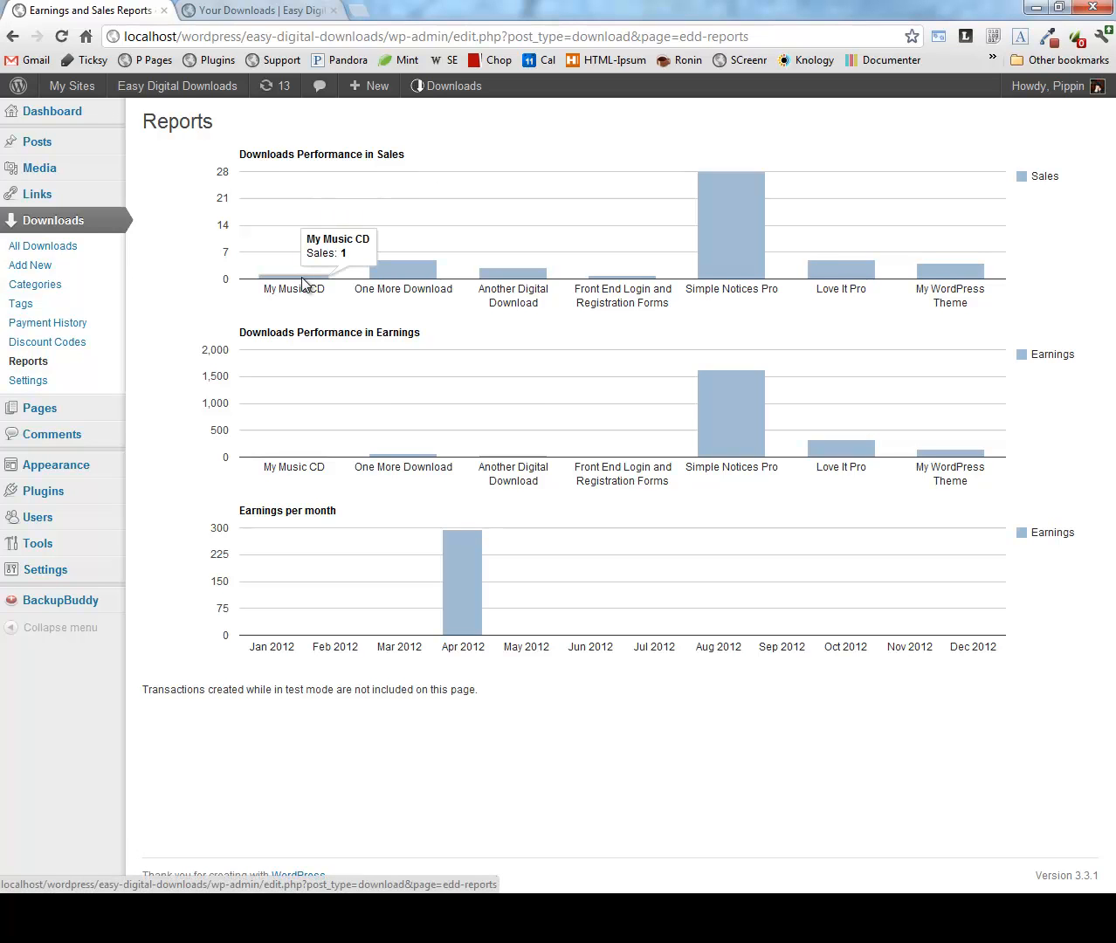
mouse_move(361, 282)
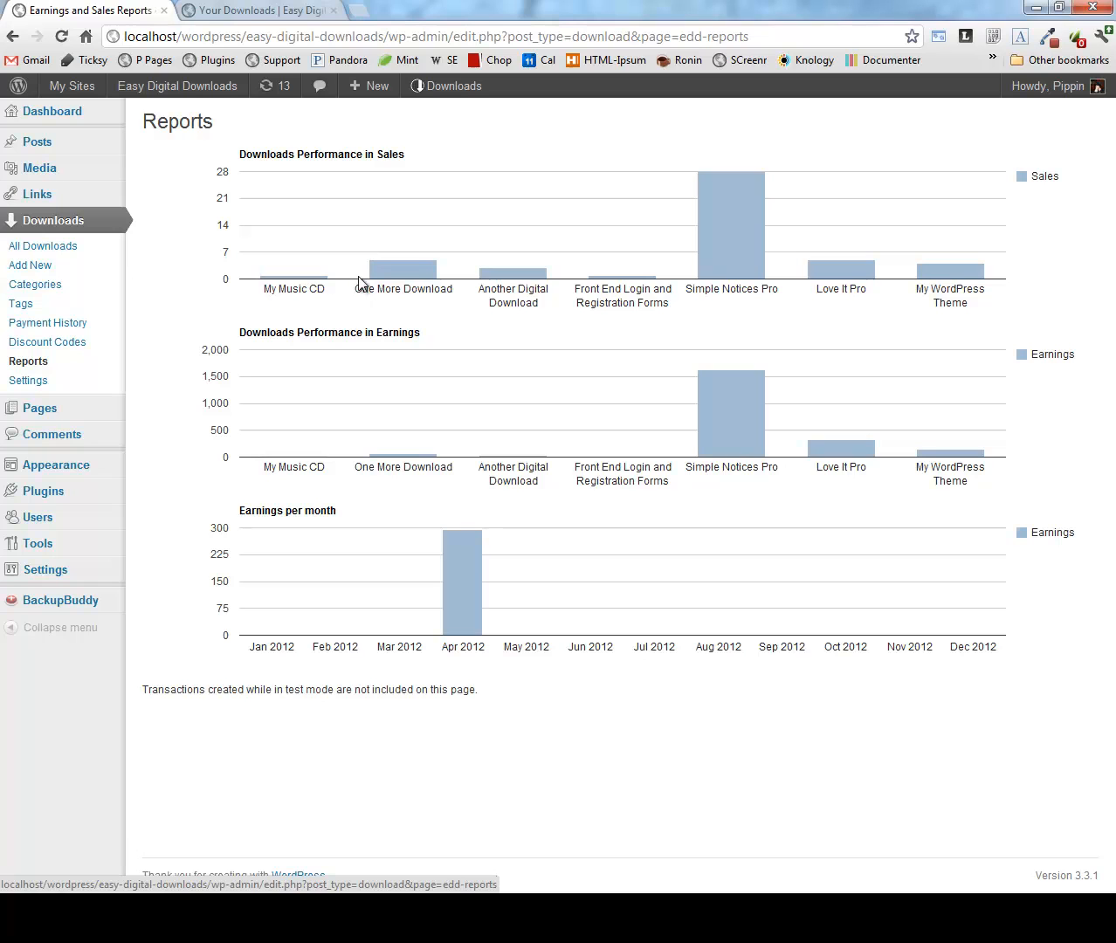
mouse_move(826, 327)
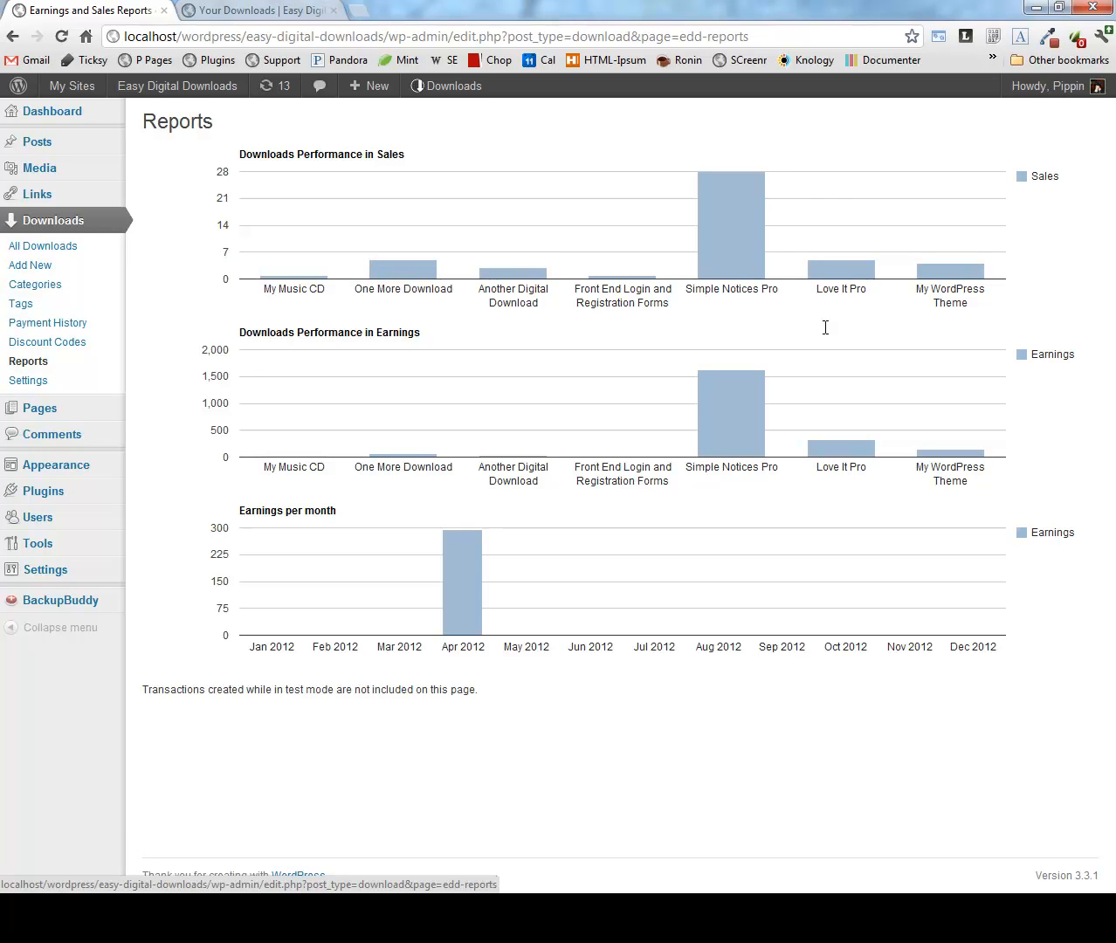
mouse_move(746, 269)
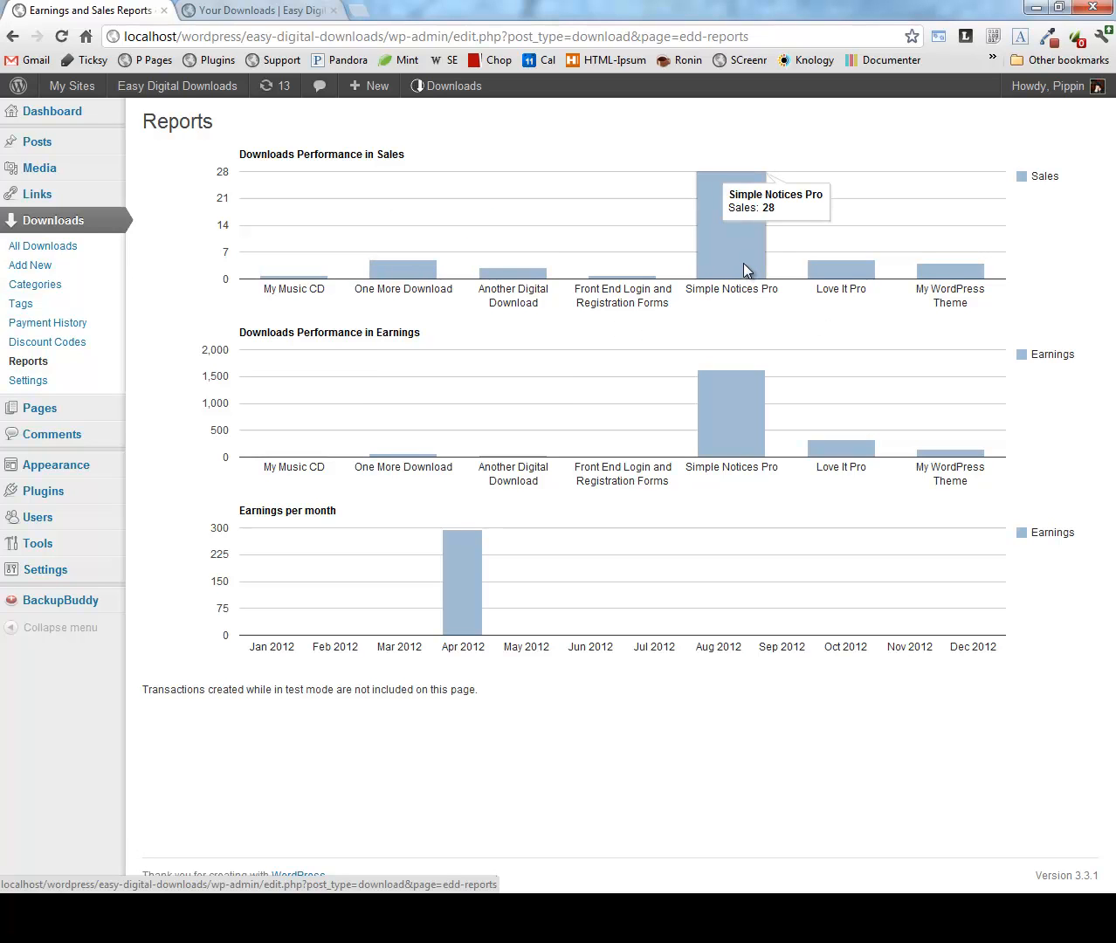
mouse_move(517, 456)
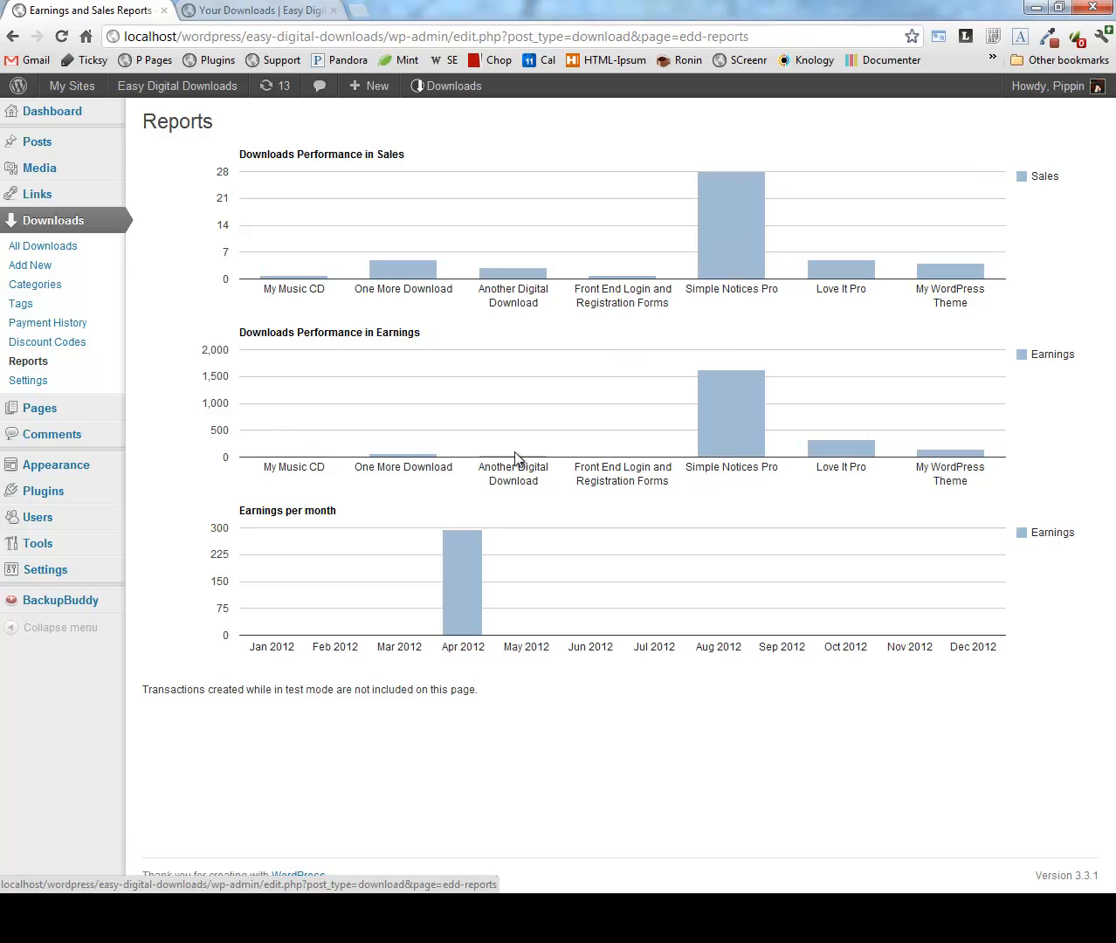
mouse_move(730, 408)
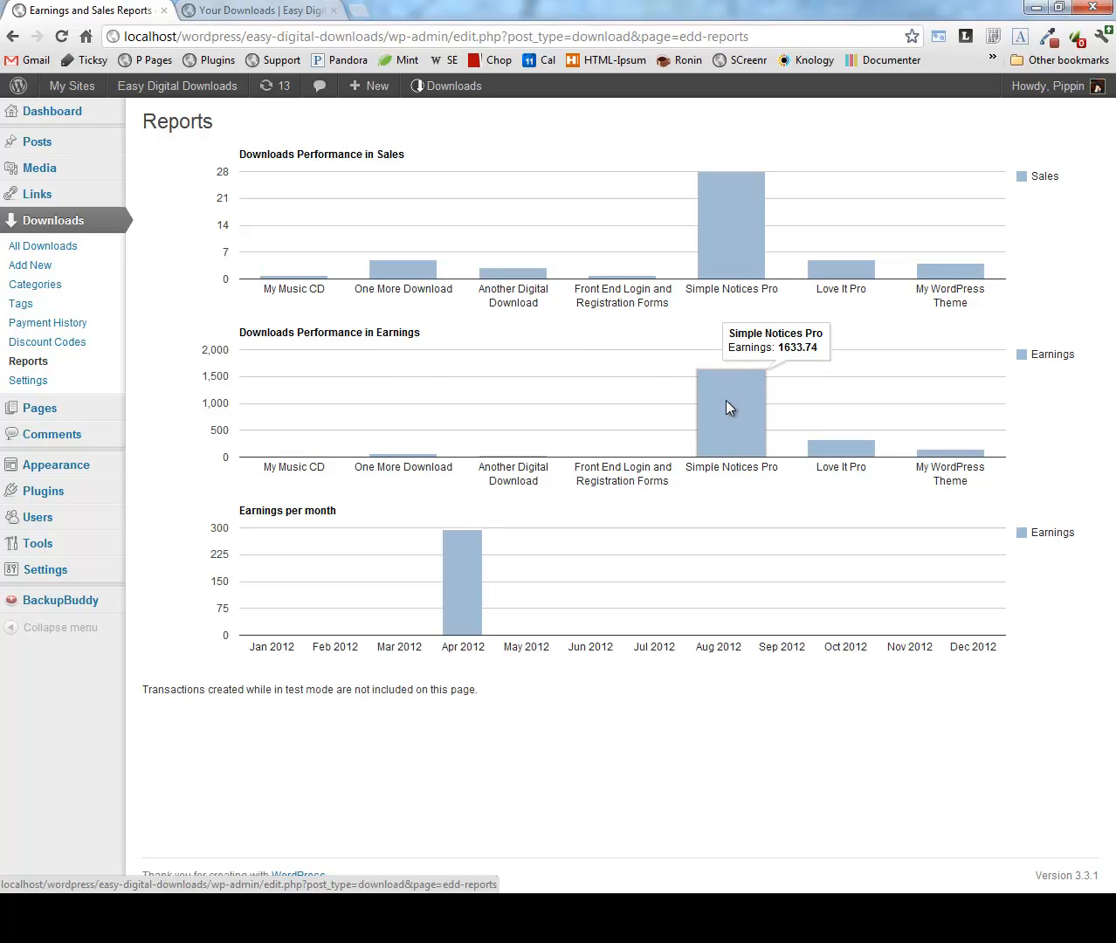
mouse_move(796, 450)
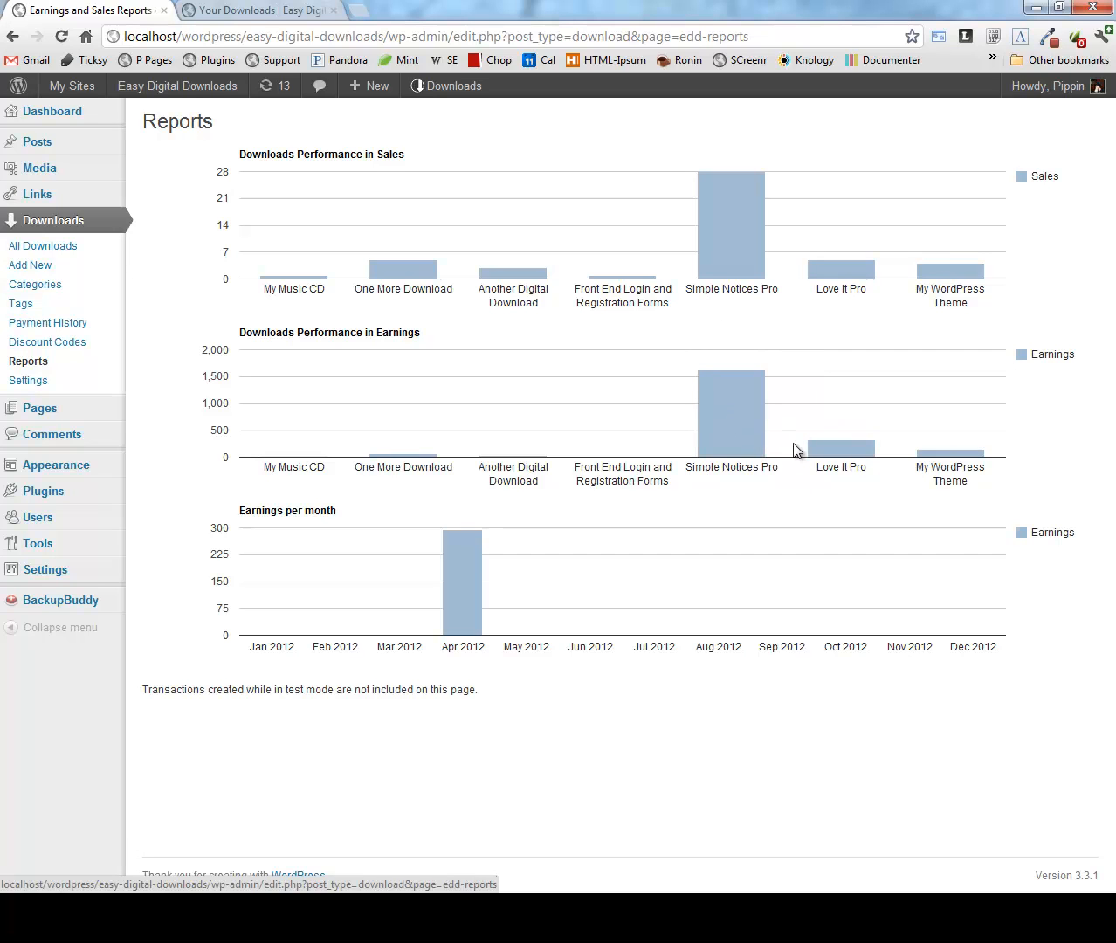
mouse_move(433, 645)
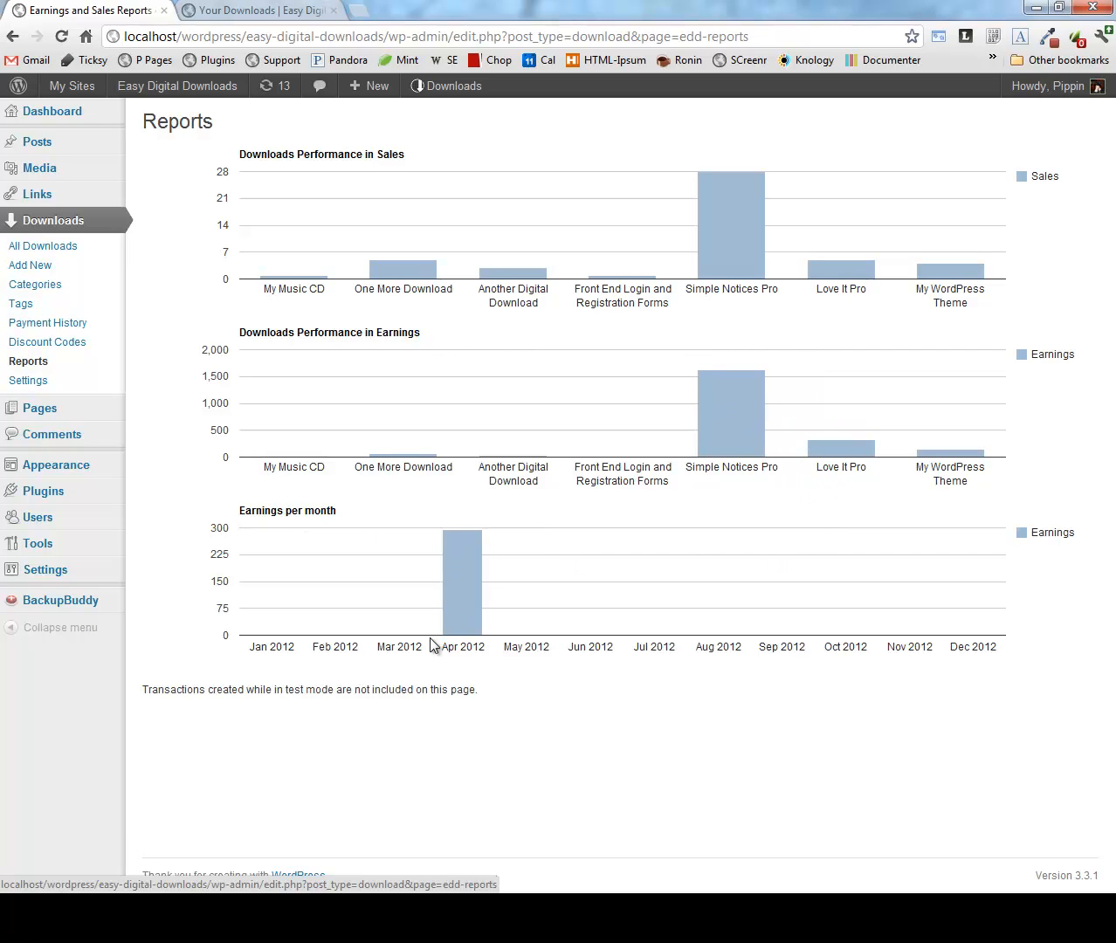
mouse_move(468, 626)
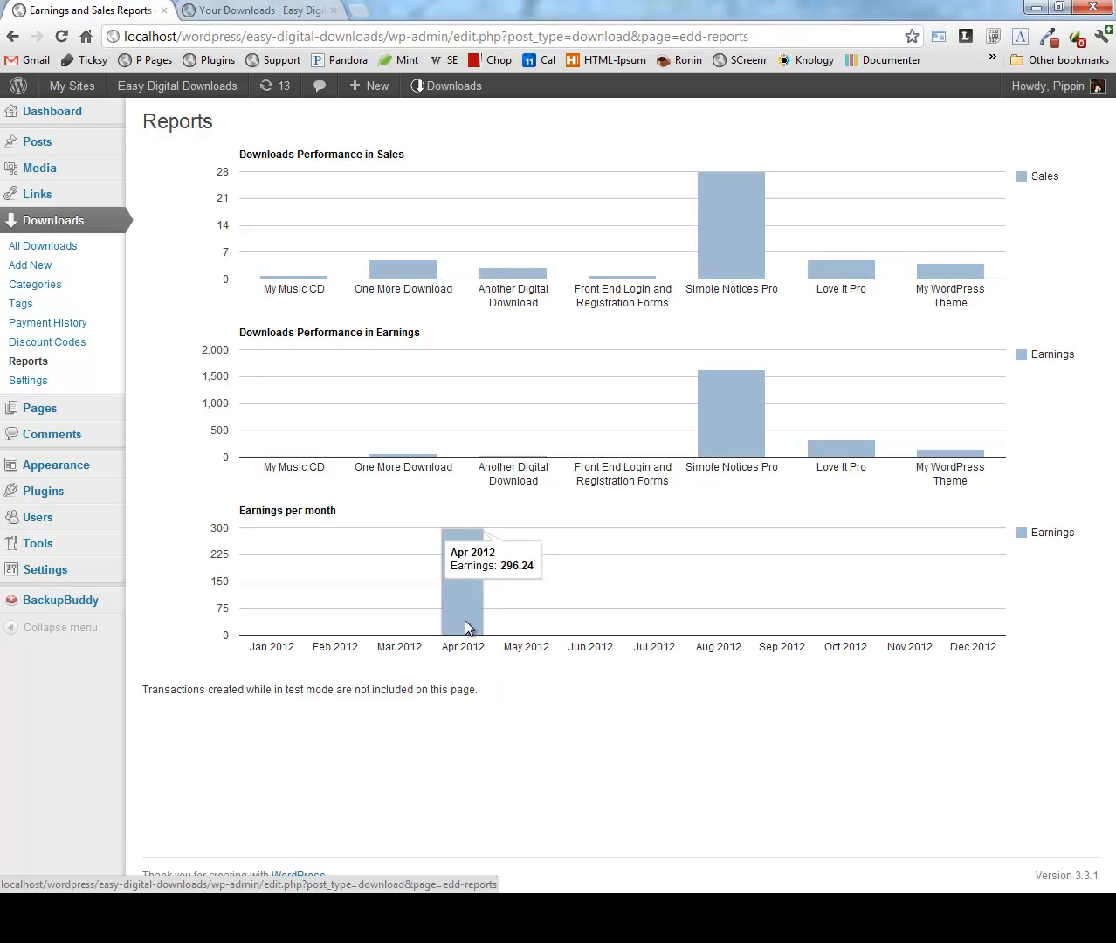
mouse_move(304, 544)
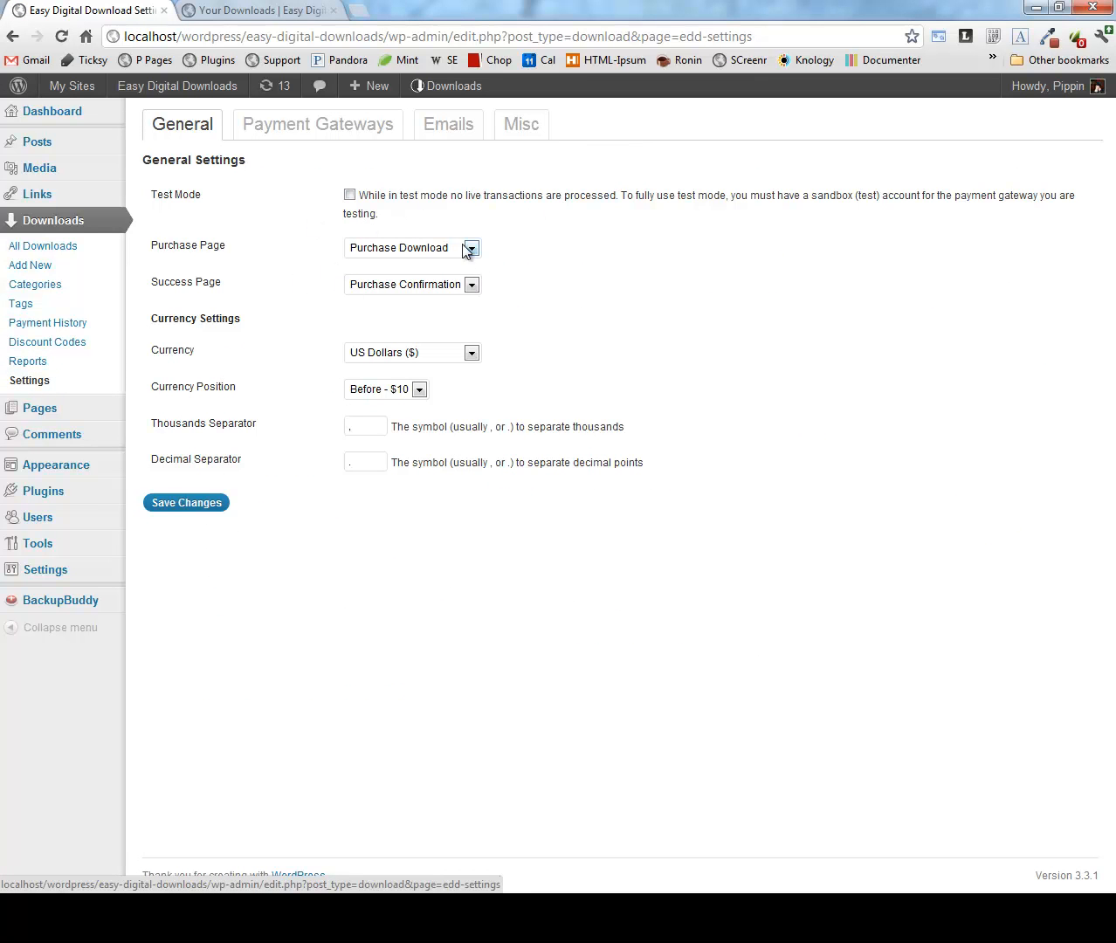
mouse_move(304, 268)
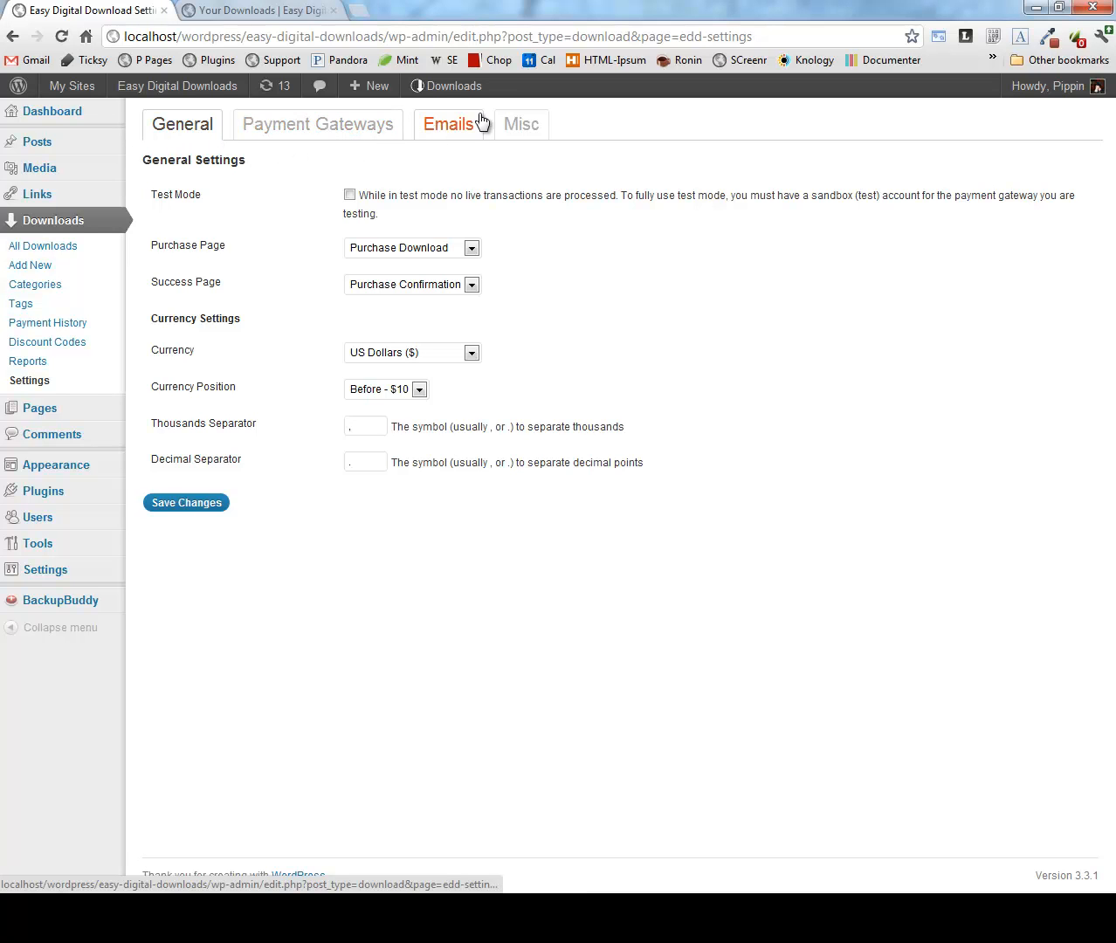
View the Emails and Misc settings, then list all downloads with sales and earnings.
left_click(449, 124)
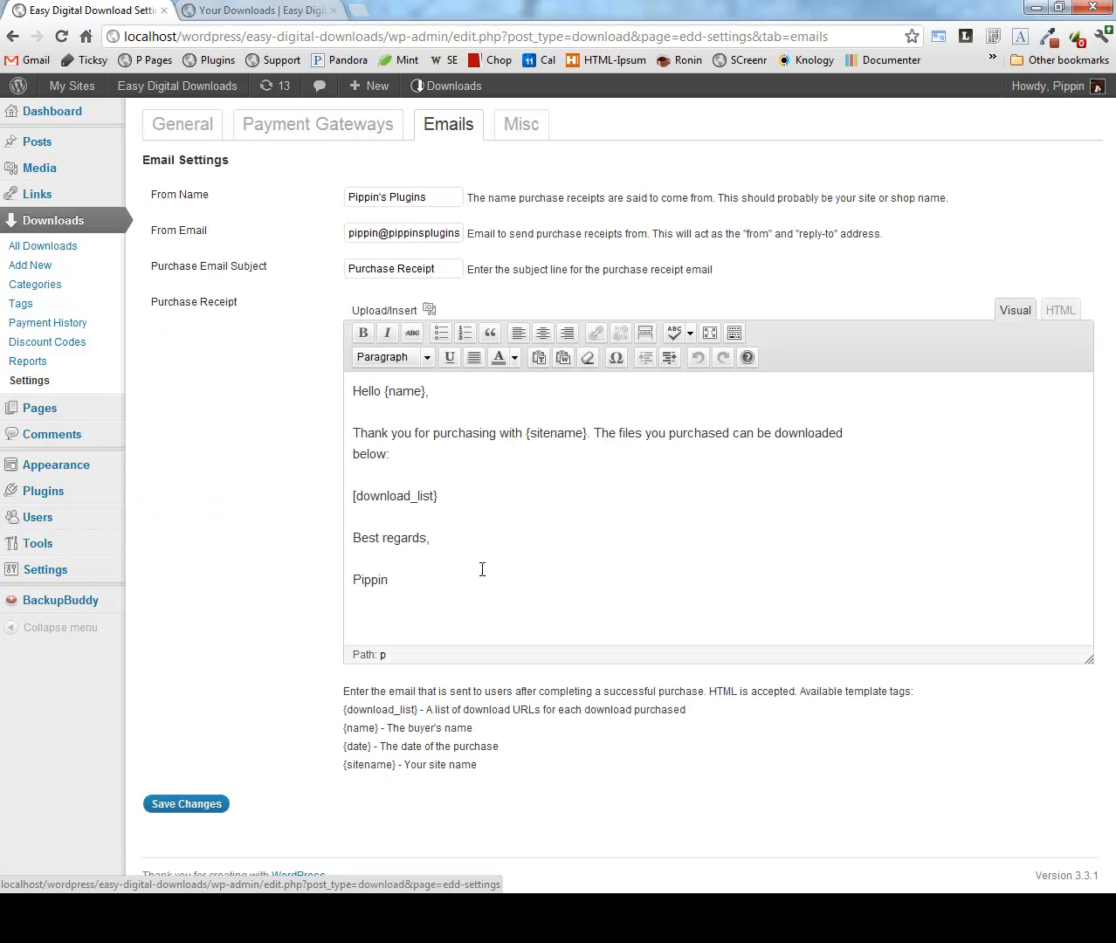
mouse_move(421, 603)
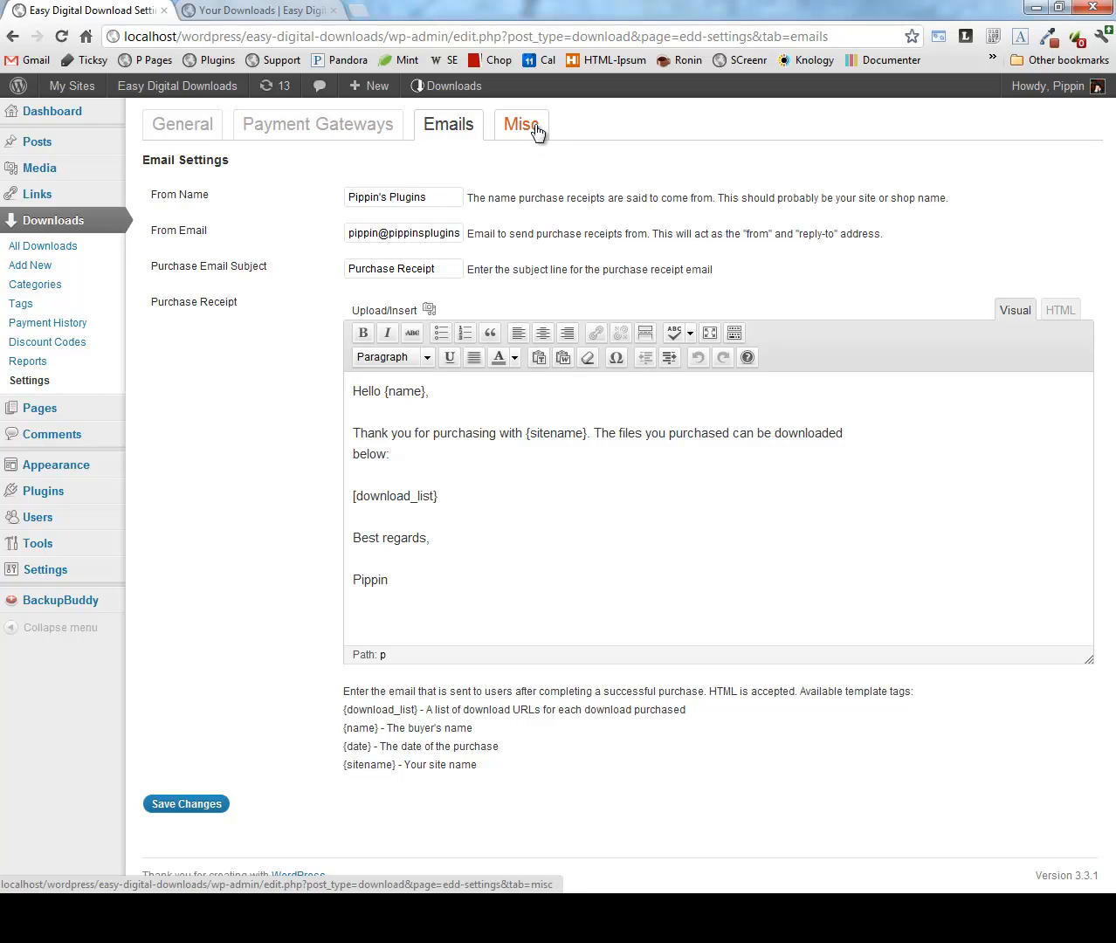
left_click(522, 123)
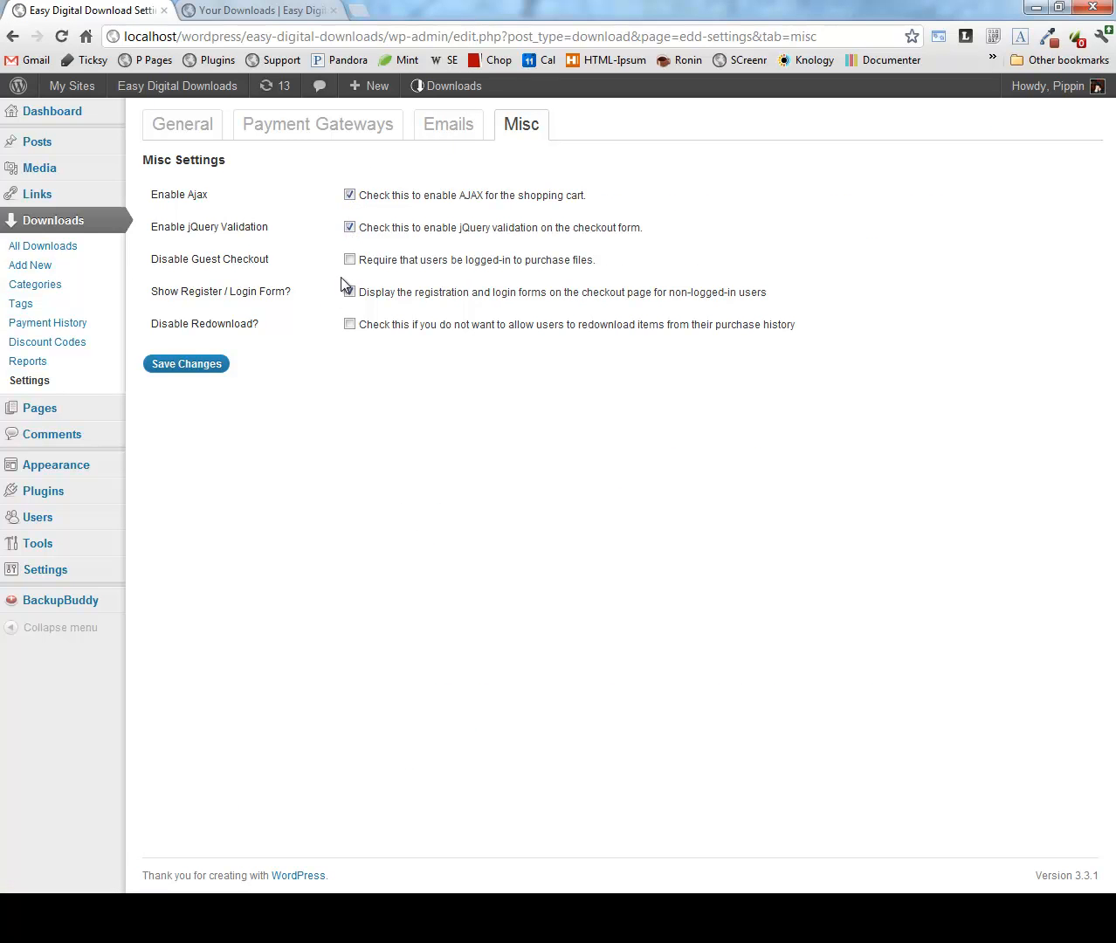
left_click(349, 292)
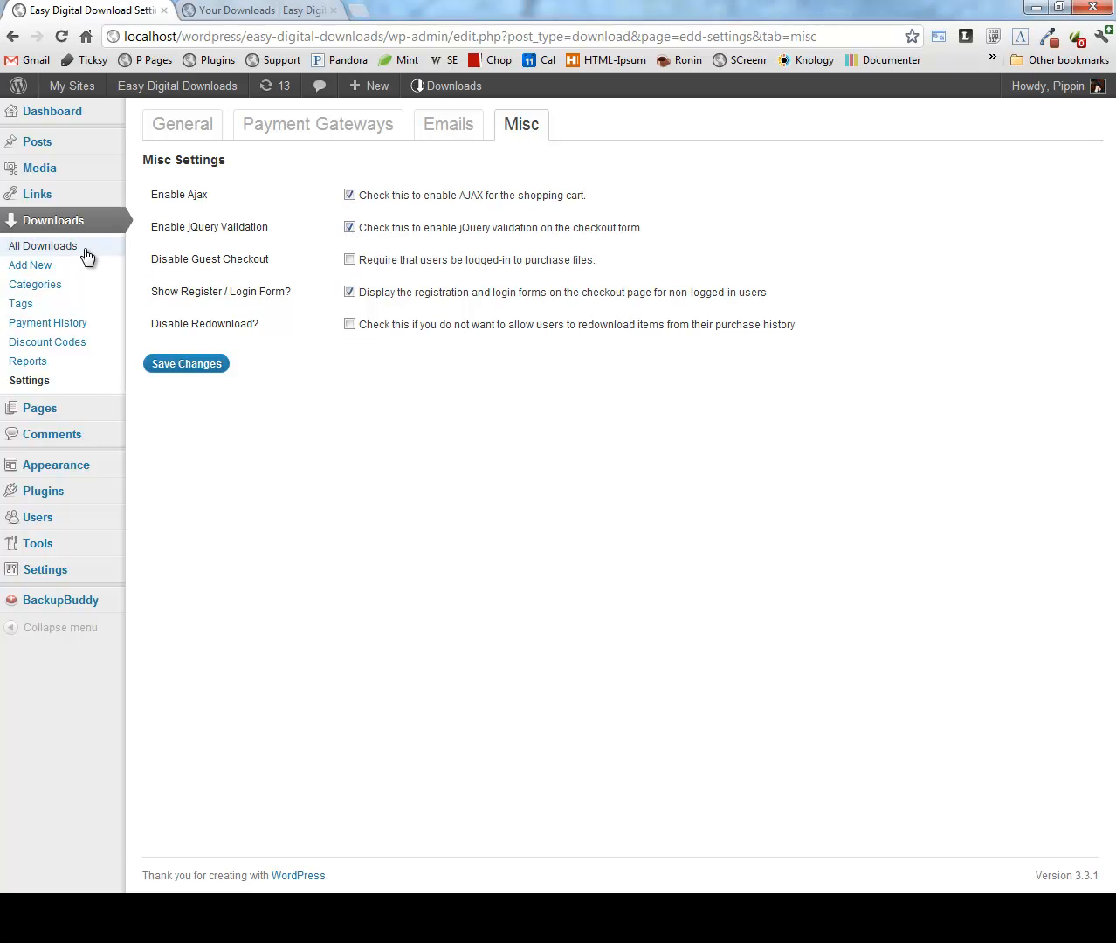
left_click(43, 245)
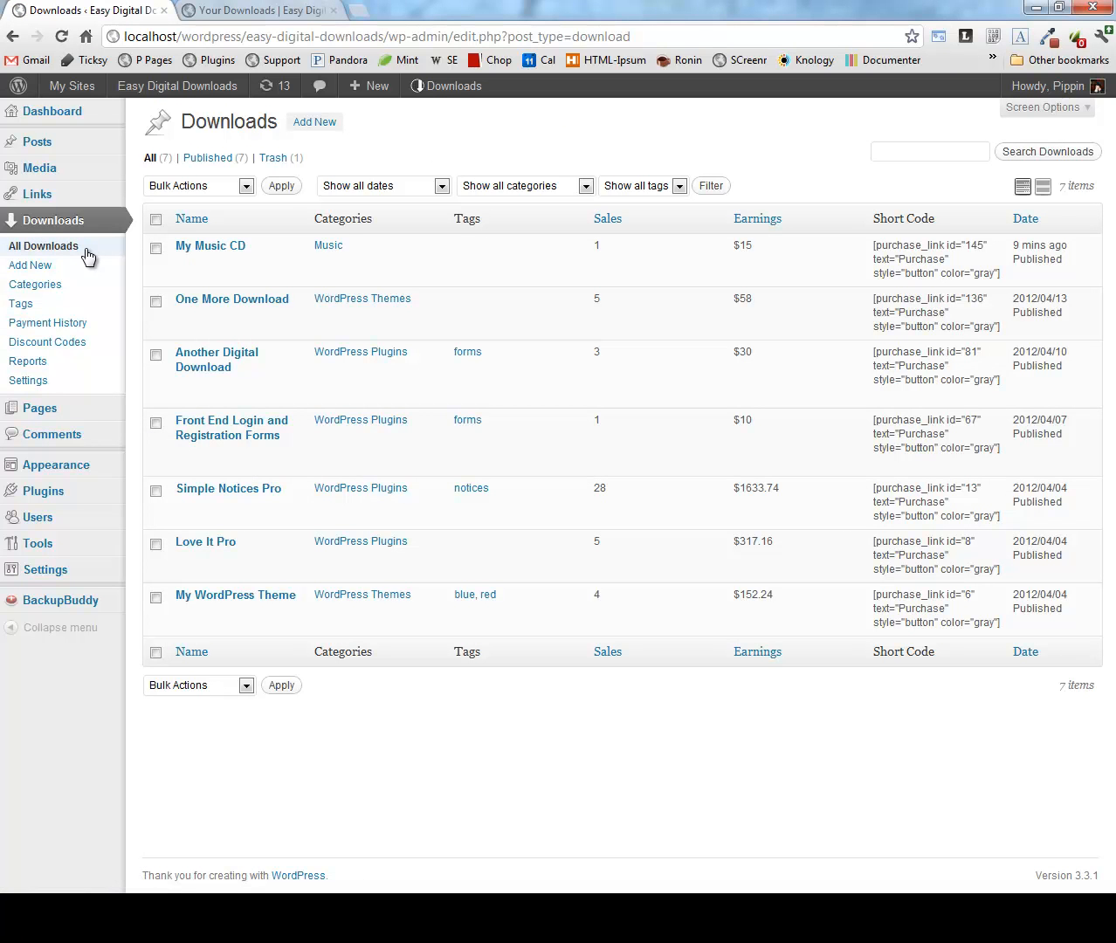